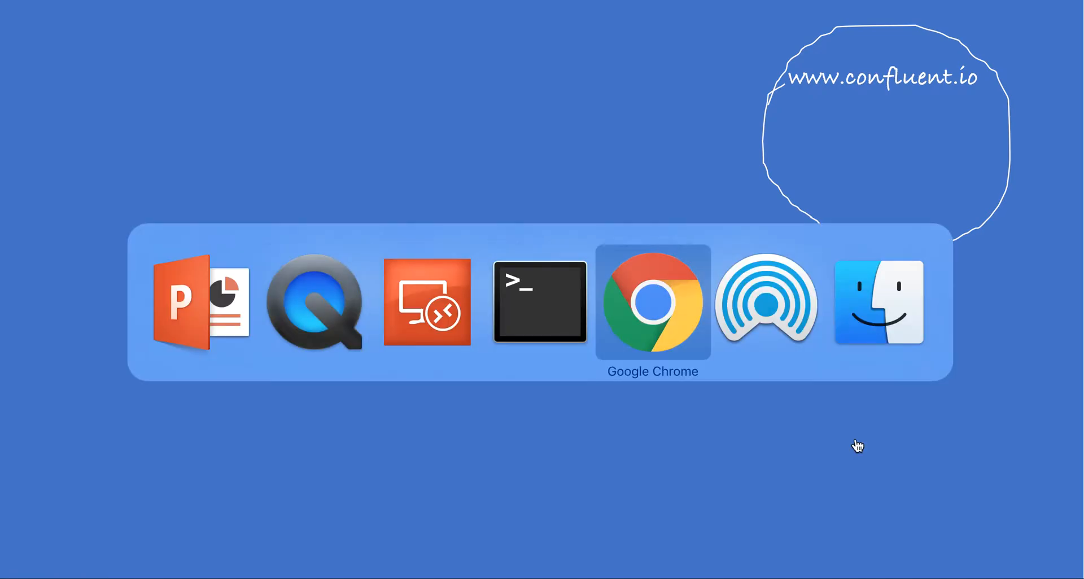
Step: Bring Google Chrome forward from the Cmd+Tab app switcher
{"action": "left_click", "coordinate": [651, 302]}
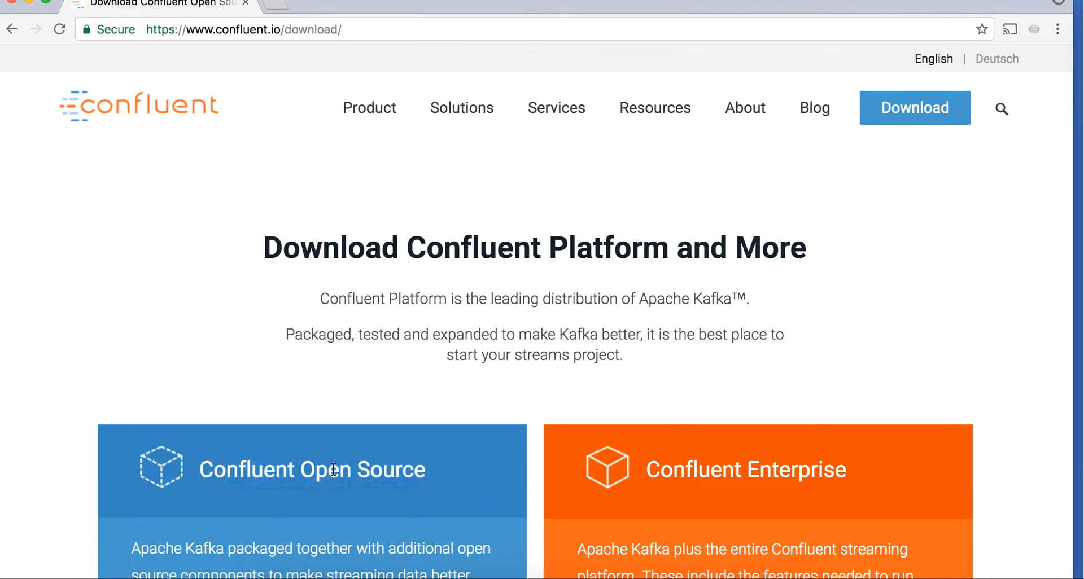
Step: Look over the confluent.io download page before returning to the Terminal windows
{"action": "double_click", "coordinate": [311, 469]}
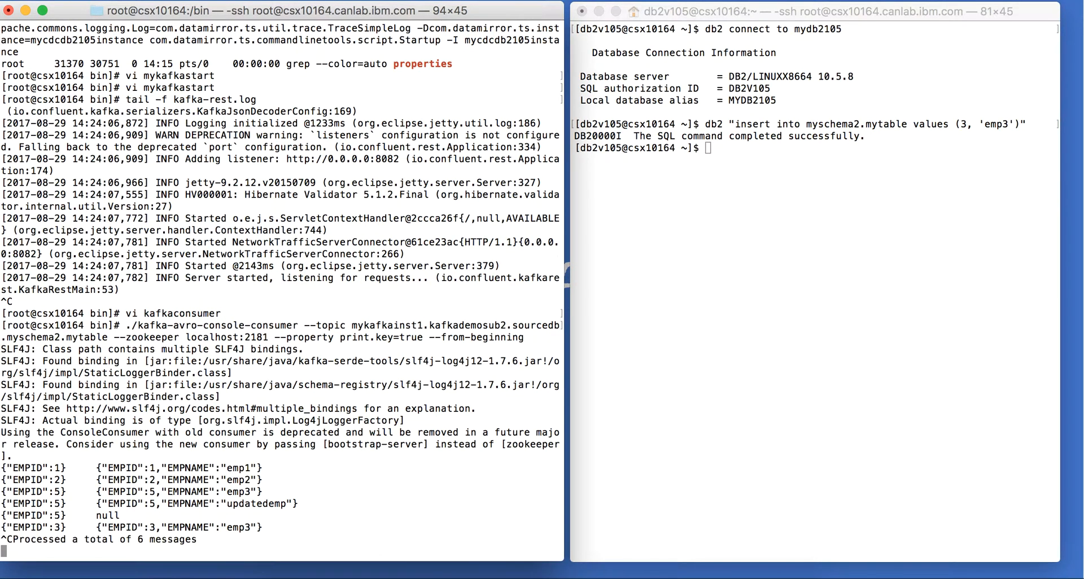
Step: Clear the Terminal and run mykafkastart until all Kafka services report started
{"action": "type", "text": "clear"}
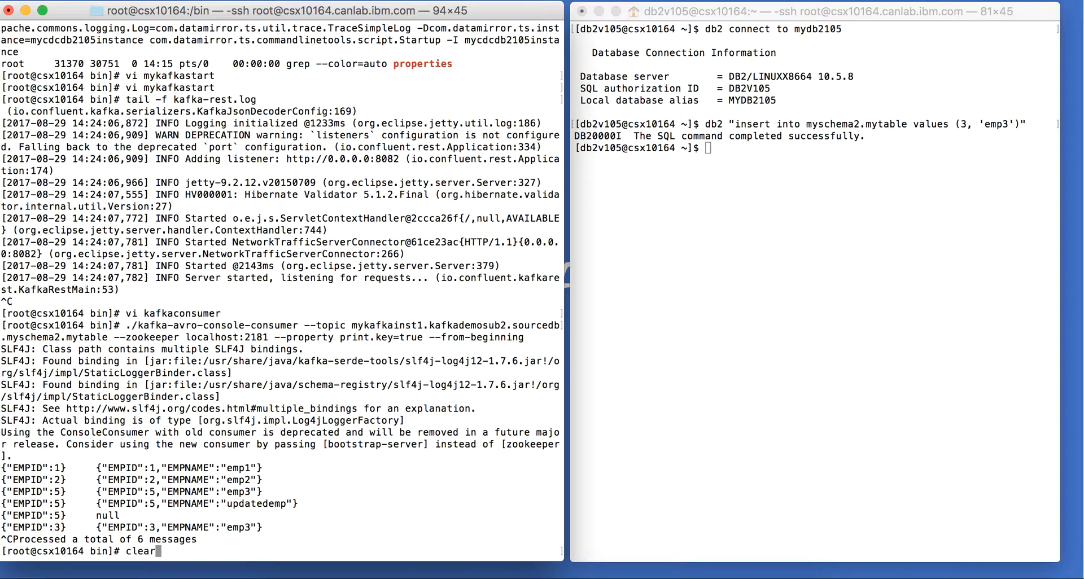
{"action": "key", "text": "Return"}
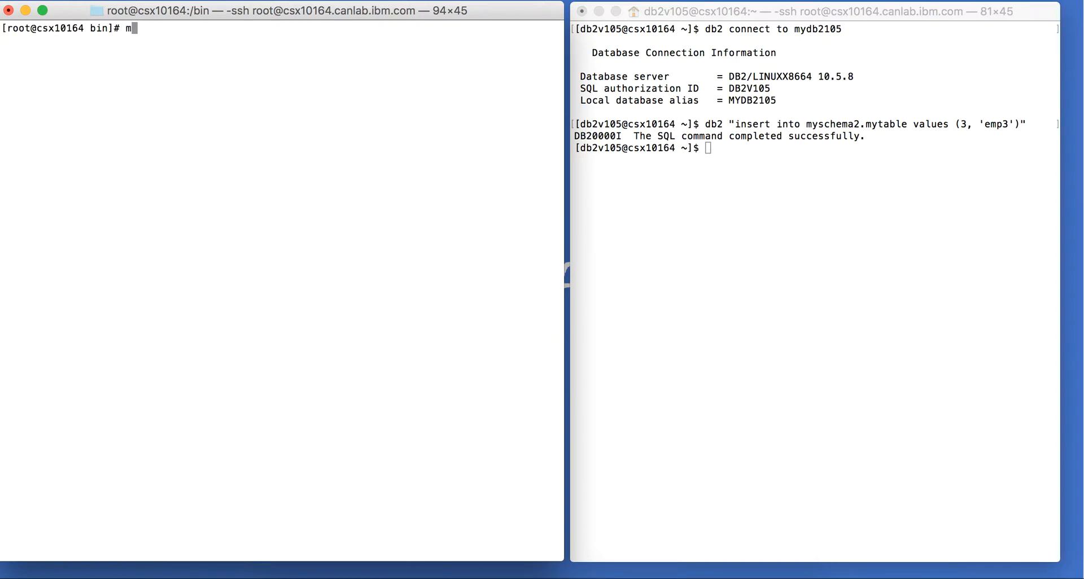
{"action": "type", "text": "ykaf"}
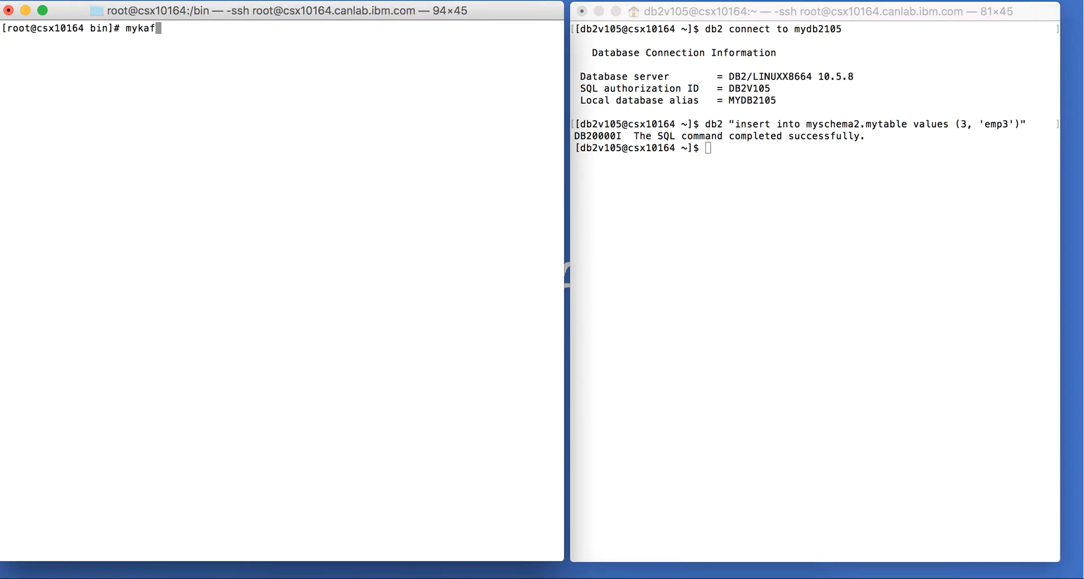
{"action": "type", "text": "k"}
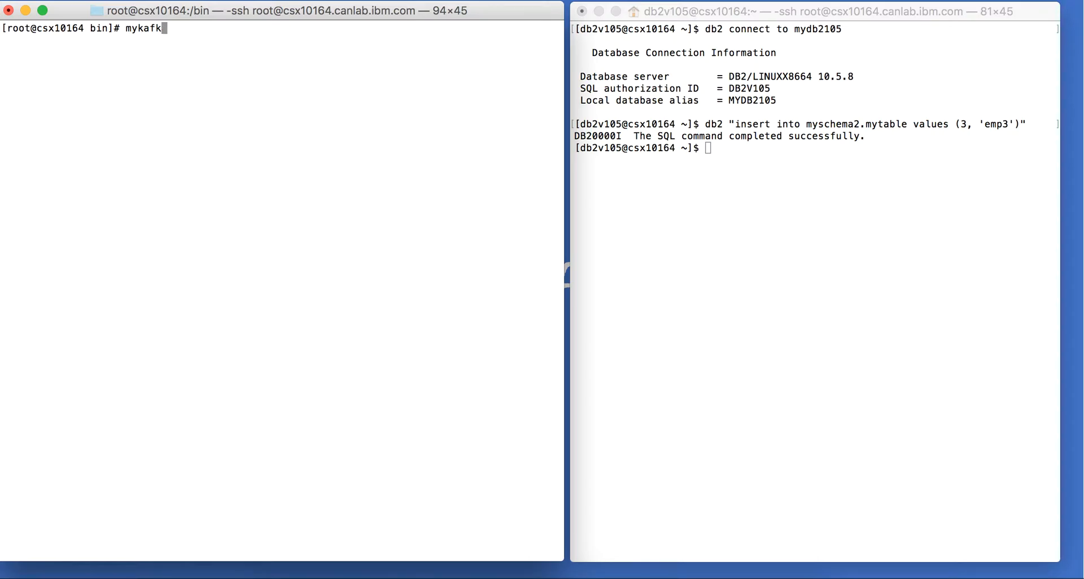
{"action": "type", "text": "astr"}
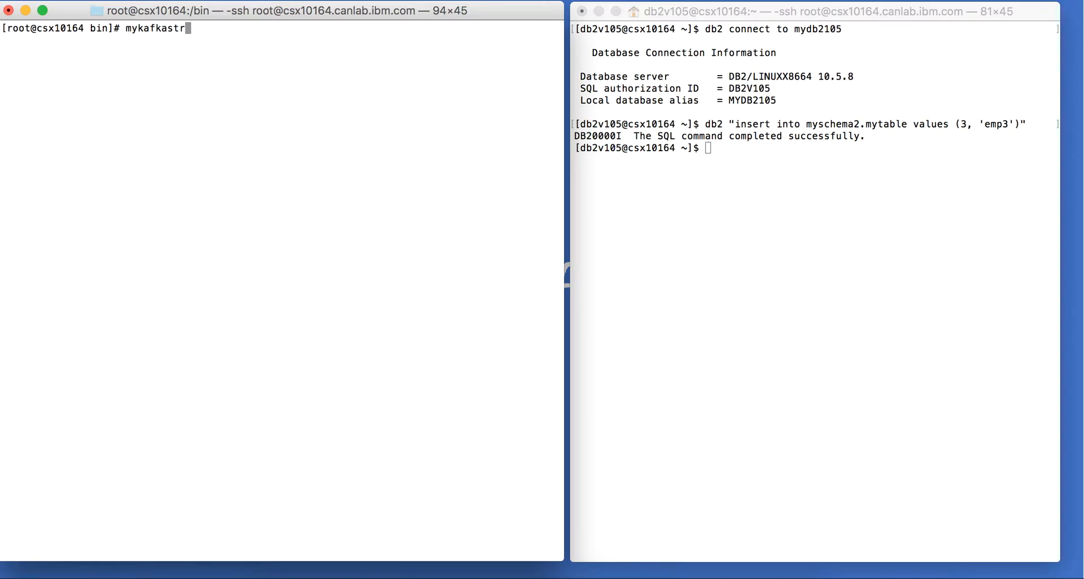
{"action": "key", "text": "Backspace"}
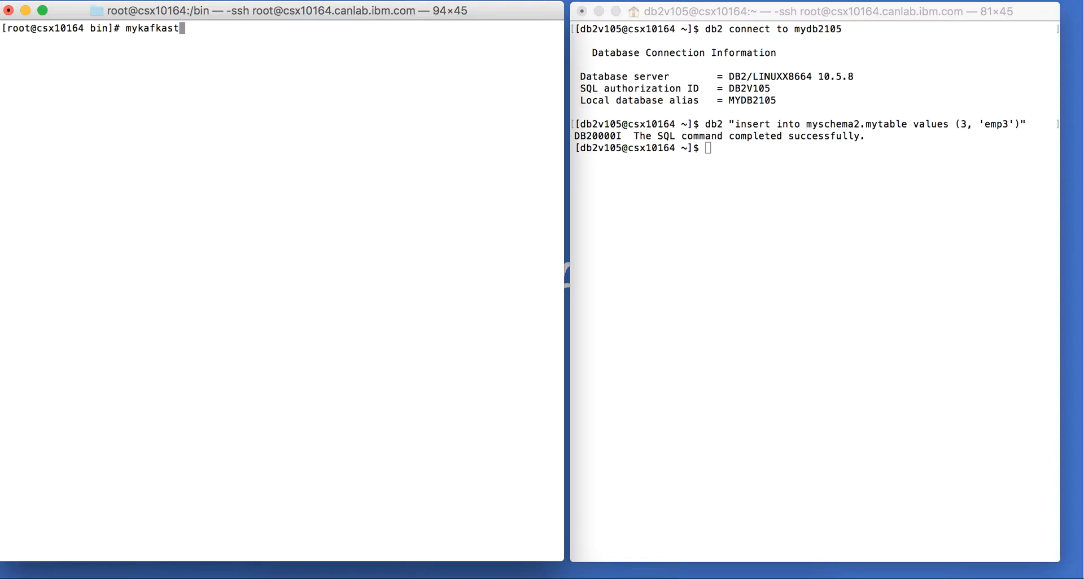
{"action": "type", "text": "art"}
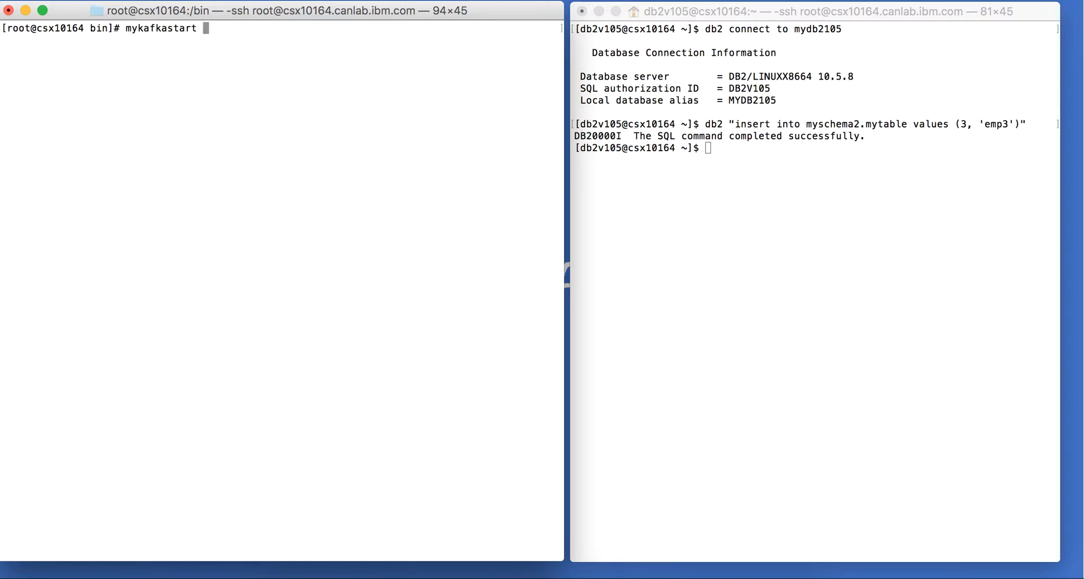
{"action": "key", "text": "Return"}
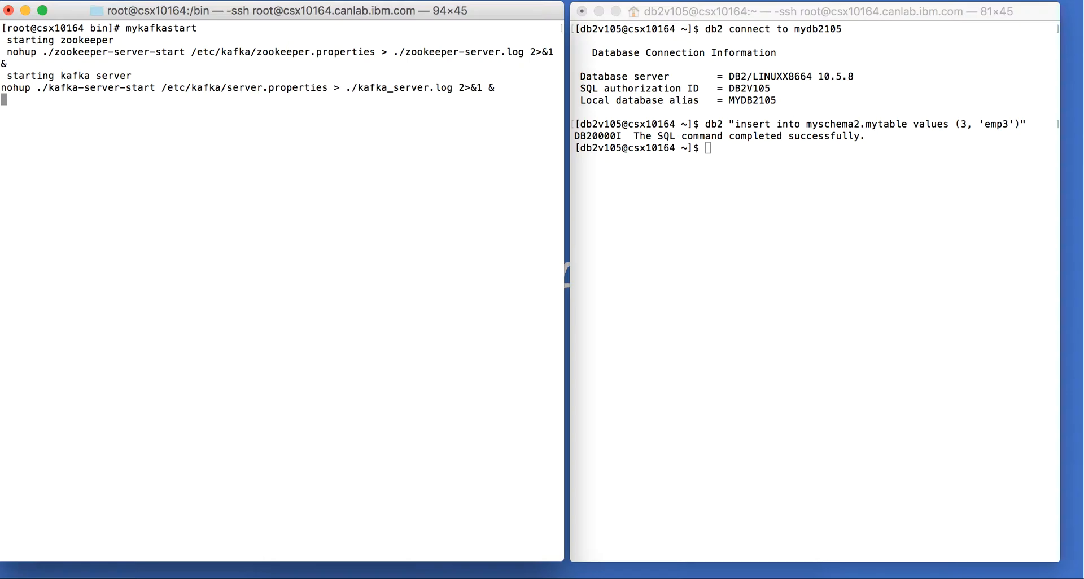
{"action": "key", "text": "Return"}
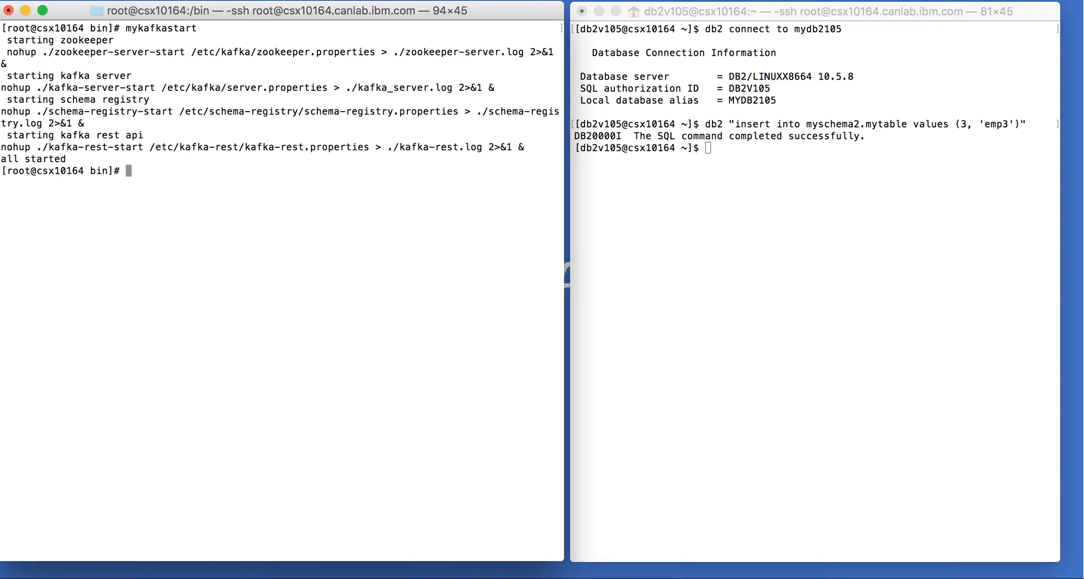
Step: Run ps -ef | grep properties to list the ZooKeeper, Kafka, registry and REST processes
{"action": "type", "text": "ps -ef"}
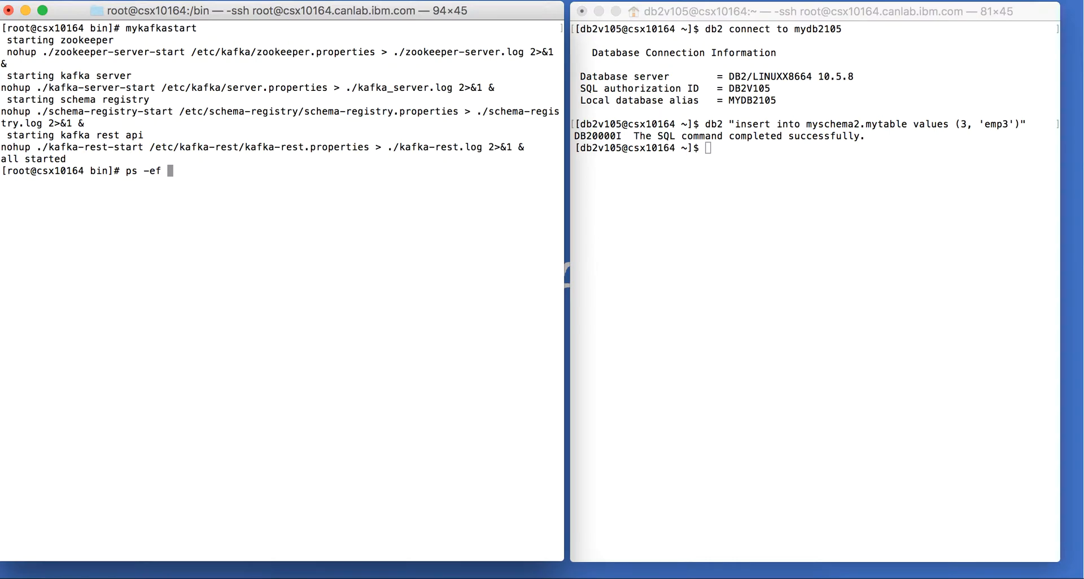
{"action": "type", "text": "| grep"}
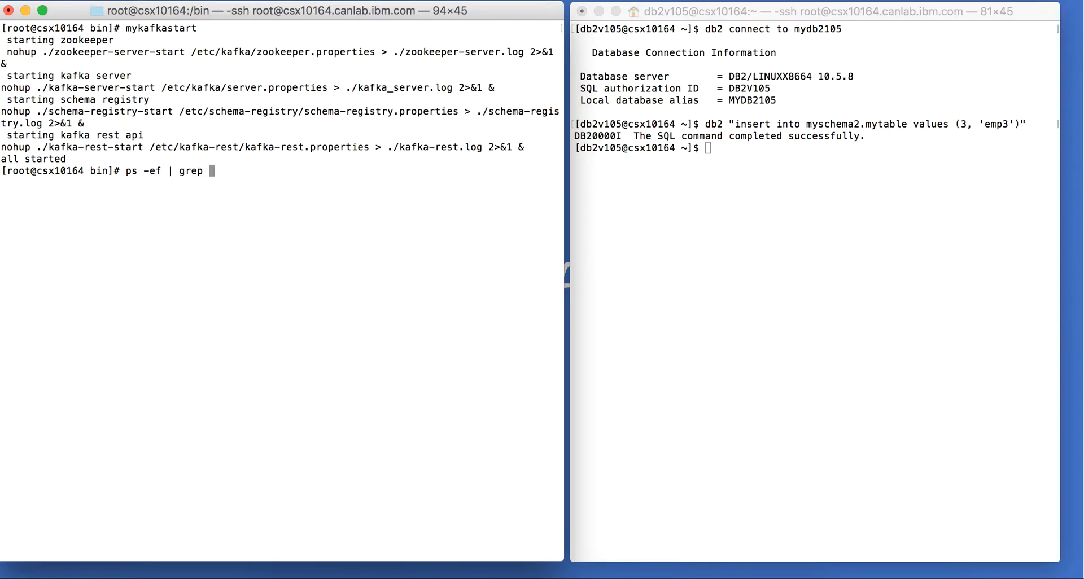
{"action": "key", "text": "Return"}
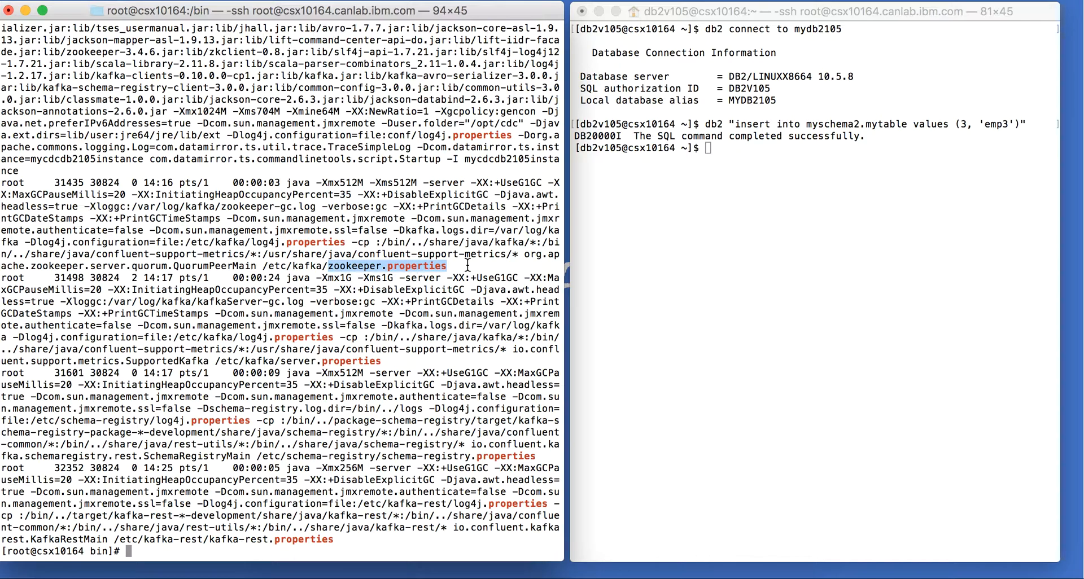
{"action": "mouse_move", "coordinate": [470, 269]}
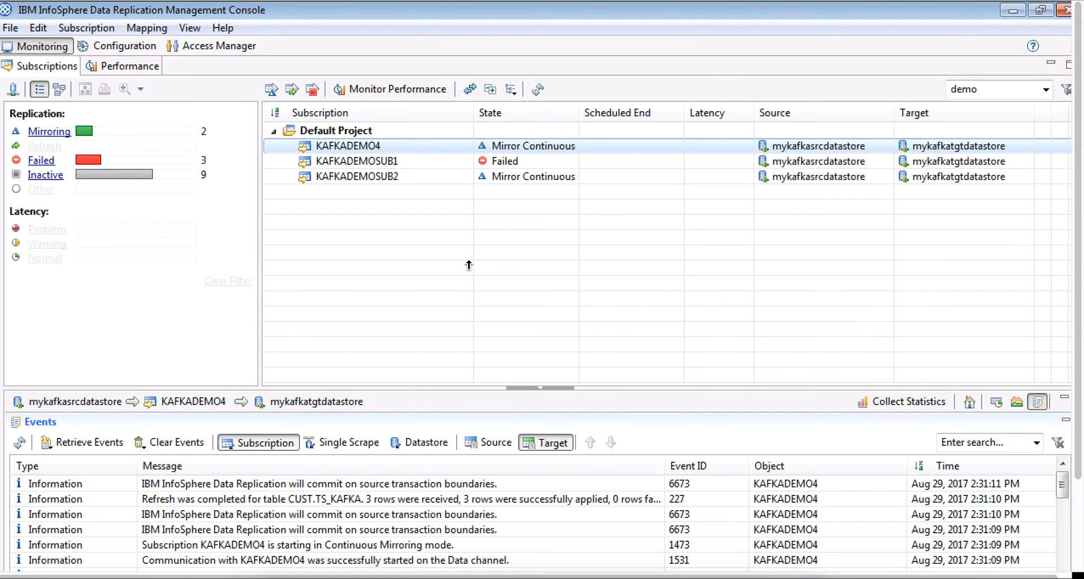
{"action": "mouse_move", "coordinate": [235, 52]}
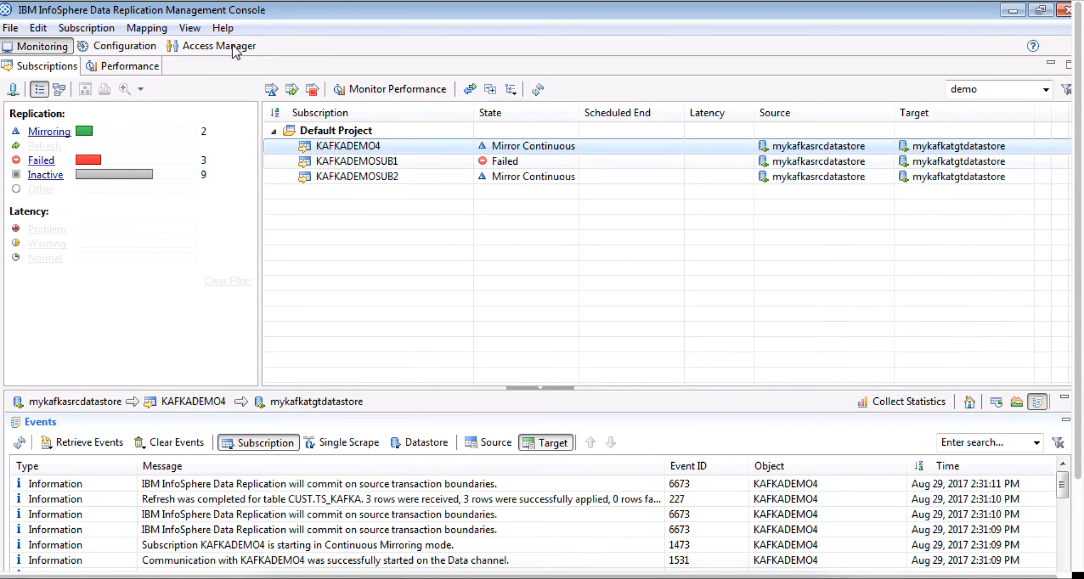
Step: Switch to the Access Manager perspective showing datastores, connections and users
{"action": "left_click", "coordinate": [218, 46]}
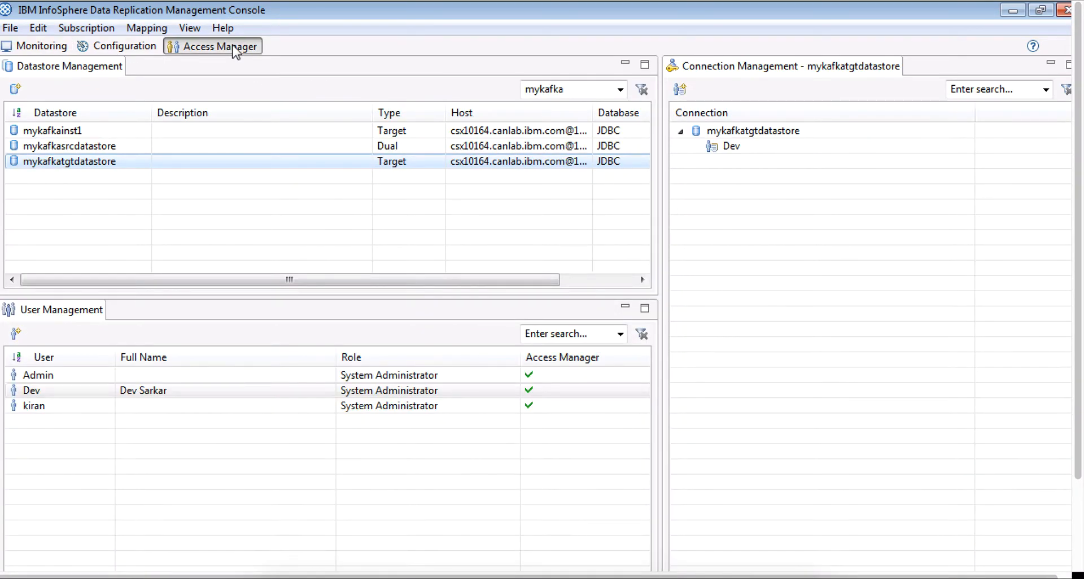
{"action": "mouse_move", "coordinate": [203, 189]}
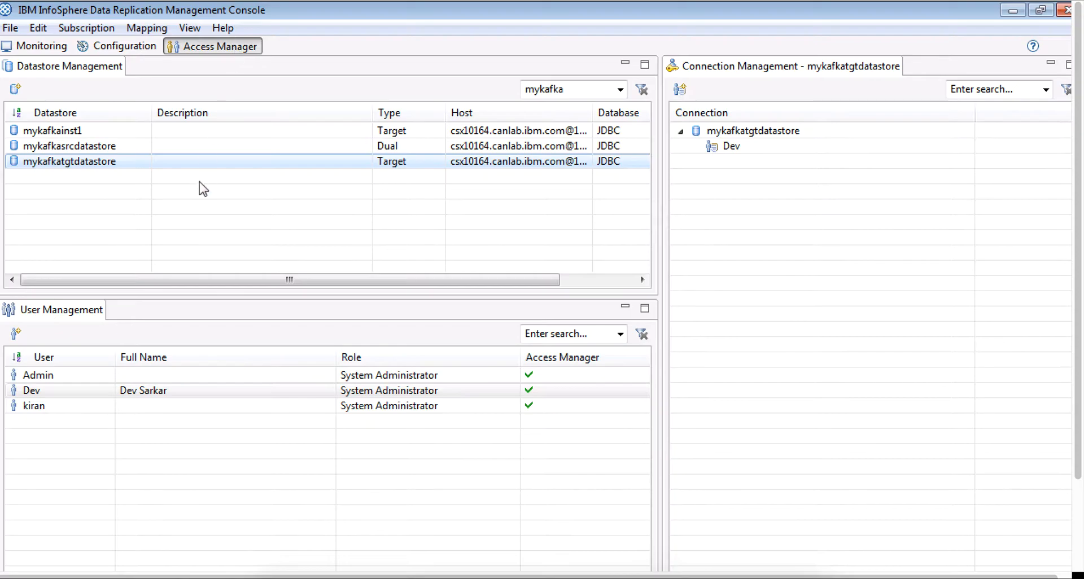
{"action": "mouse_move", "coordinate": [217, 238]}
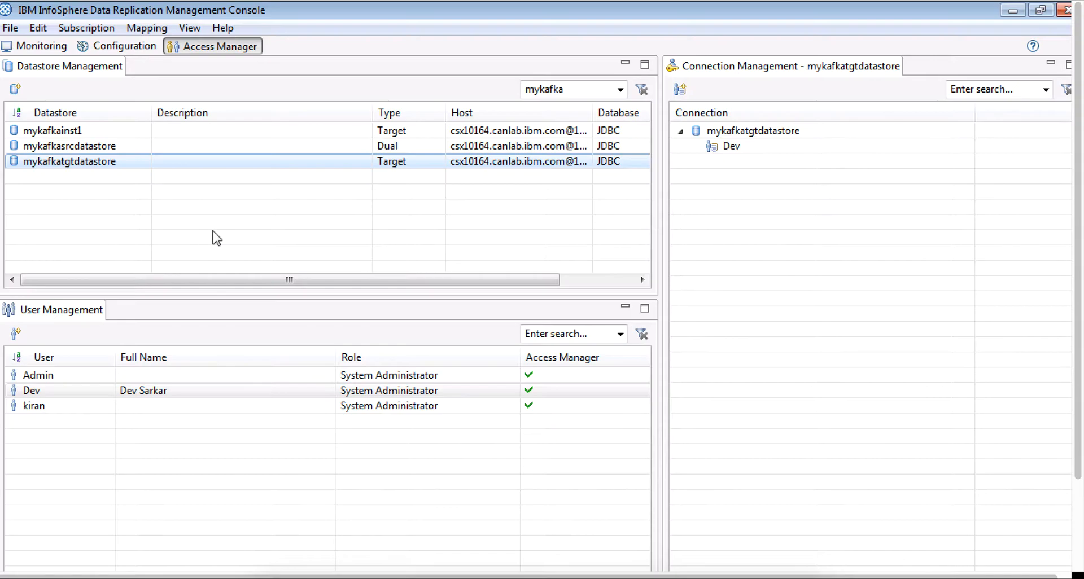
{"action": "mouse_move", "coordinate": [236, 195]}
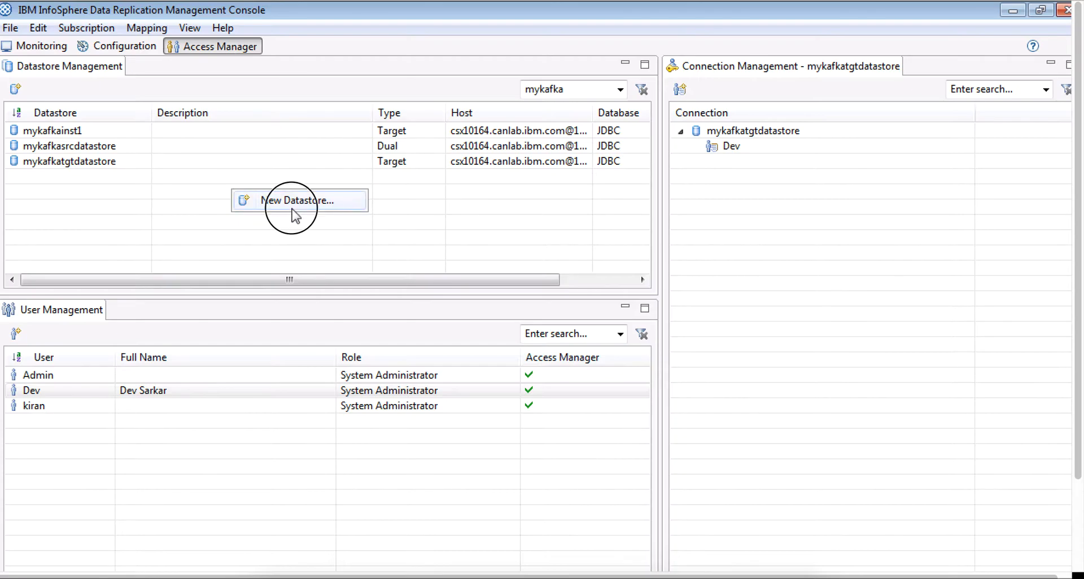
Step: Start a New Datastore form, enter 'gg', then cancel it
{"action": "left_click", "coordinate": [298, 200]}
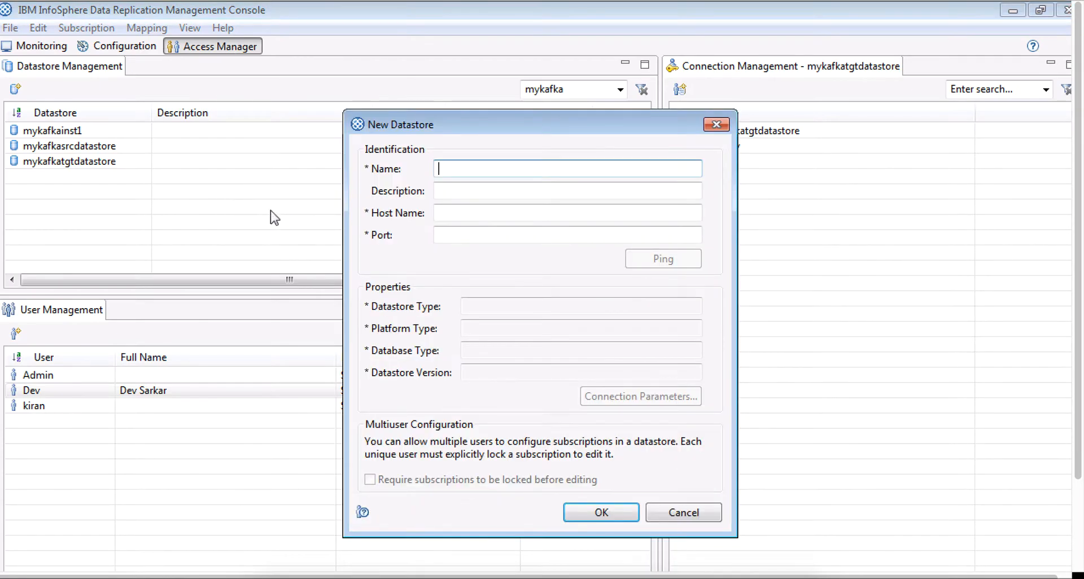
{"action": "mouse_move", "coordinate": [553, 284]}
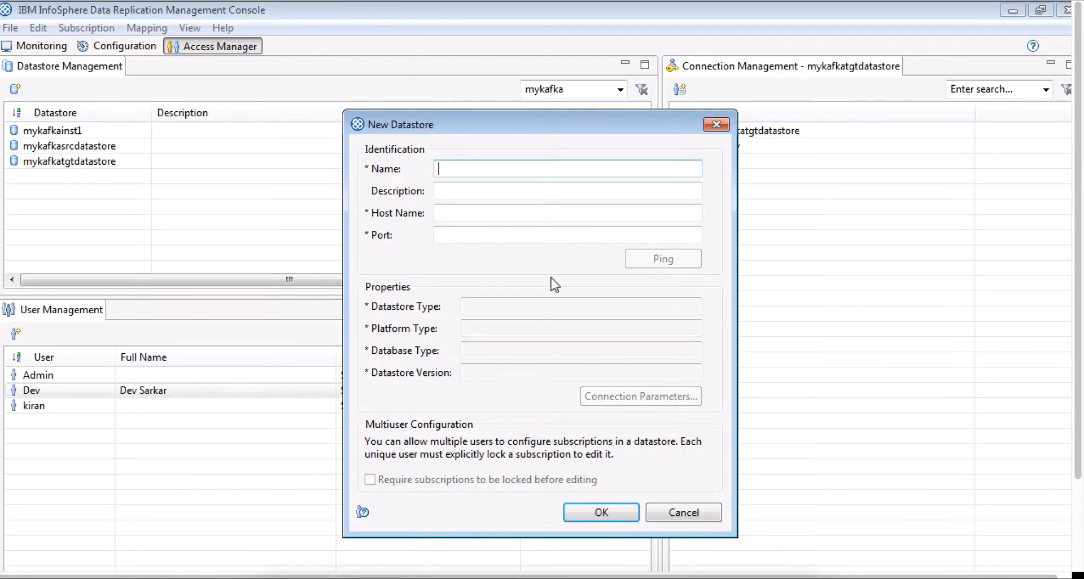
{"action": "type", "text": "gg"}
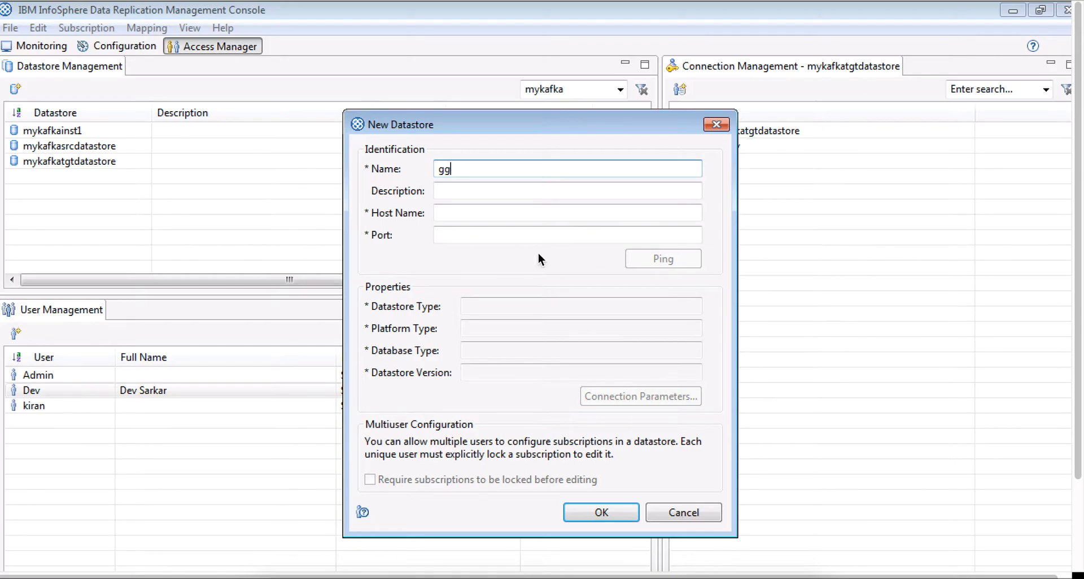
{"action": "mouse_move", "coordinate": [559, 227]}
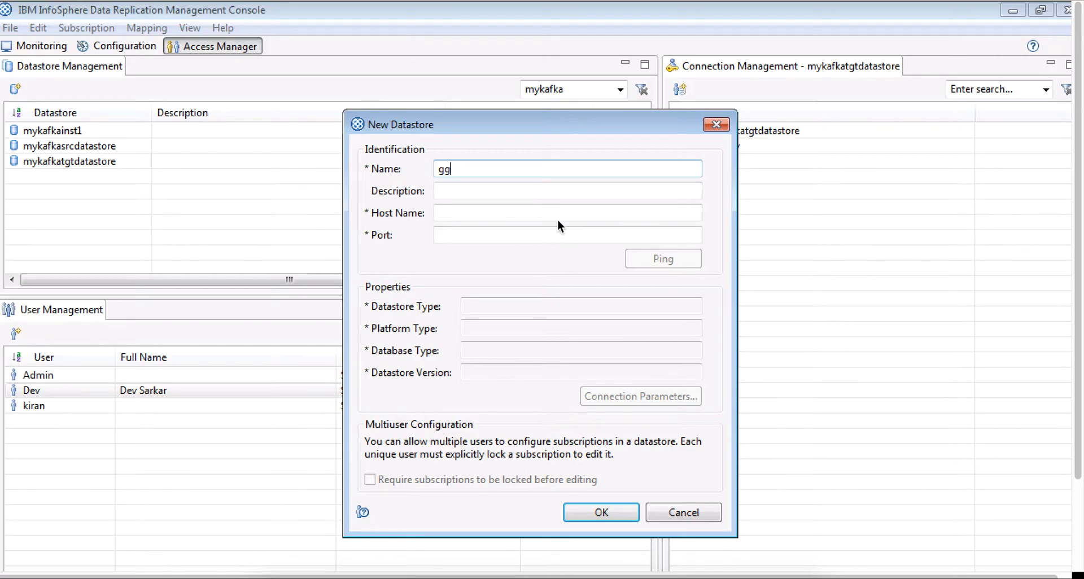
{"action": "mouse_move", "coordinate": [635, 386]}
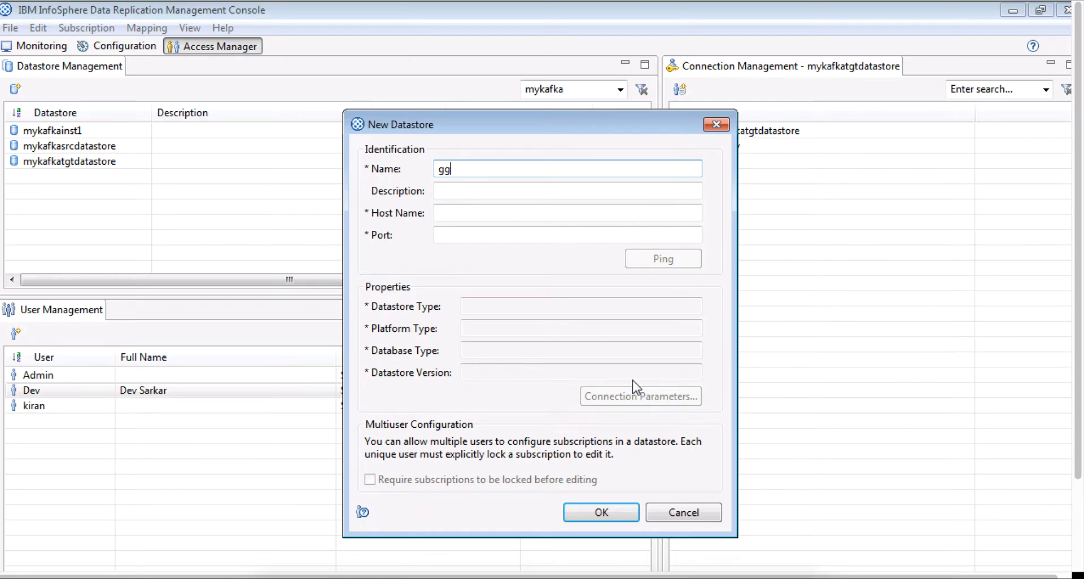
{"action": "mouse_move", "coordinate": [655, 416]}
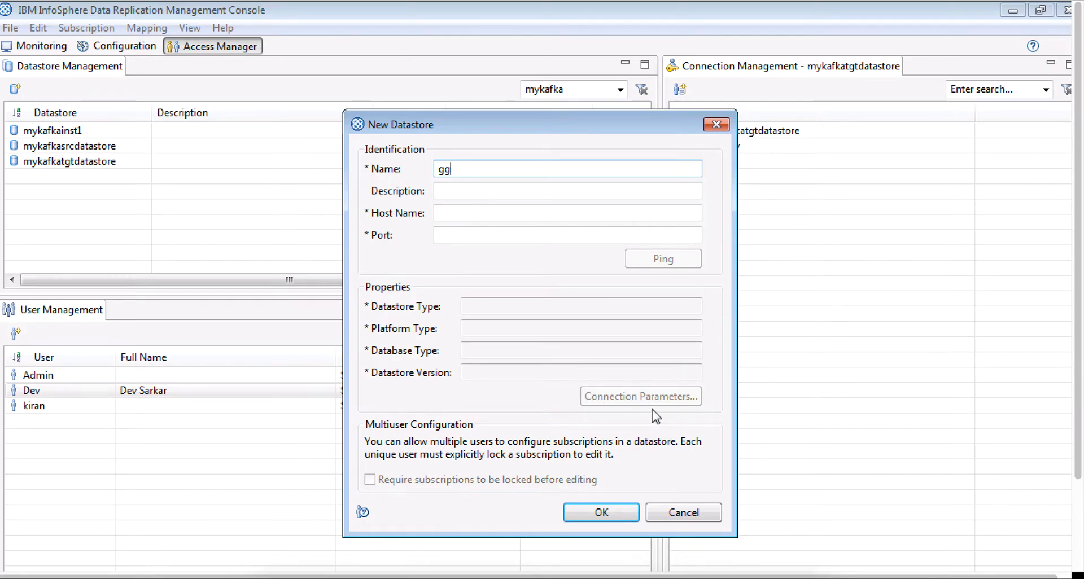
{"action": "mouse_move", "coordinate": [683, 512]}
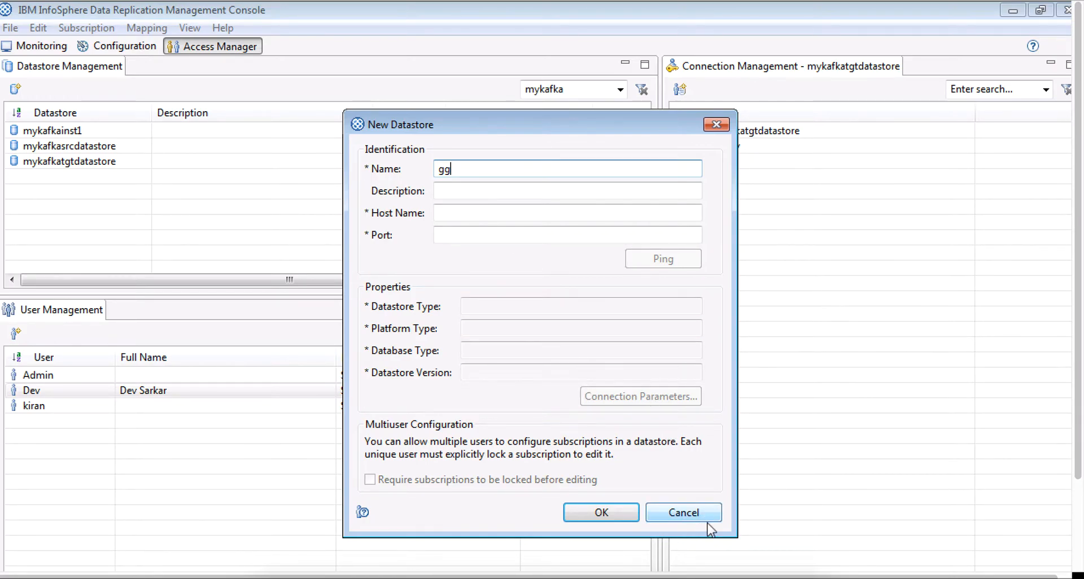
{"action": "mouse_move", "coordinate": [683, 513]}
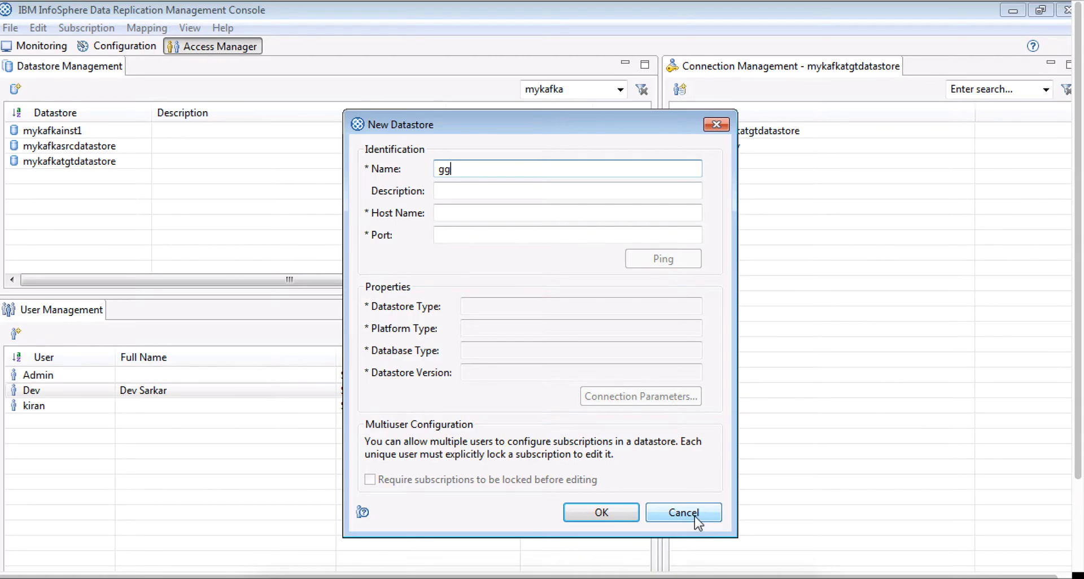
{"action": "mouse_move", "coordinate": [686, 512]}
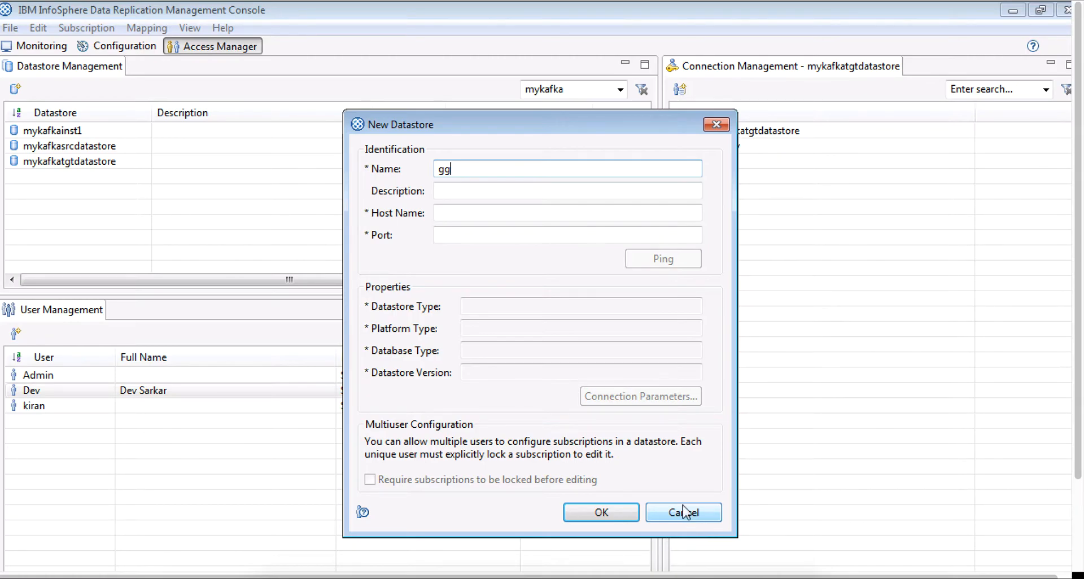
{"action": "mouse_move", "coordinate": [656, 435]}
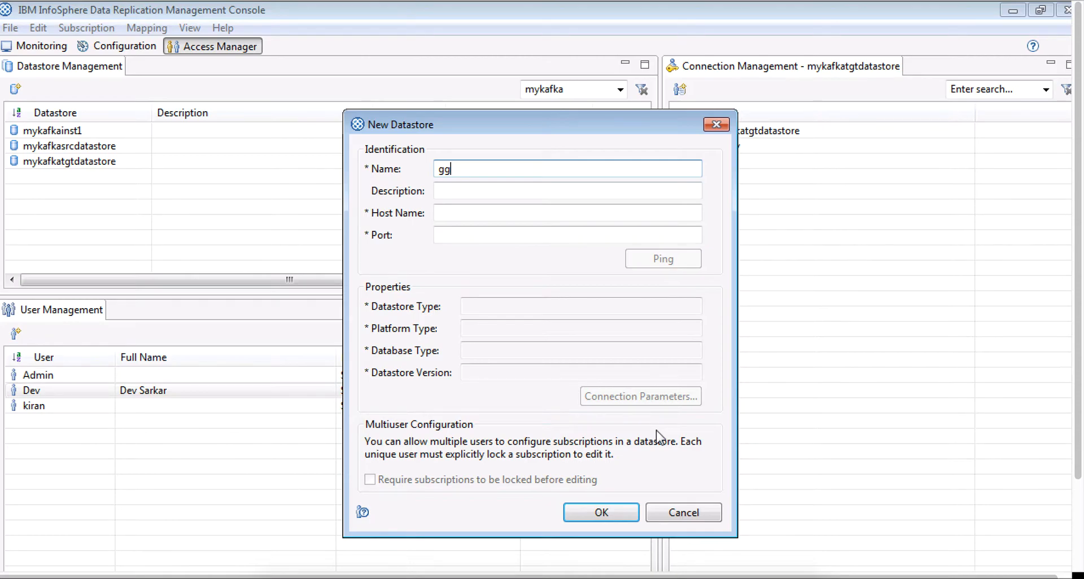
{"action": "mouse_move", "coordinate": [643, 416]}
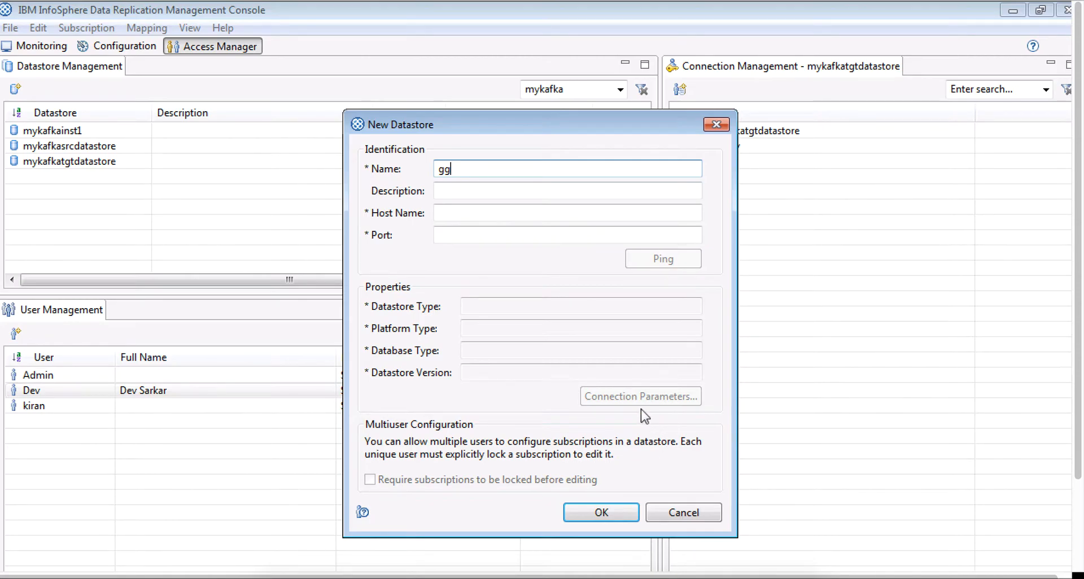
{"action": "mouse_move", "coordinate": [665, 442]}
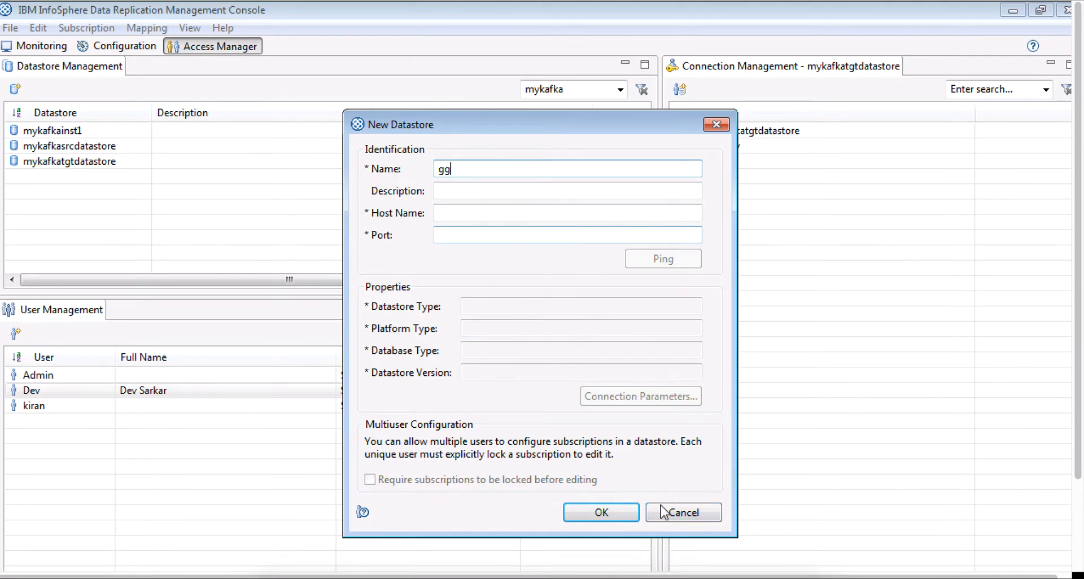
{"action": "left_click", "coordinate": [682, 512]}
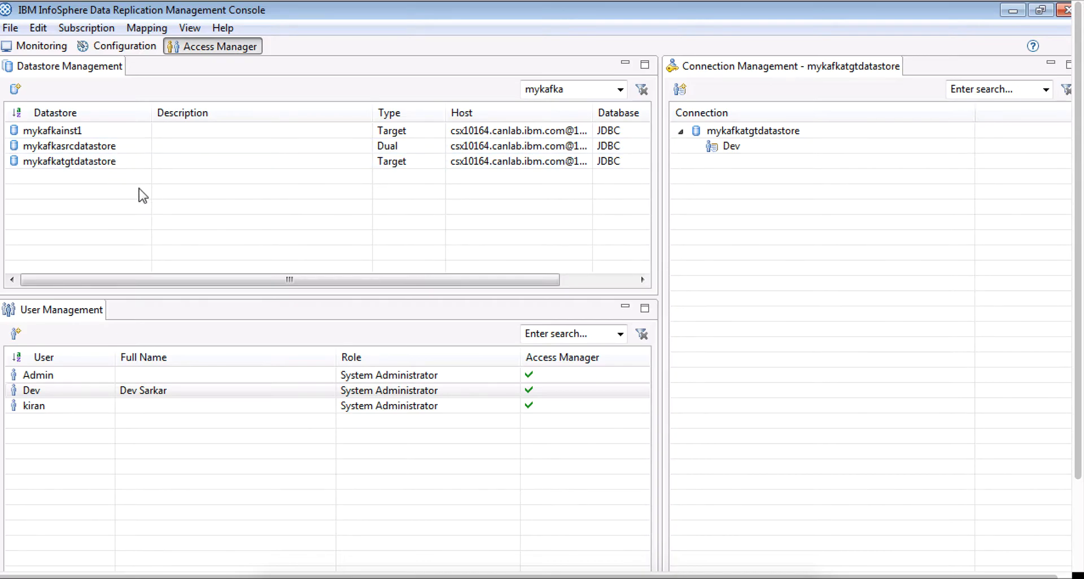
{"action": "mouse_move", "coordinate": [107, 188]}
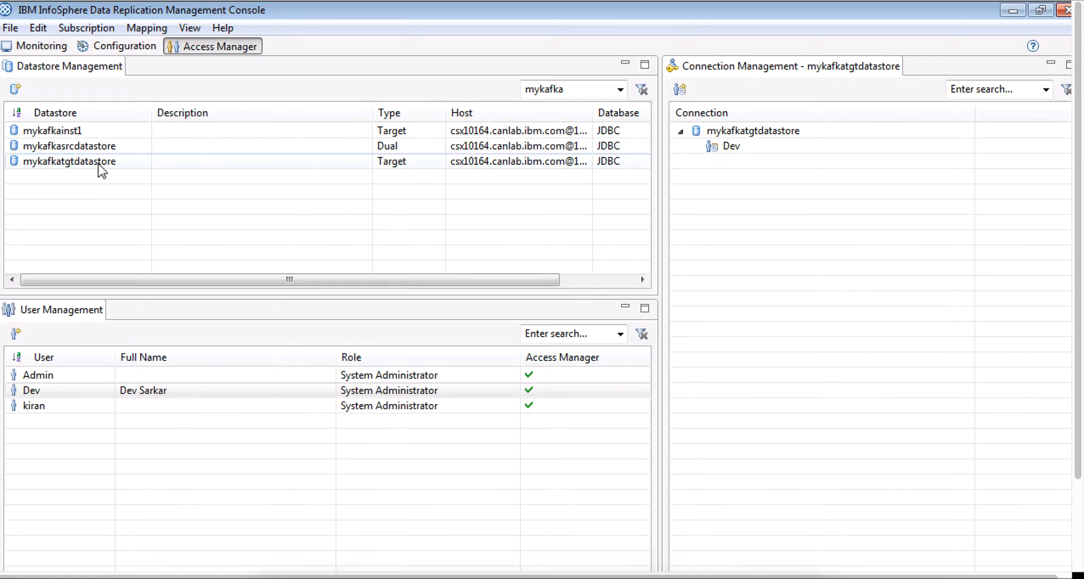
Step: Dismiss mykafkatgtdatastore's context menu and switch to the Configuration perspective
{"action": "right_click", "coordinate": [69, 161]}
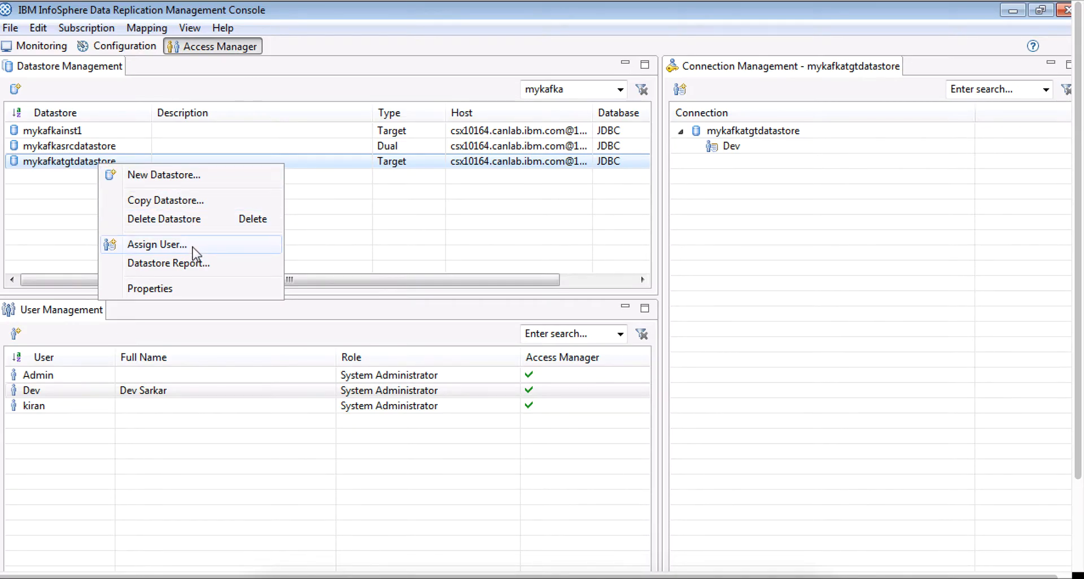
{"action": "left_click", "coordinate": [359, 229]}
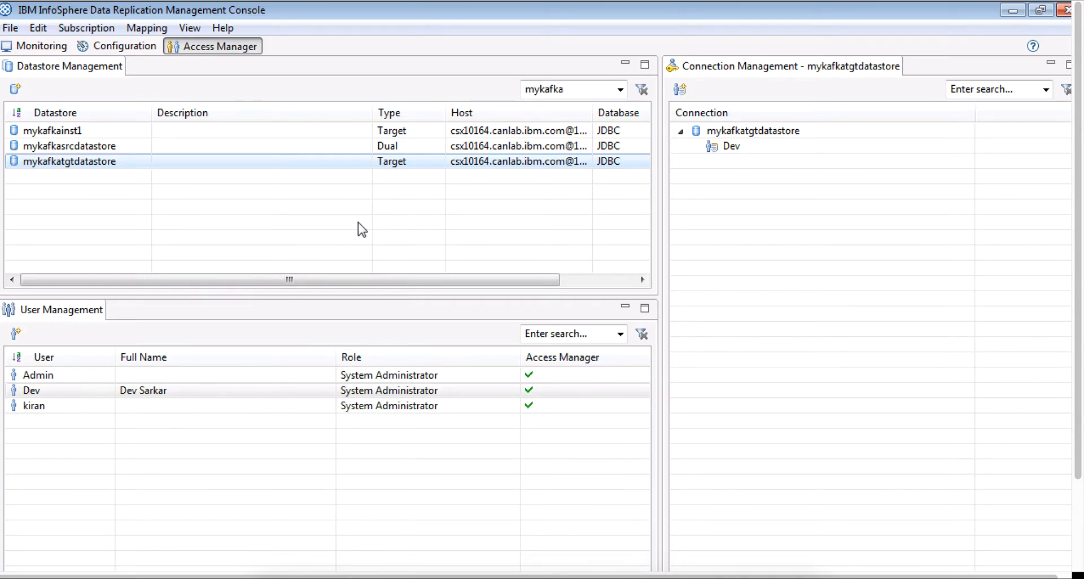
{"action": "mouse_move", "coordinate": [129, 154]}
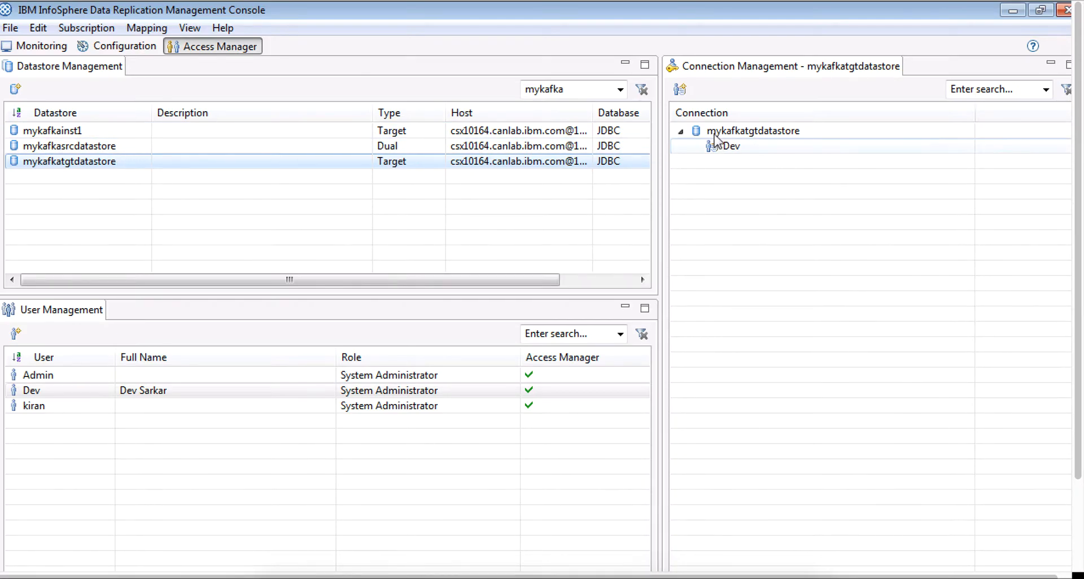
{"action": "mouse_move", "coordinate": [138, 73]}
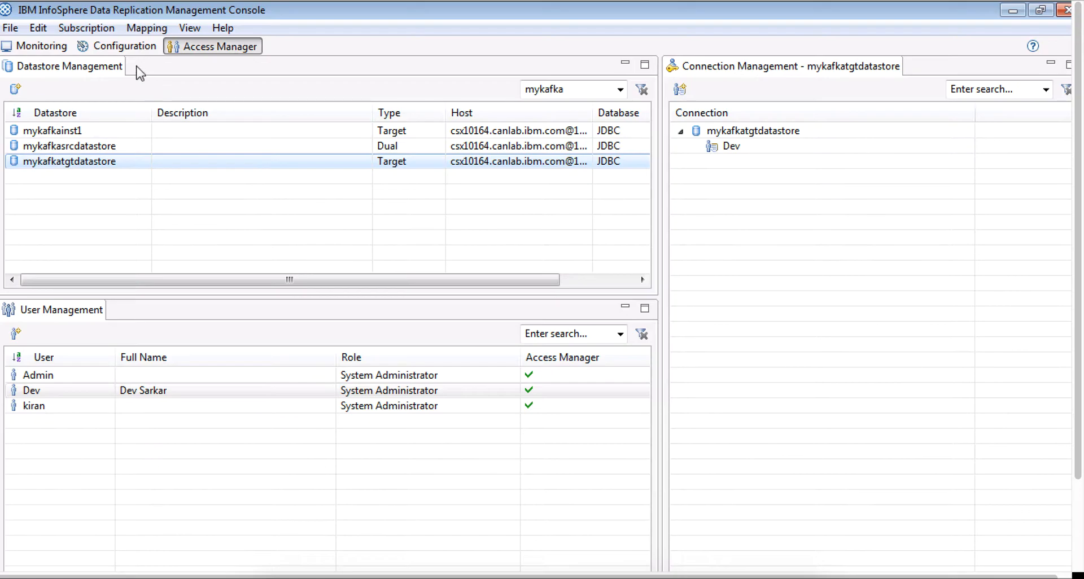
{"action": "left_click", "coordinate": [124, 46]}
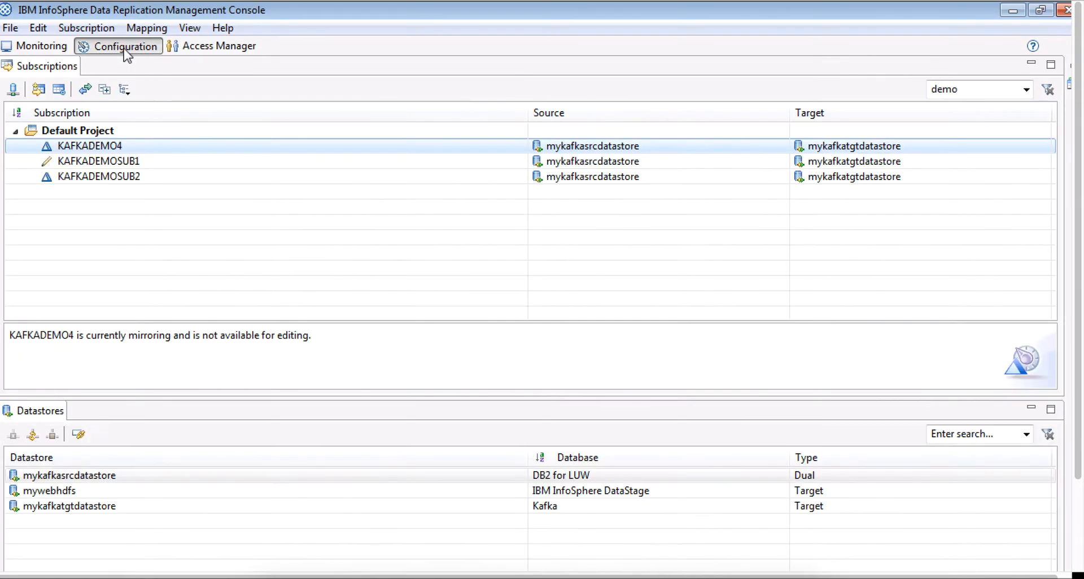
{"action": "mouse_move", "coordinate": [222, 160]}
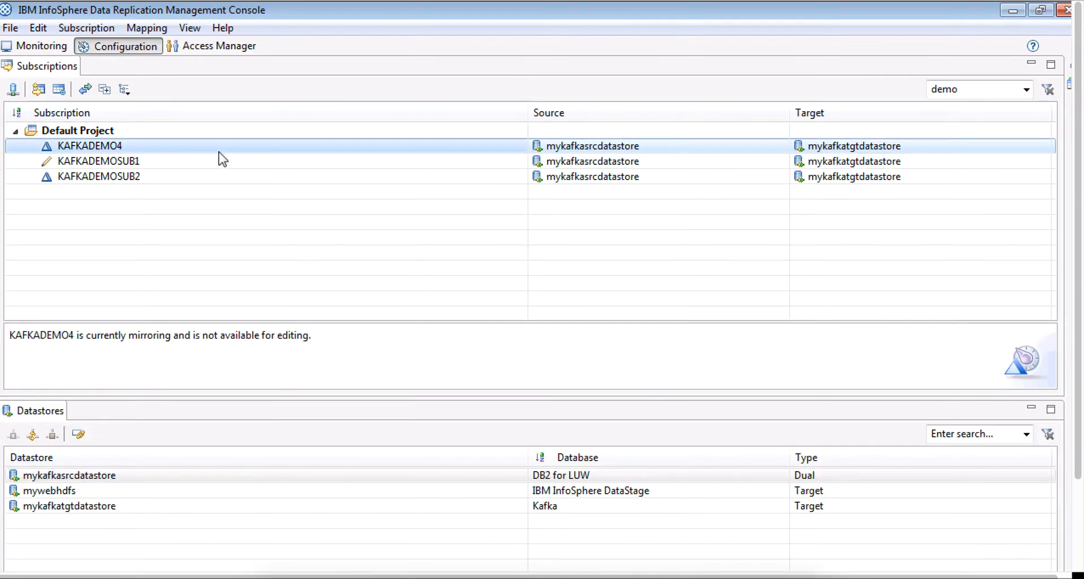
{"action": "mouse_move", "coordinate": [305, 249]}
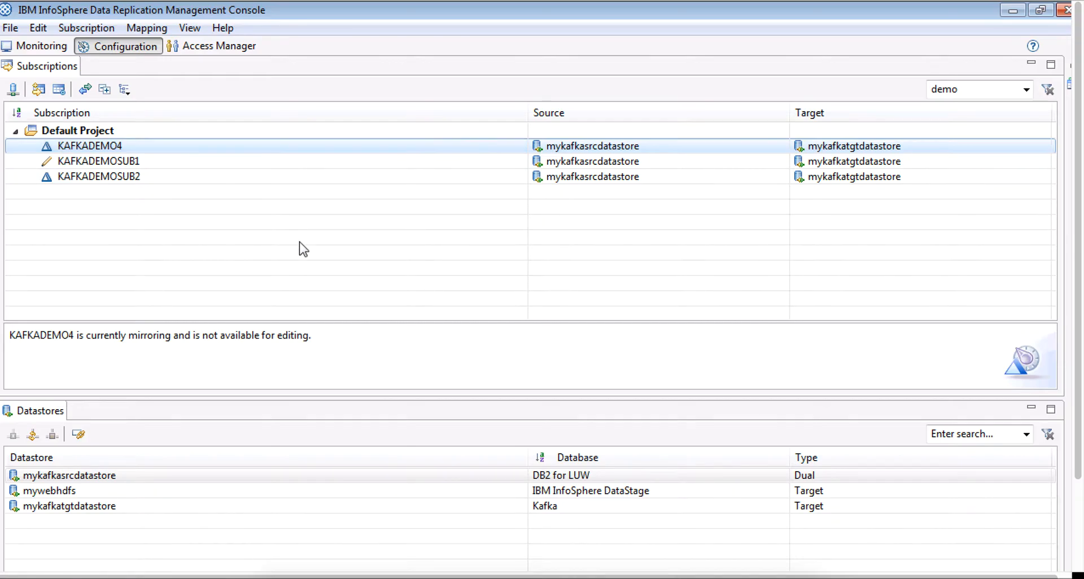
{"action": "mouse_move", "coordinate": [367, 265]}
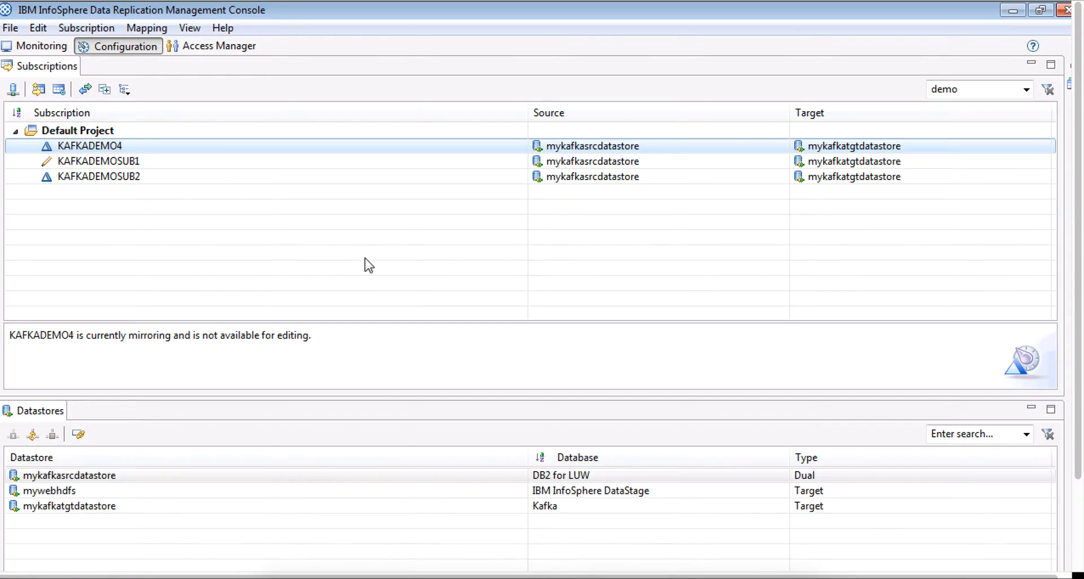
{"action": "mouse_move", "coordinate": [407, 229]}
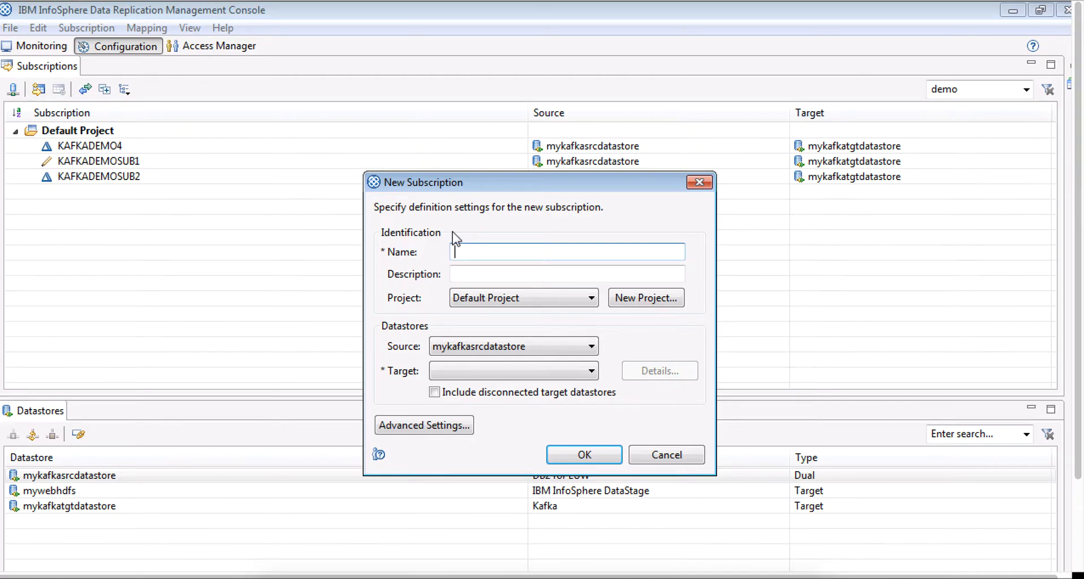
Step: Name the subscription kafkademosub4 with target mykafkatgtdatastore and confirm
{"action": "type", "text": "kafka"}
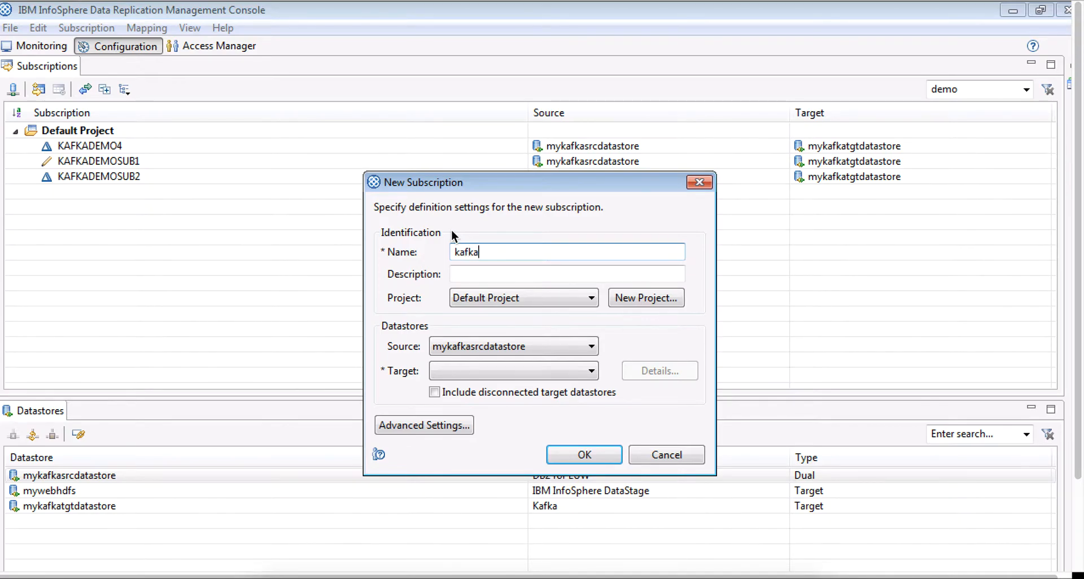
{"action": "type", "text": "demo"}
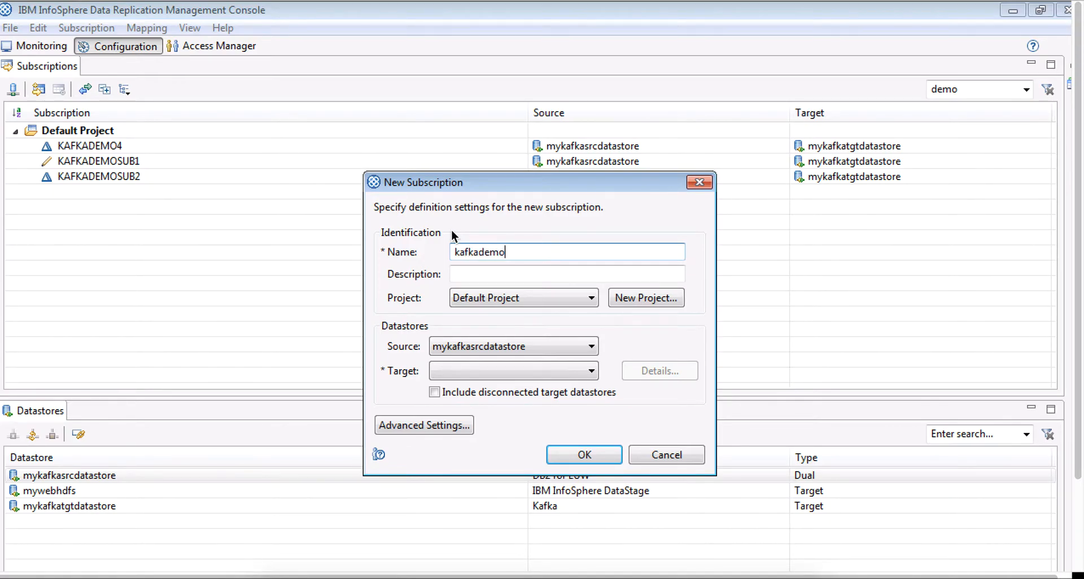
{"action": "type", "text": "sub"}
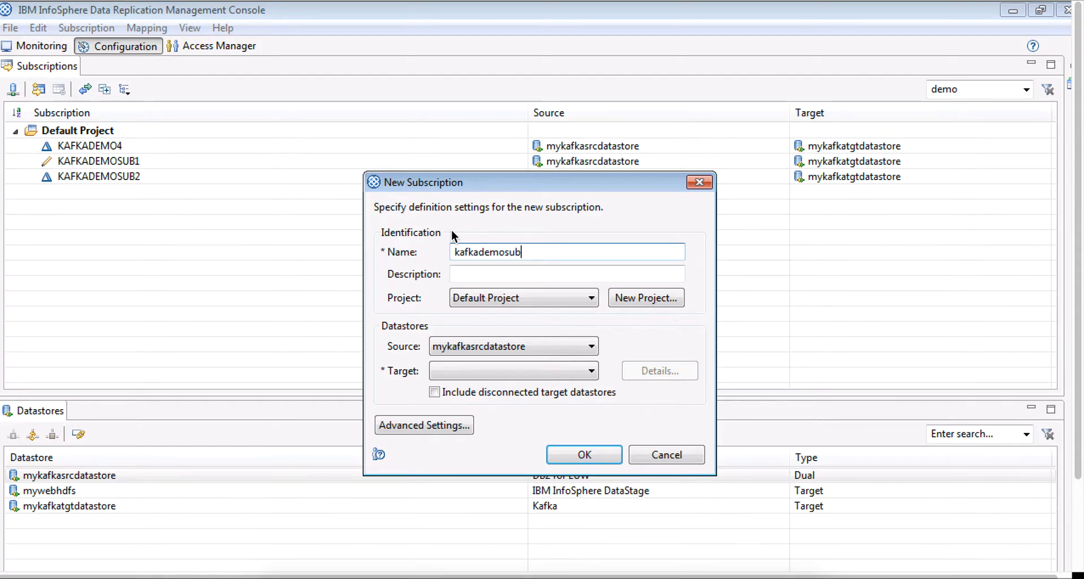
{"action": "type", "text": "4"}
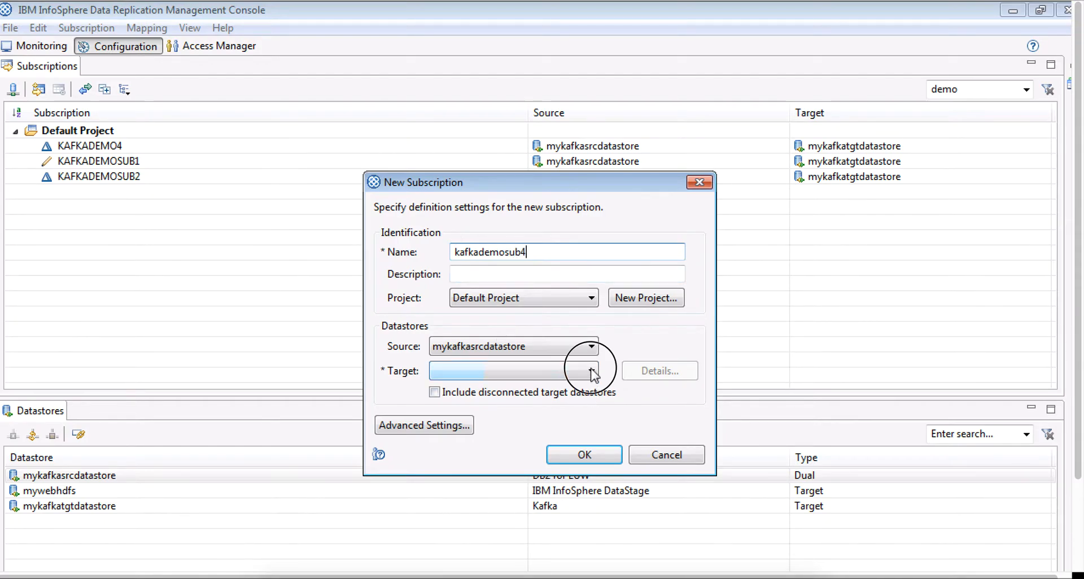
{"action": "left_click", "coordinate": [591, 371]}
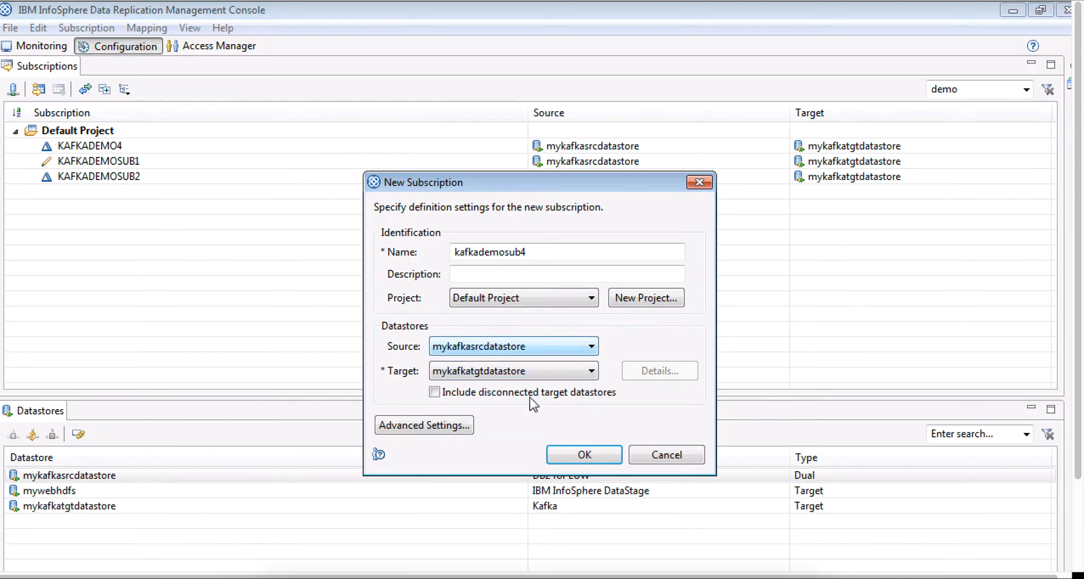
{"action": "left_click", "coordinate": [583, 454]}
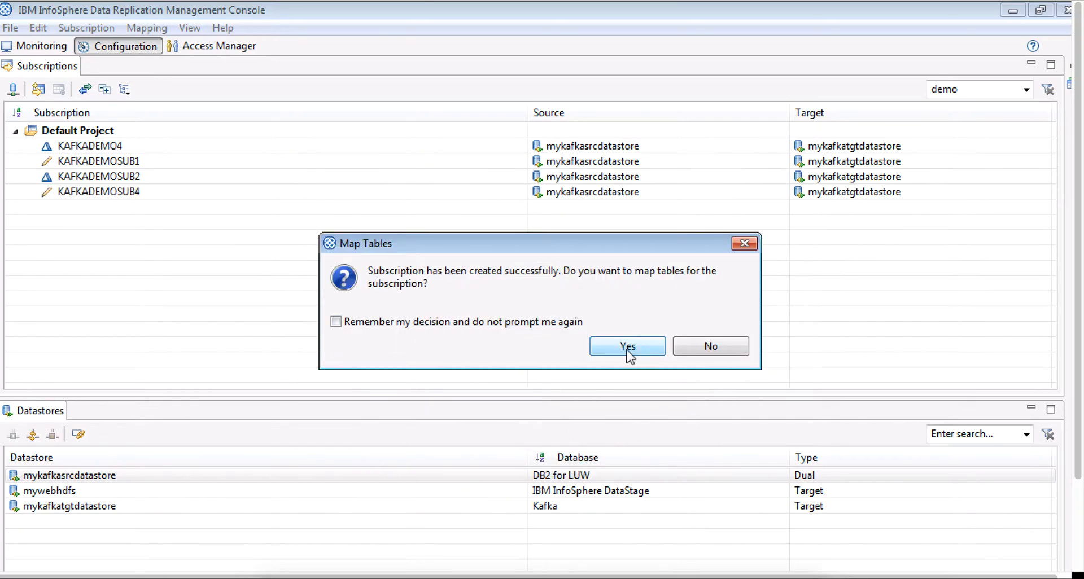
Step: Map MYSCHEMA2.MYTABLE into KAFKADEMOSUB4 as a mirror Kafka table mapping
{"action": "left_click", "coordinate": [626, 346]}
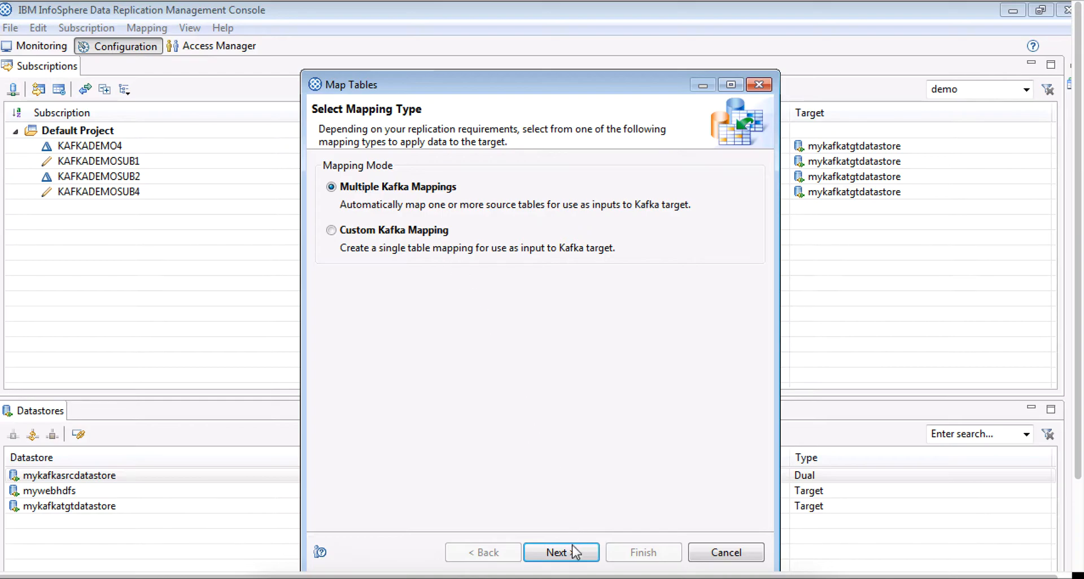
{"action": "left_click", "coordinate": [561, 552]}
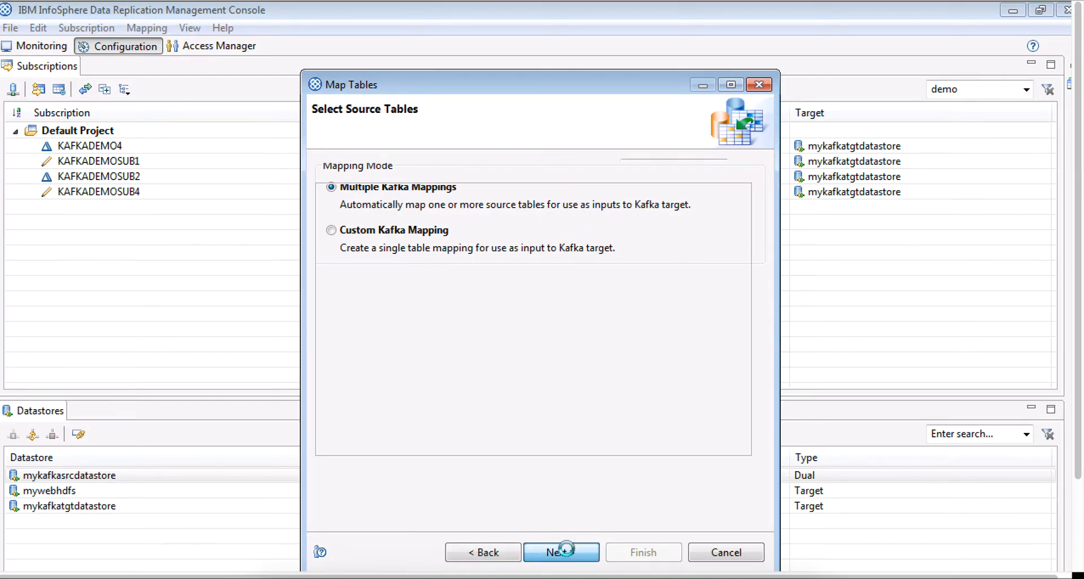
{"action": "left_click", "coordinate": [560, 552]}
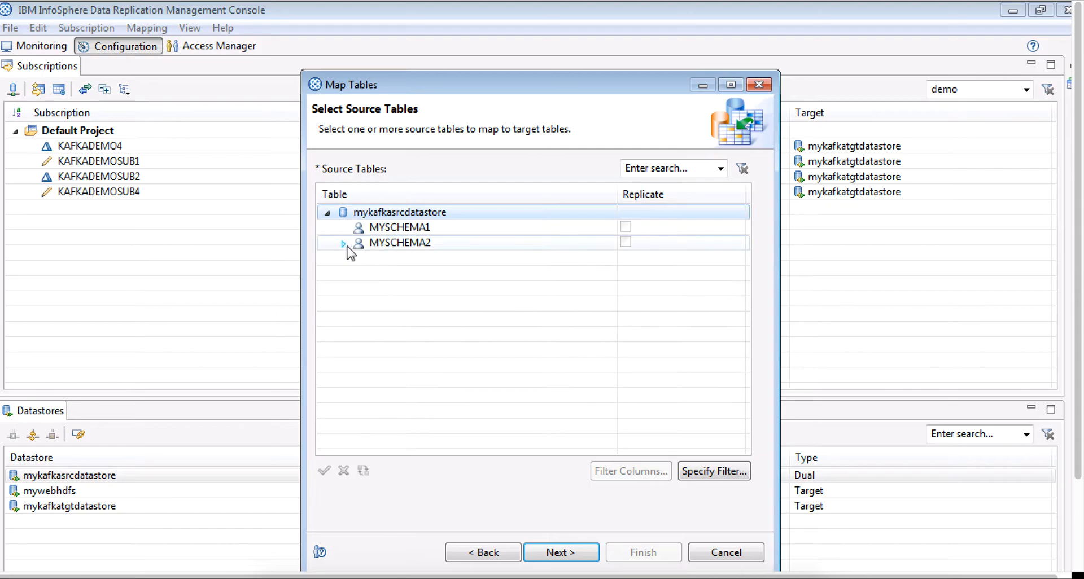
{"action": "left_click", "coordinate": [342, 243]}
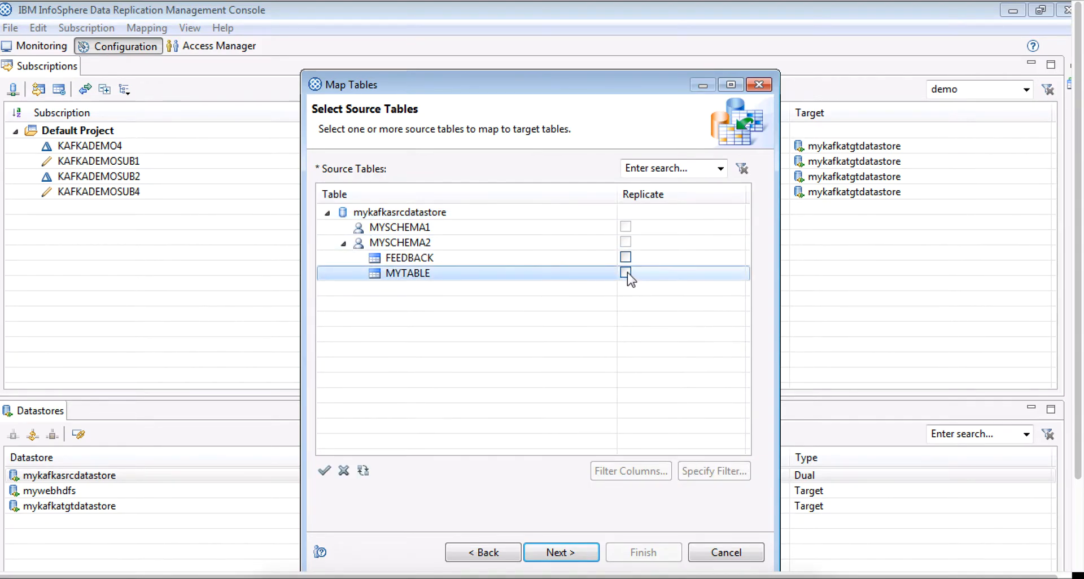
{"action": "left_click", "coordinate": [625, 272]}
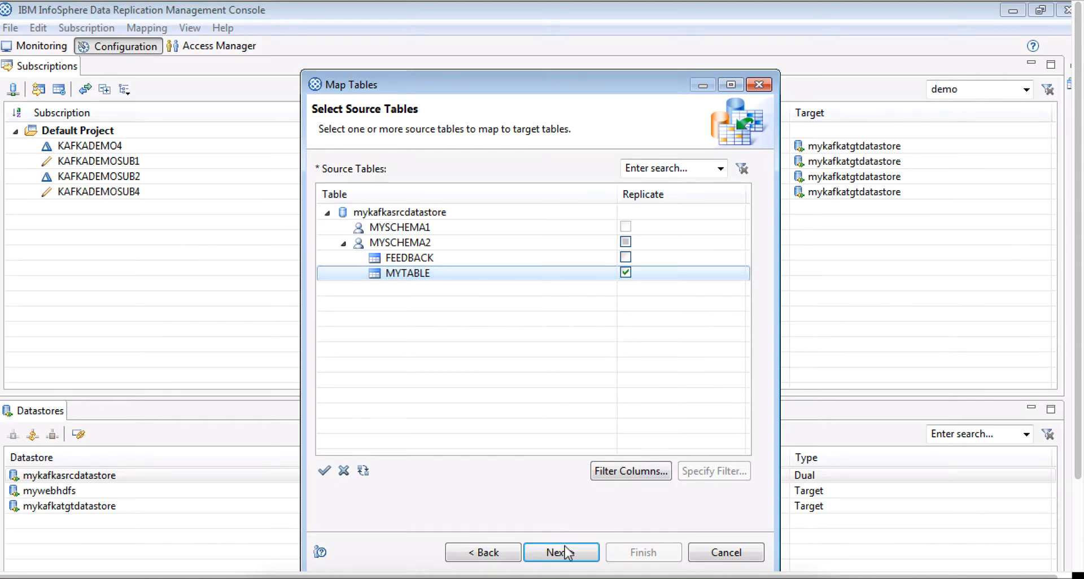
{"action": "left_click", "coordinate": [561, 552]}
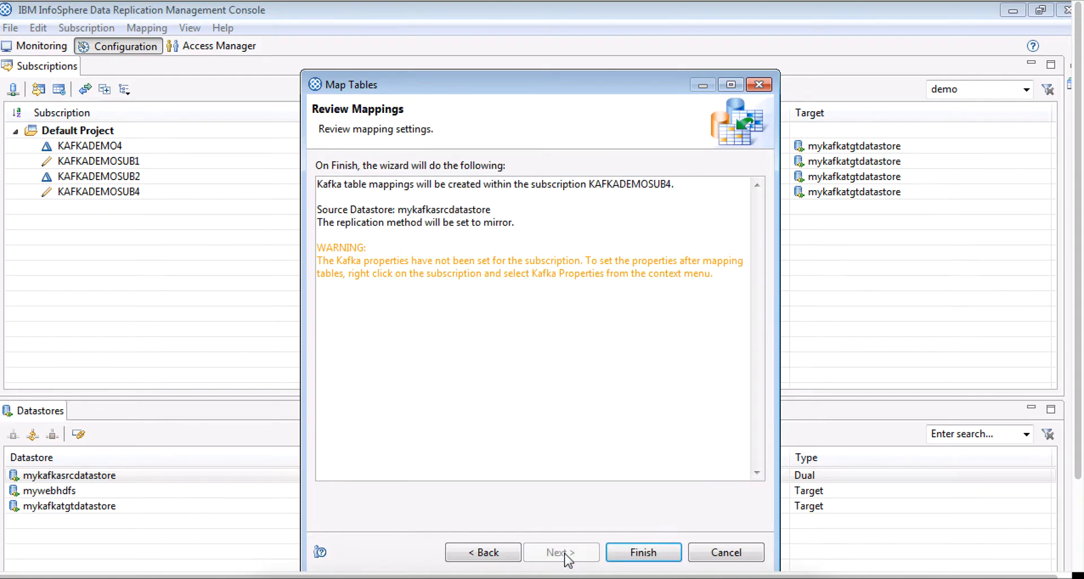
{"action": "left_click", "coordinate": [641, 552]}
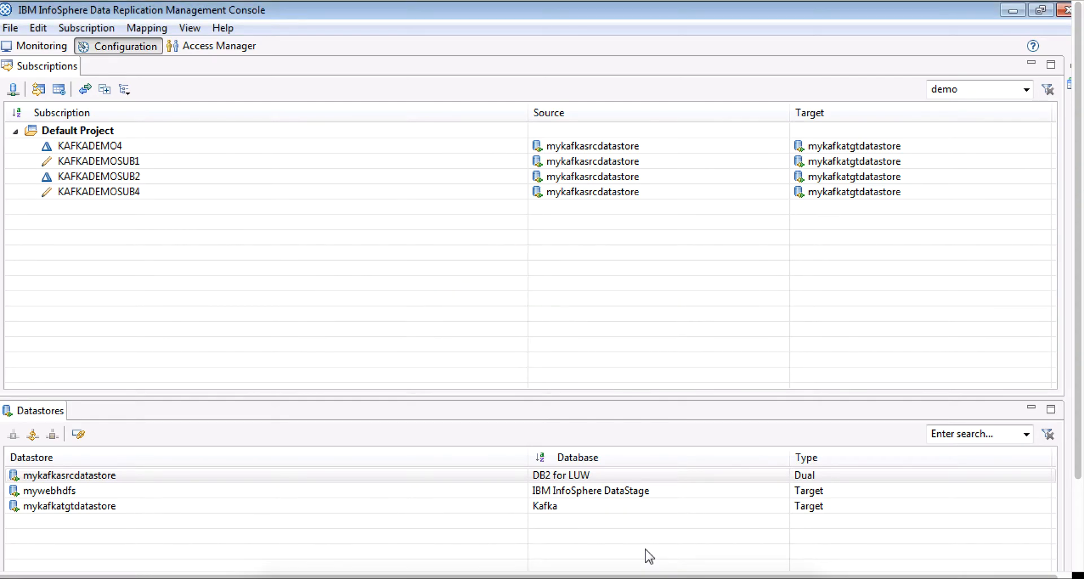
{"action": "mouse_move", "coordinate": [164, 211]}
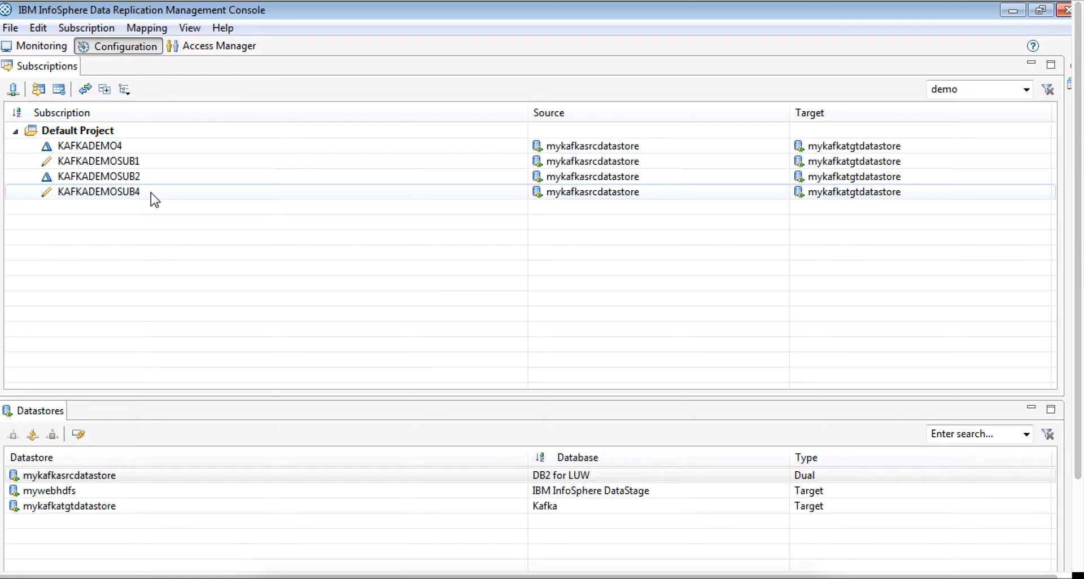
Step: Open Kafka Properties for the KAFKADEMOSUB4 subscription
{"action": "left_click", "coordinate": [98, 191]}
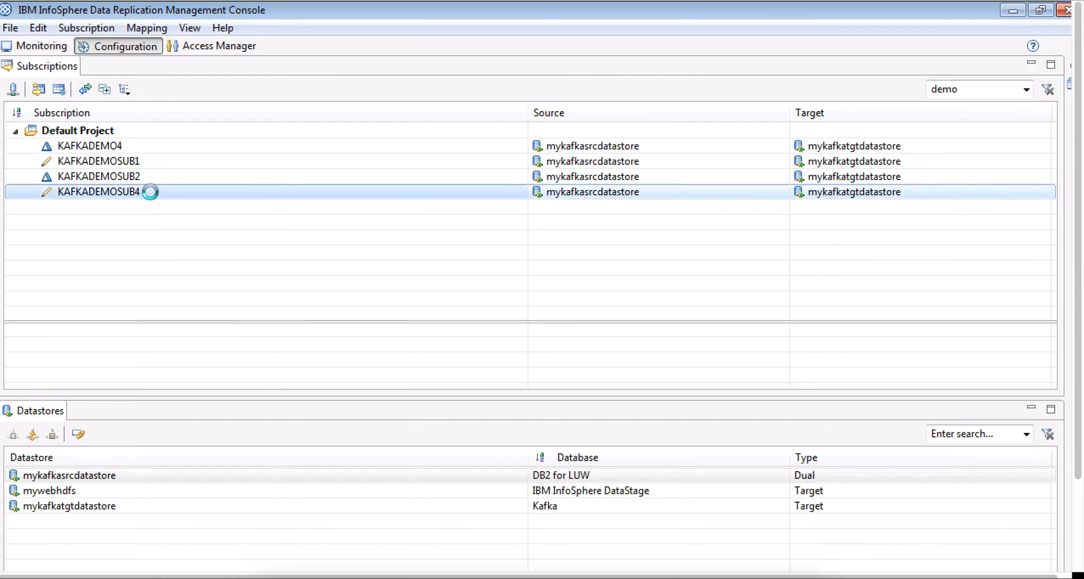
{"action": "right_click", "coordinate": [98, 191]}
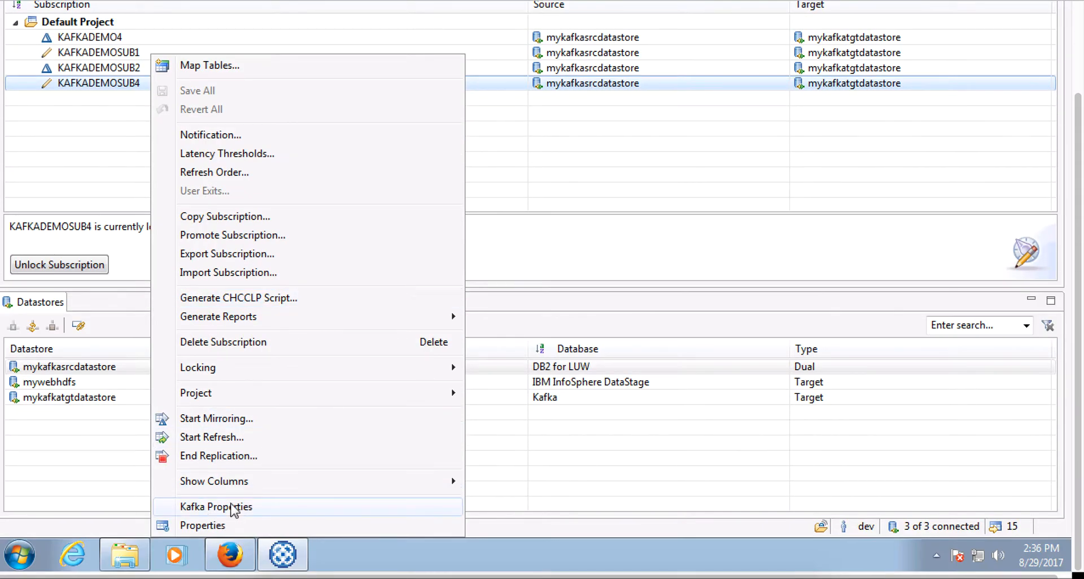
{"action": "left_click", "coordinate": [216, 506]}
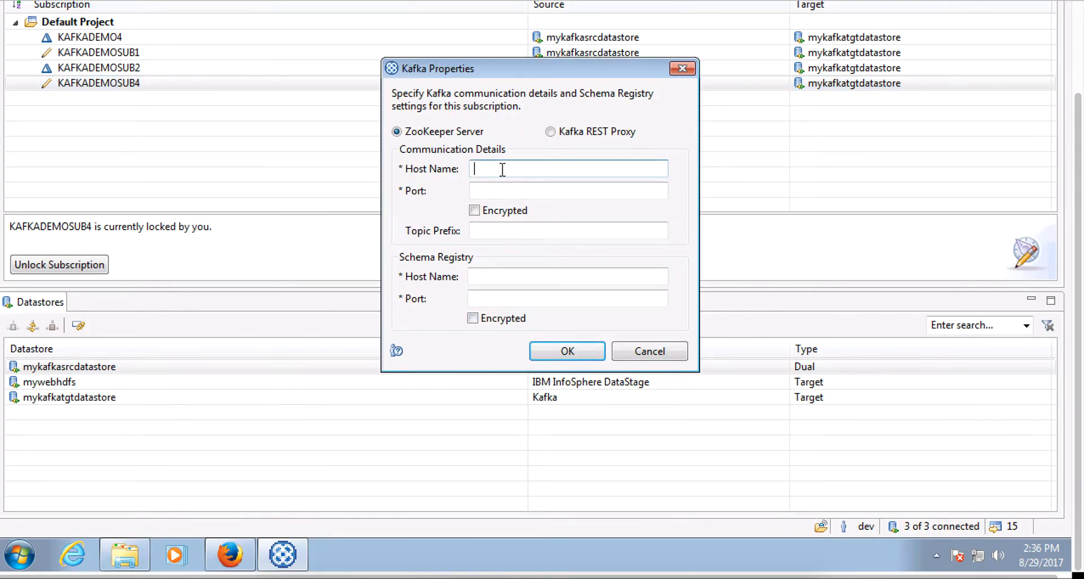
{"action": "mouse_move", "coordinate": [531, 177]}
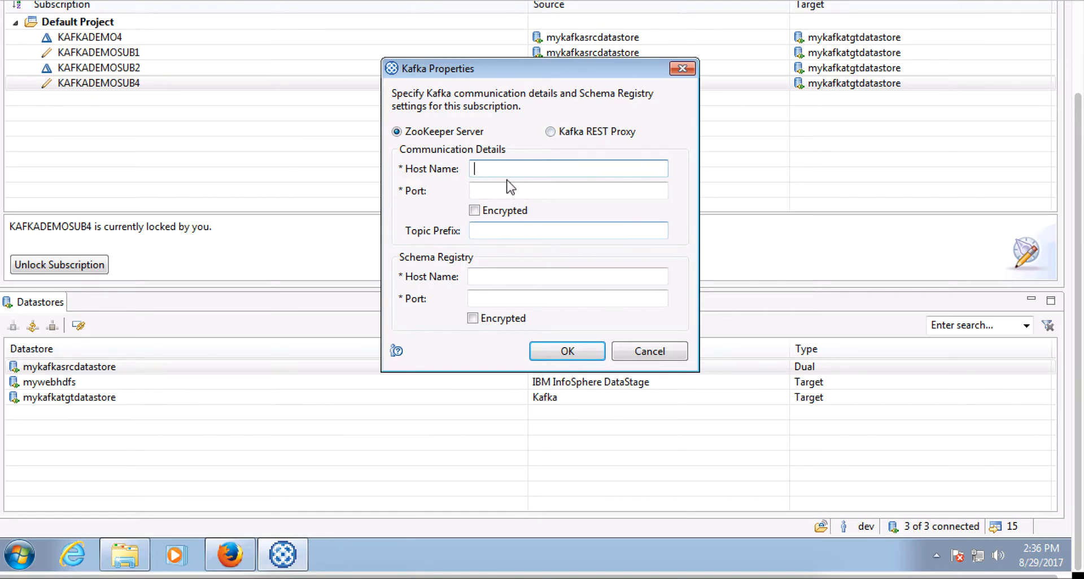
Step: Enter host csx10164.canlab.ibm.com for ZooKeeper and schema registry, port 8081, and save
{"action": "type", "text": "csx"}
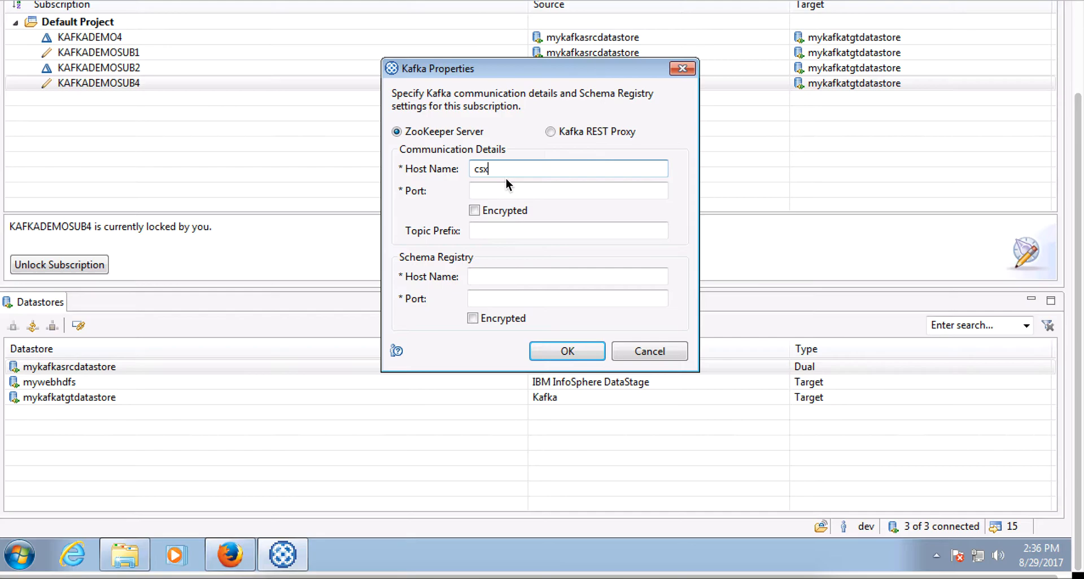
{"action": "type", "text": "10164"}
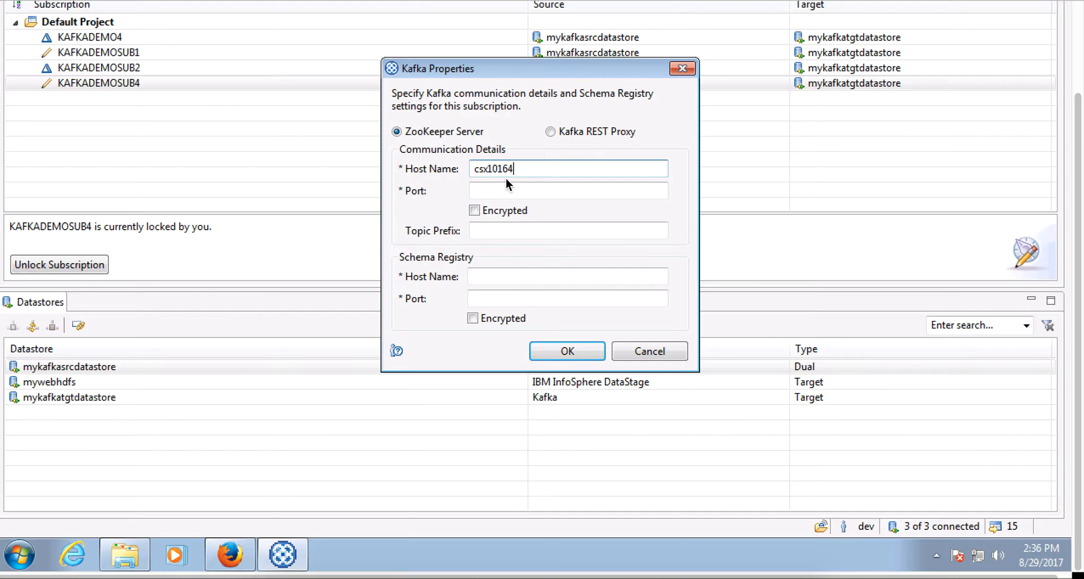
{"action": "type", "text": ".canlab.i"}
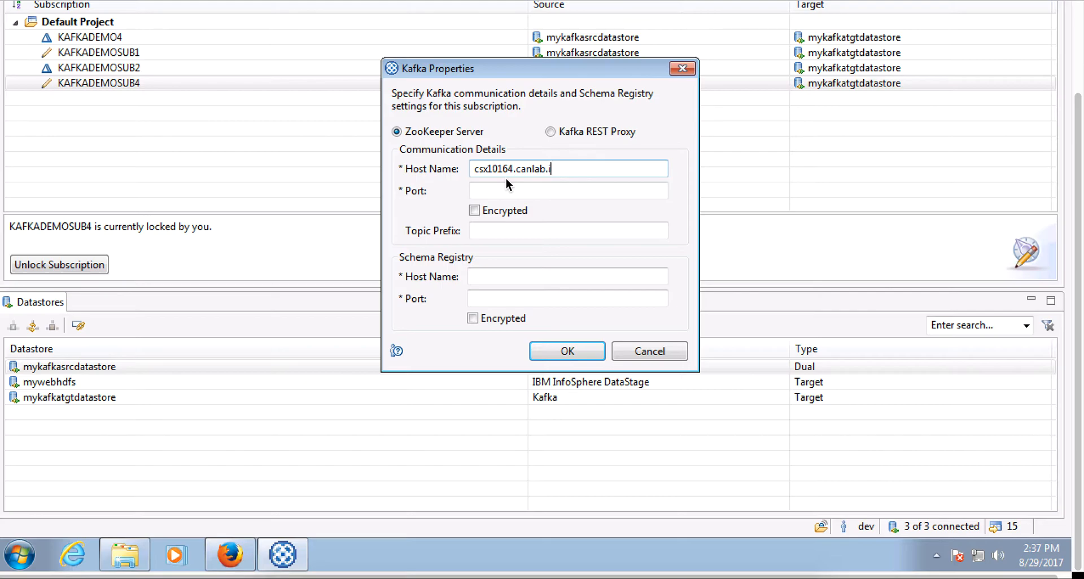
{"action": "type", "text": "bm.com"}
{"action": "left_click", "coordinate": [569, 191]}
{"action": "type", "text": "2181"}
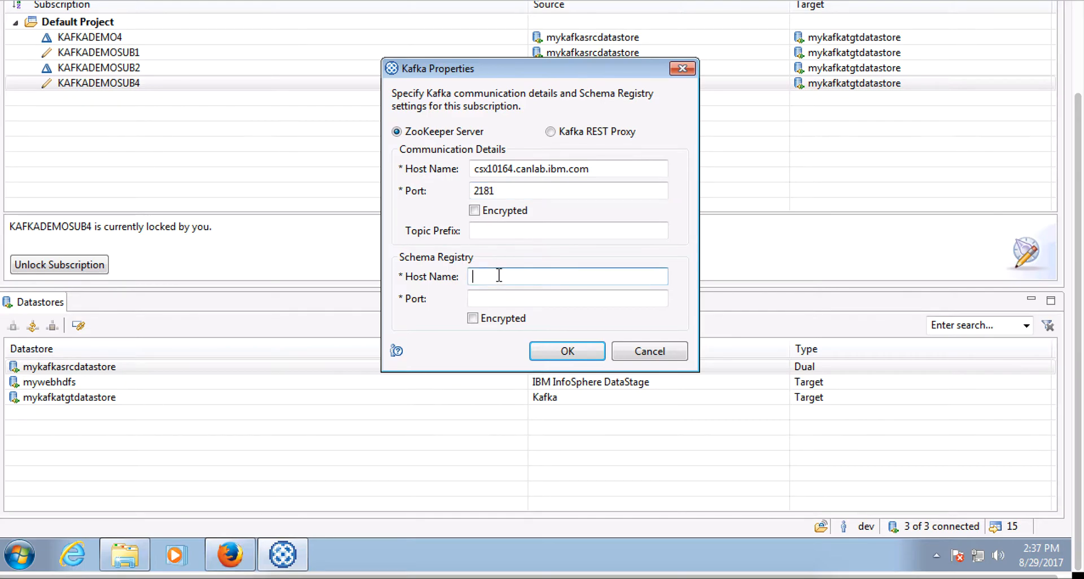
{"action": "type", "text": "csx10164."}
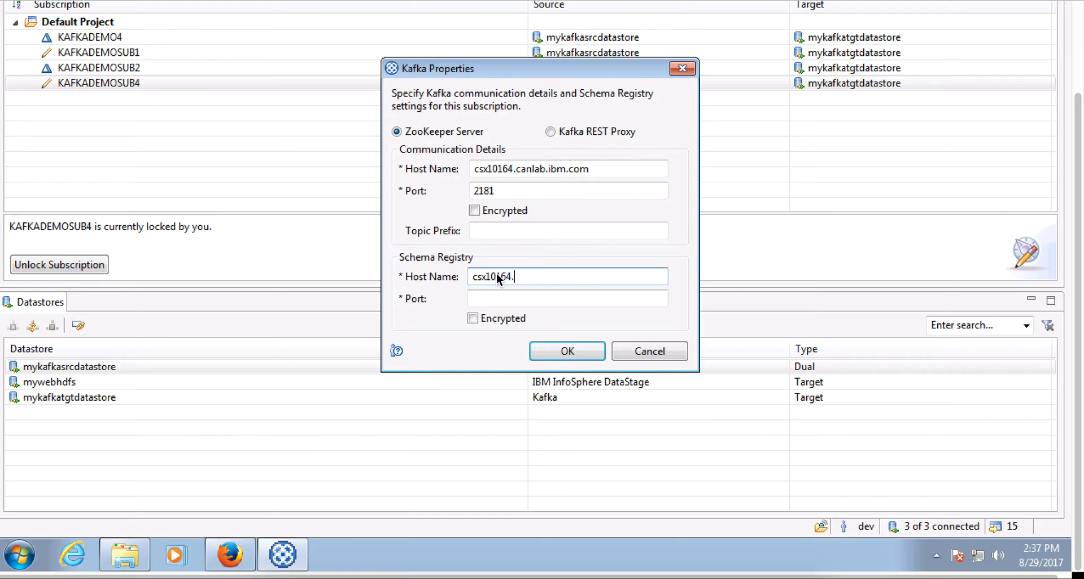
{"action": "type", "text": "canlab"}
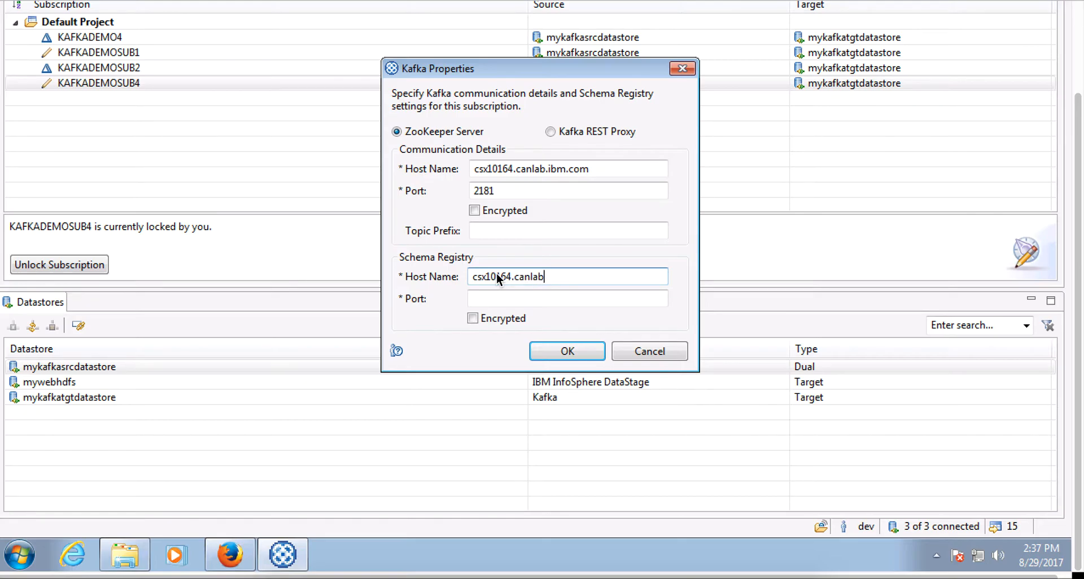
{"action": "type", "text": ".ibm.com"}
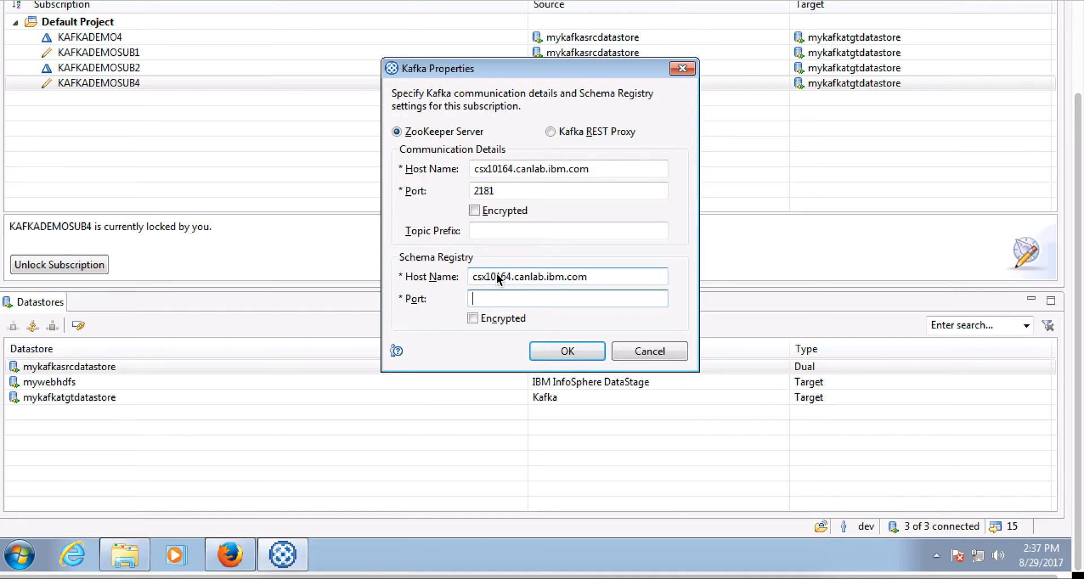
{"action": "type", "text": "8081"}
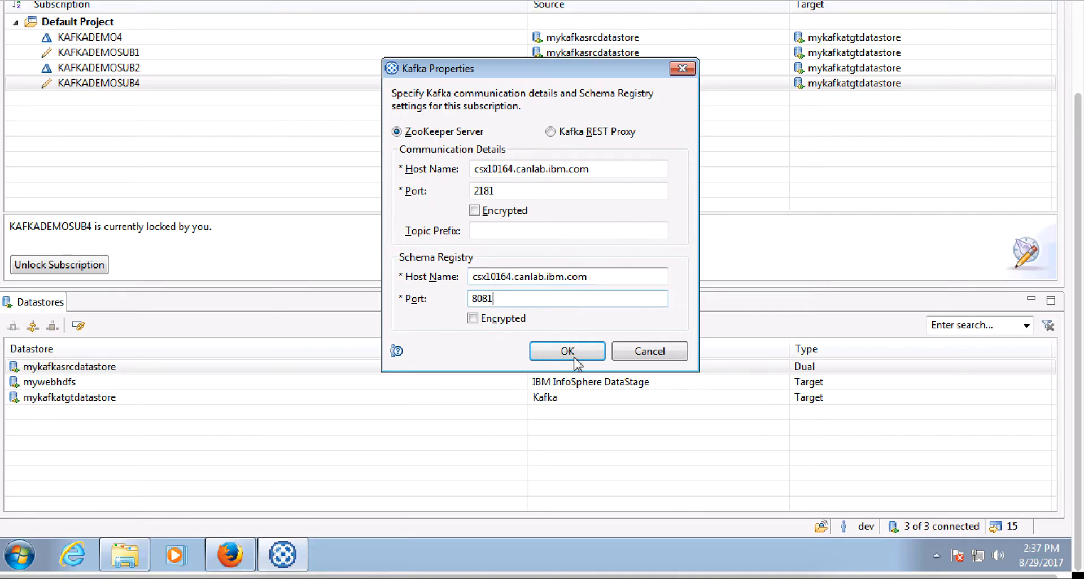
{"action": "left_click", "coordinate": [566, 351]}
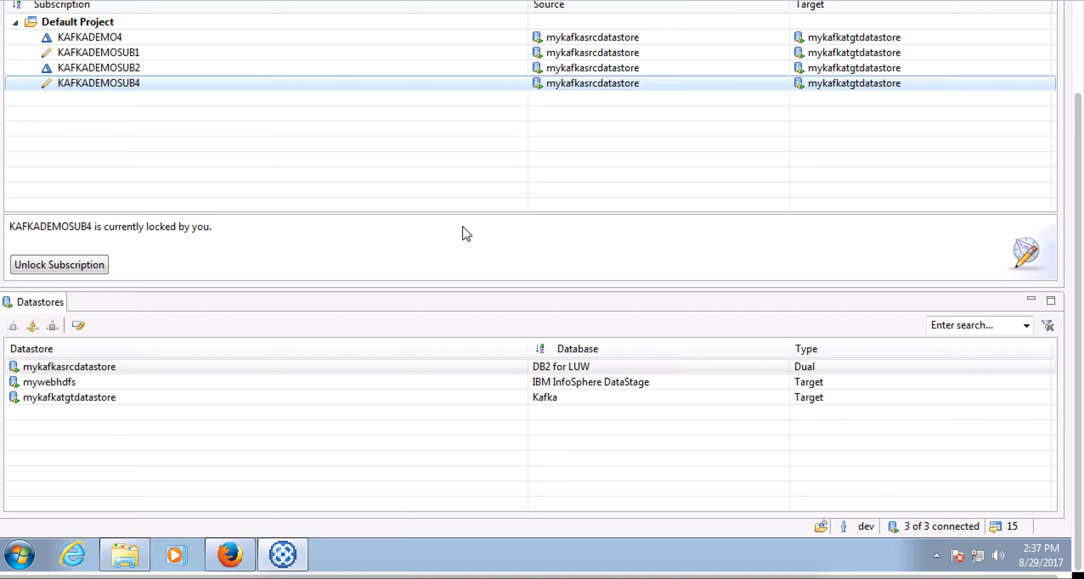
{"action": "mouse_move", "coordinate": [598, 530]}
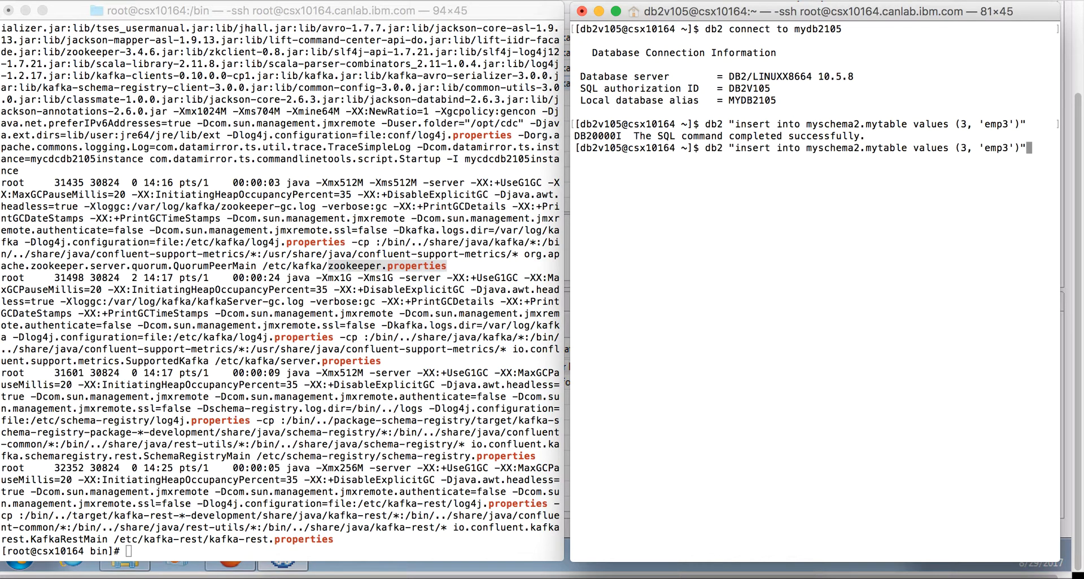
Step: Clear the terminal and run db2 "select * from myschema2.mytable"
{"action": "type", "text": "clear"}
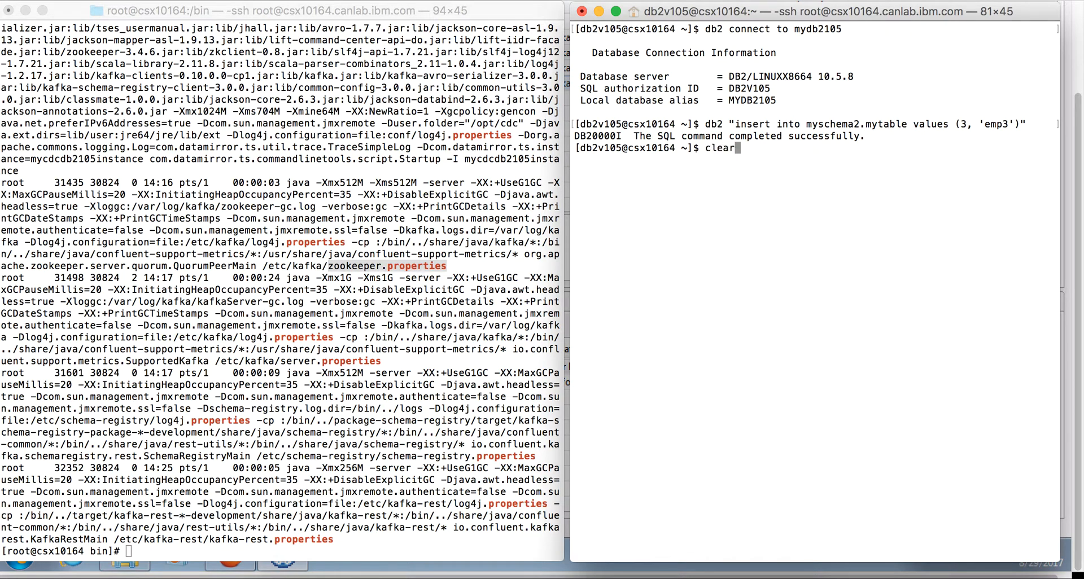
{"action": "key", "text": "Return"}
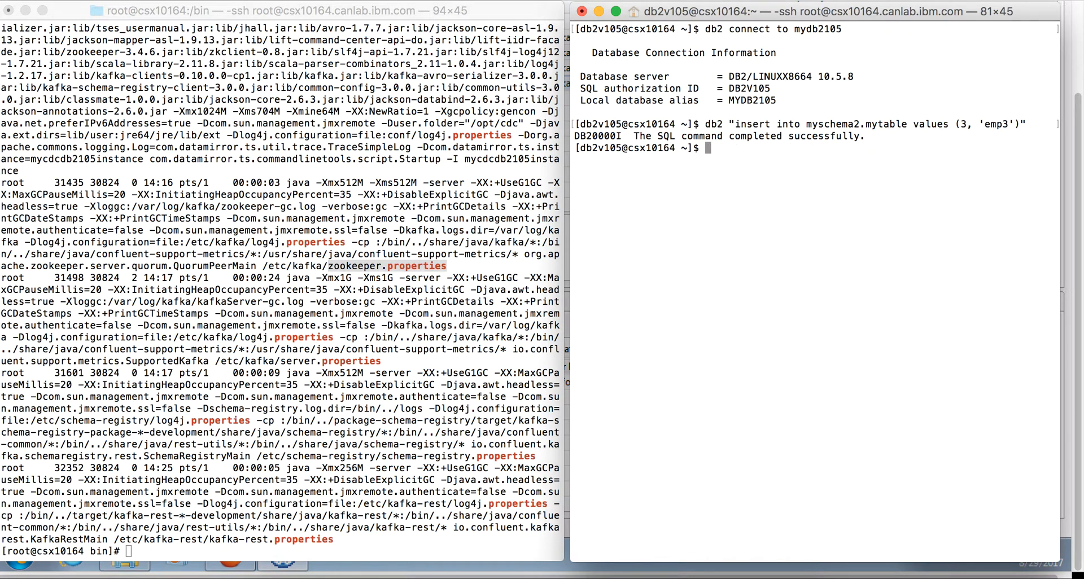
{"action": "type", "text": "db"}
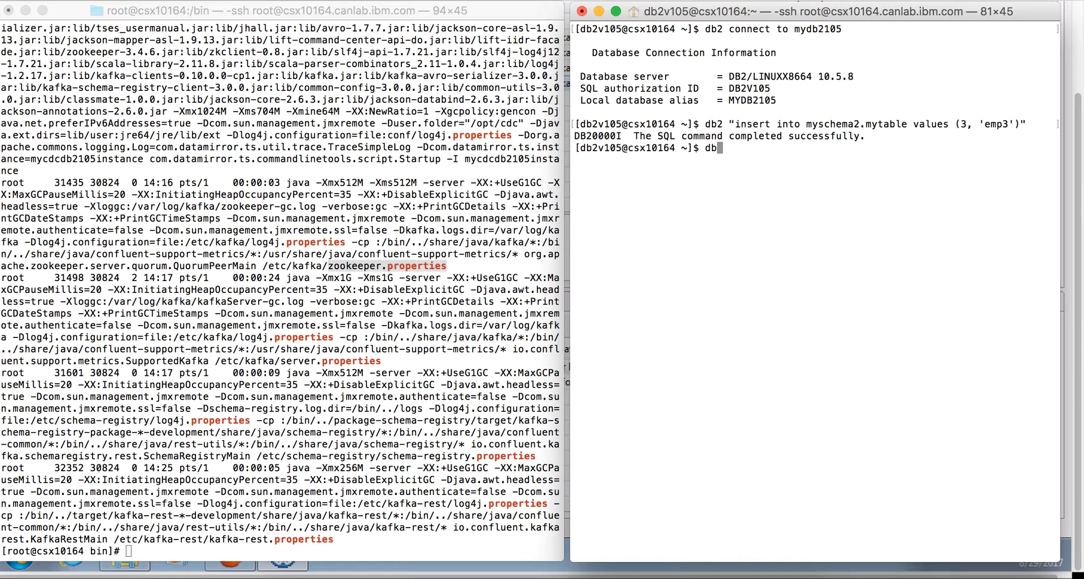
{"action": "type", "text": "2"}
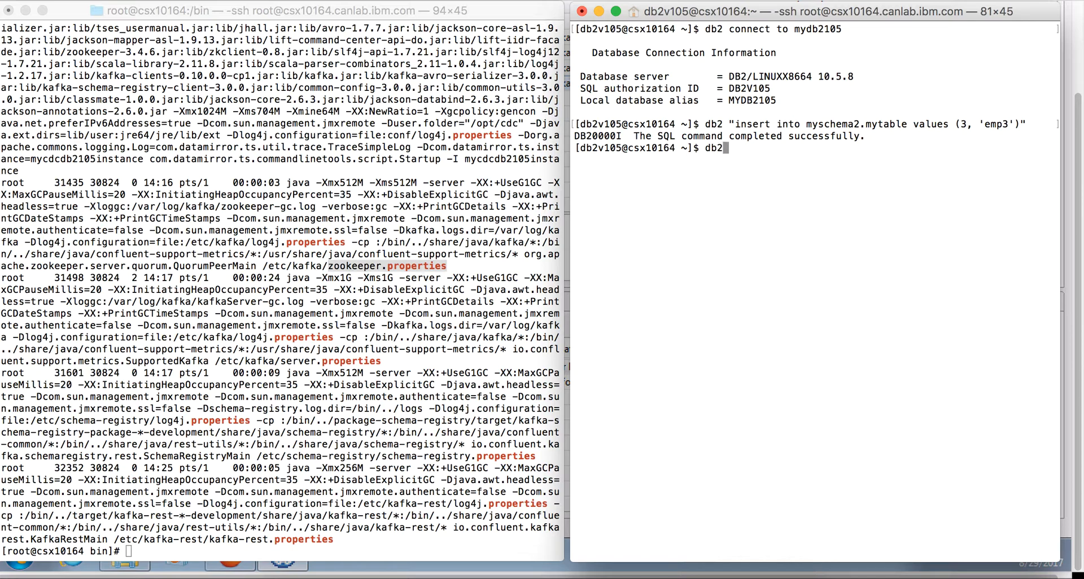
{"action": "type", "text": "\"select * fr"}
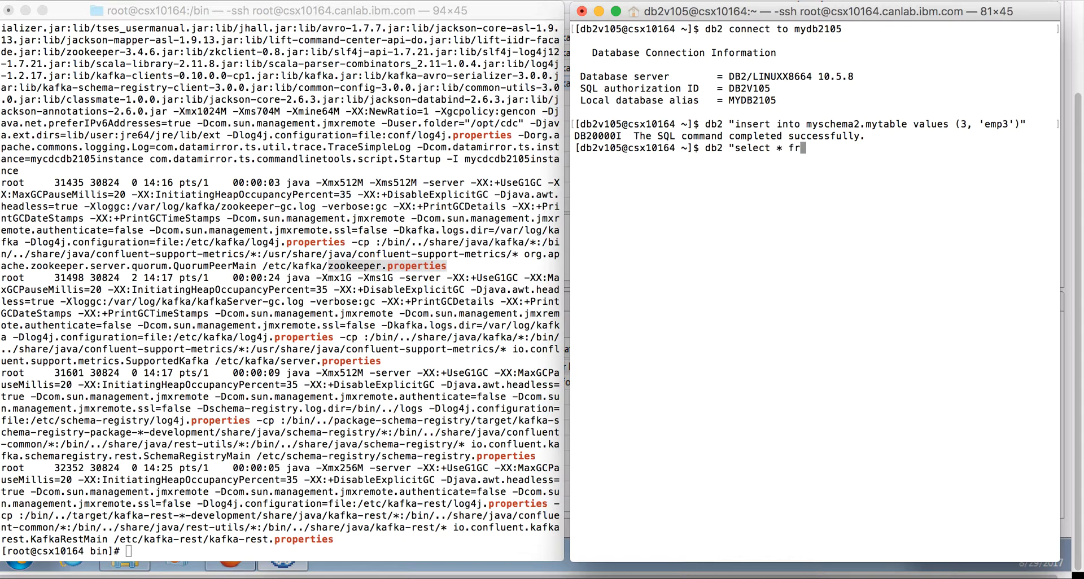
{"action": "type", "text": "om"}
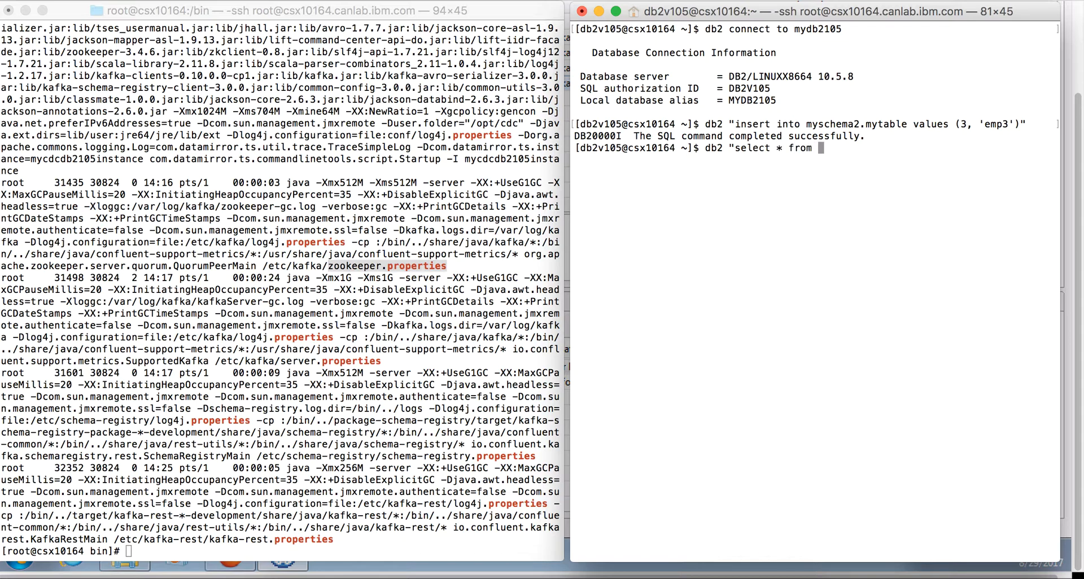
{"action": "type", "text": "myschema2.myt"}
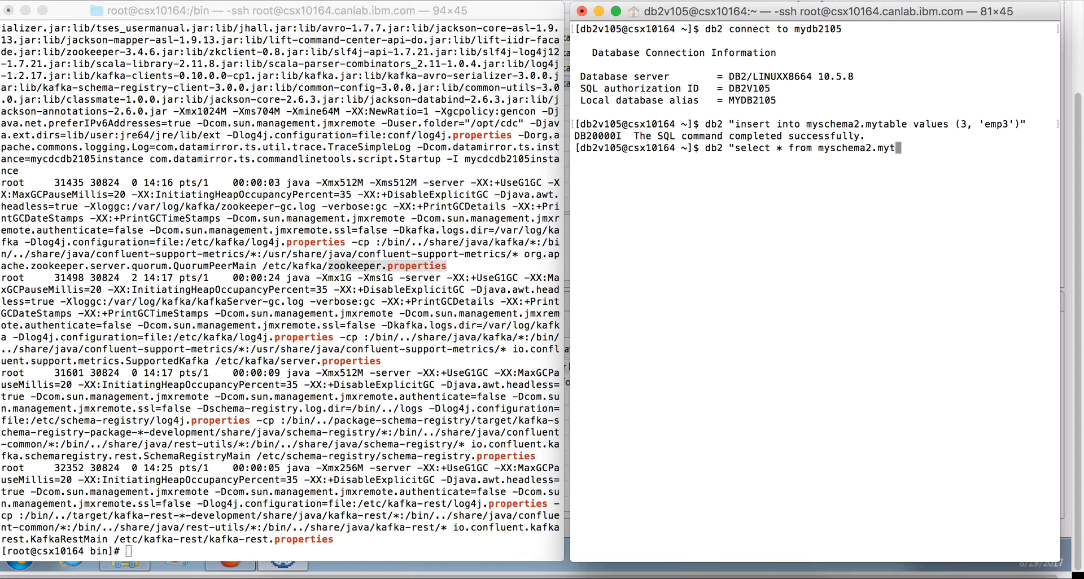
{"action": "key", "text": "Return"}
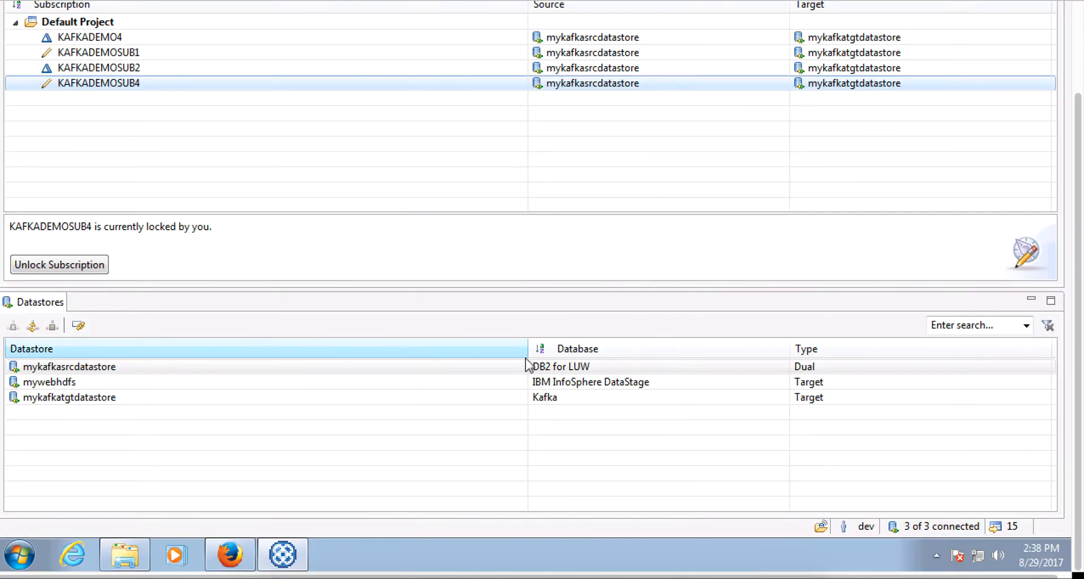
{"action": "mouse_move", "coordinate": [525, 358]}
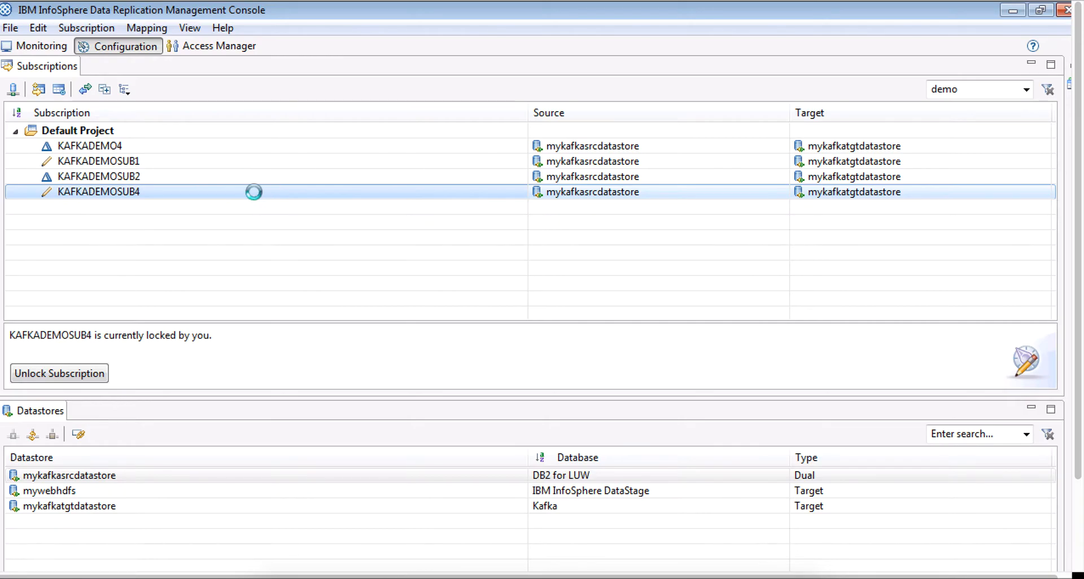
Step: Start continuous mirroring on KAFKADEMOSUB4 and show its state in the Monitoring view
{"action": "right_click", "coordinate": [98, 191]}
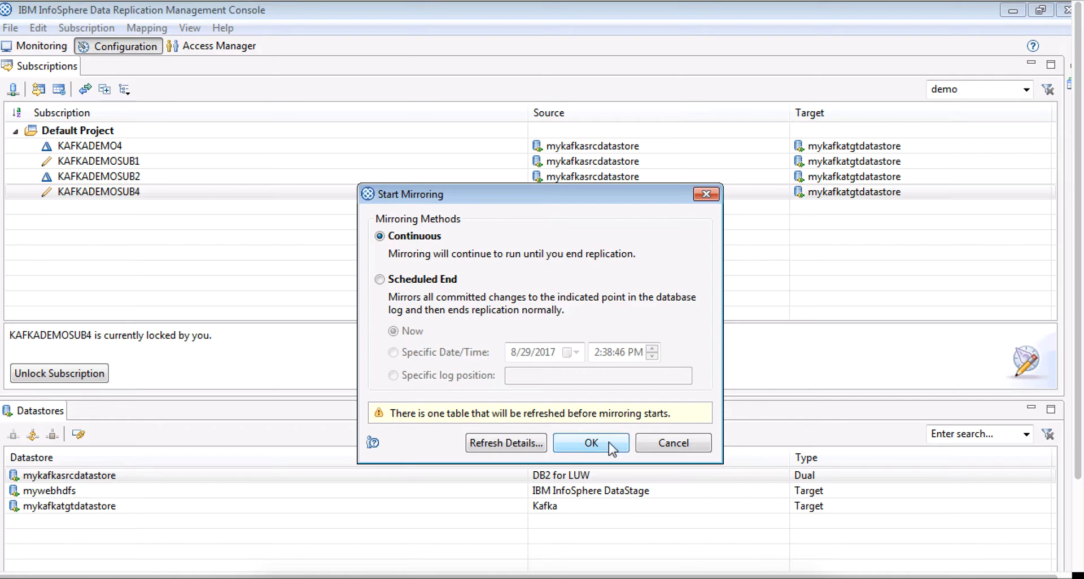
{"action": "left_click", "coordinate": [589, 443]}
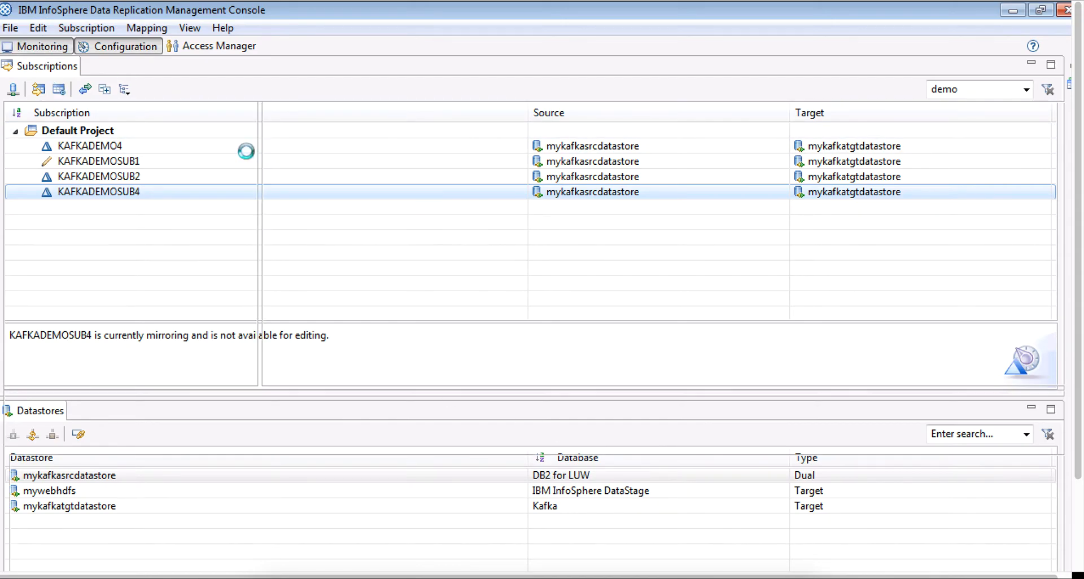
{"action": "left_click", "coordinate": [36, 46]}
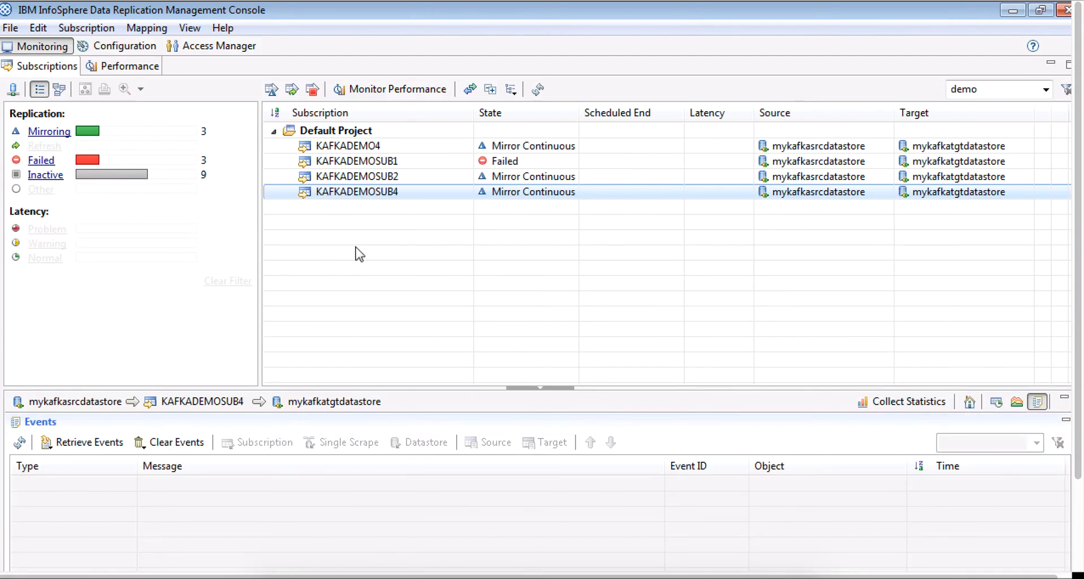
{"action": "mouse_move", "coordinate": [461, 302]}
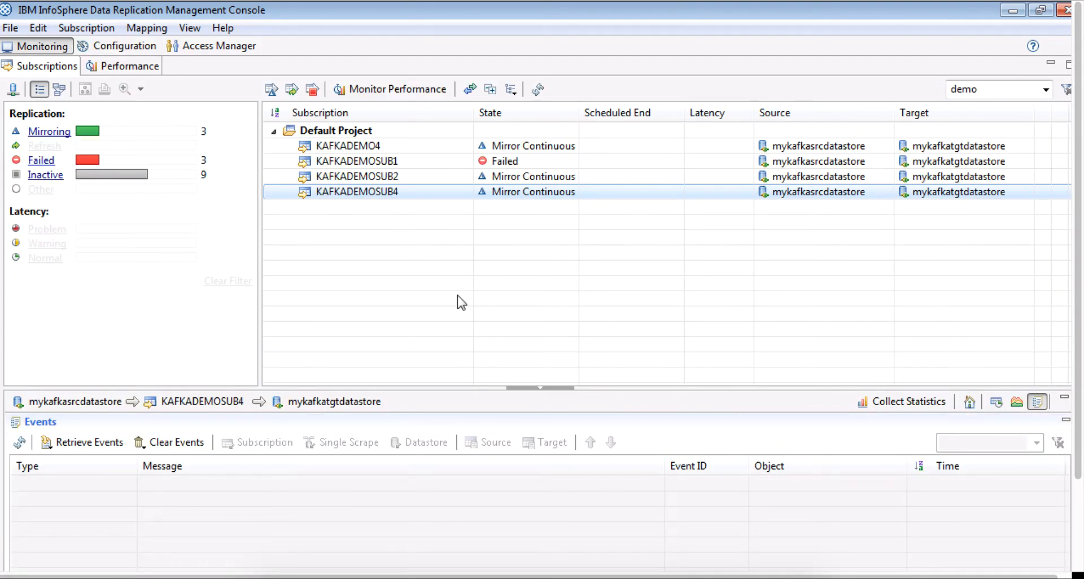
Step: Load recent KAFKADEMOSUB4 events and close the 3-row CUST.TS_KAFKA refresh details
{"action": "left_click", "coordinate": [81, 443]}
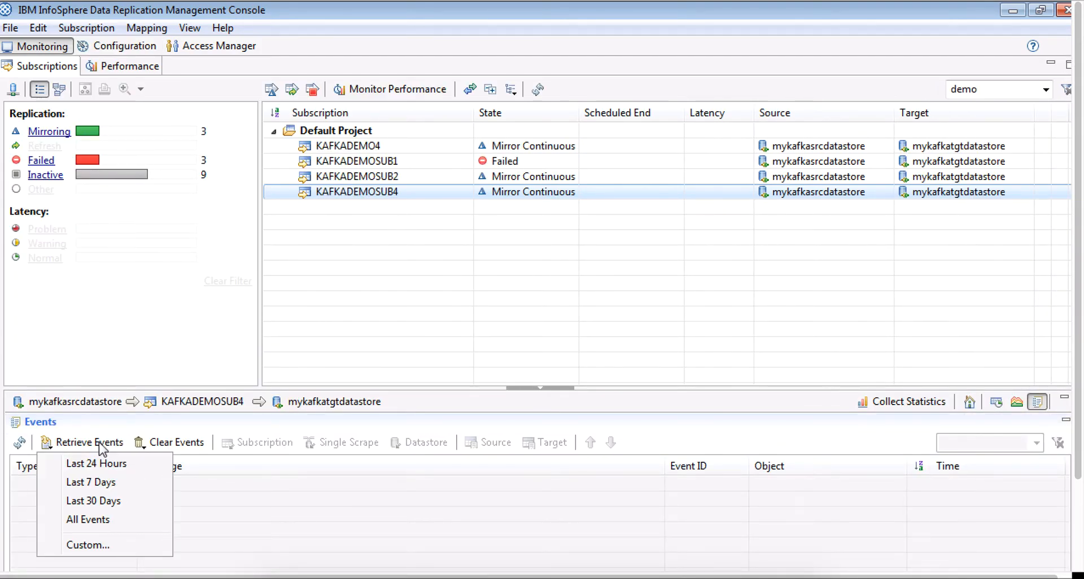
{"action": "left_click", "coordinate": [96, 462]}
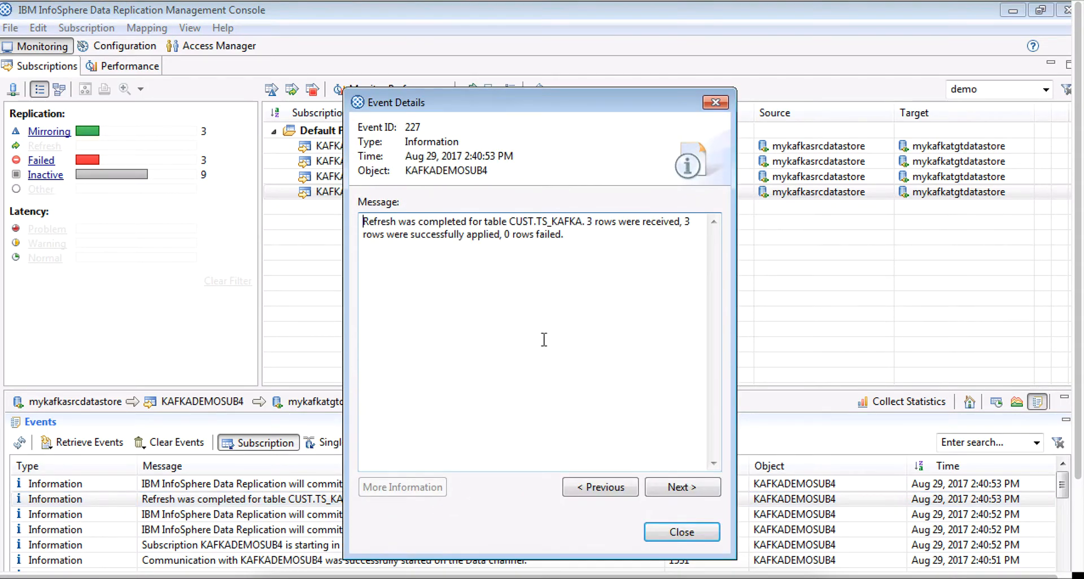
{"action": "mouse_move", "coordinate": [493, 253]}
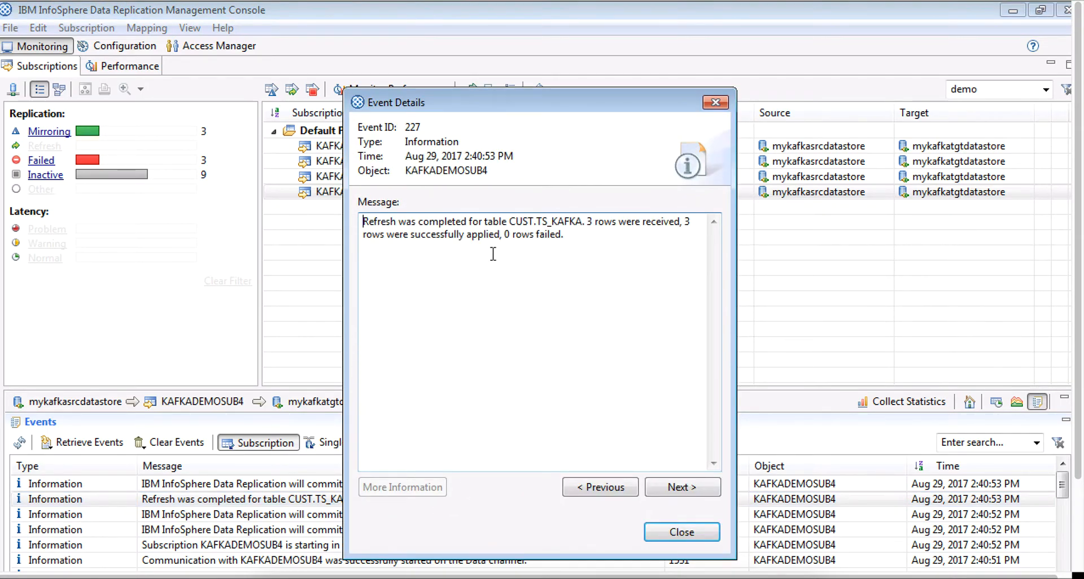
{"action": "mouse_move", "coordinate": [591, 235]}
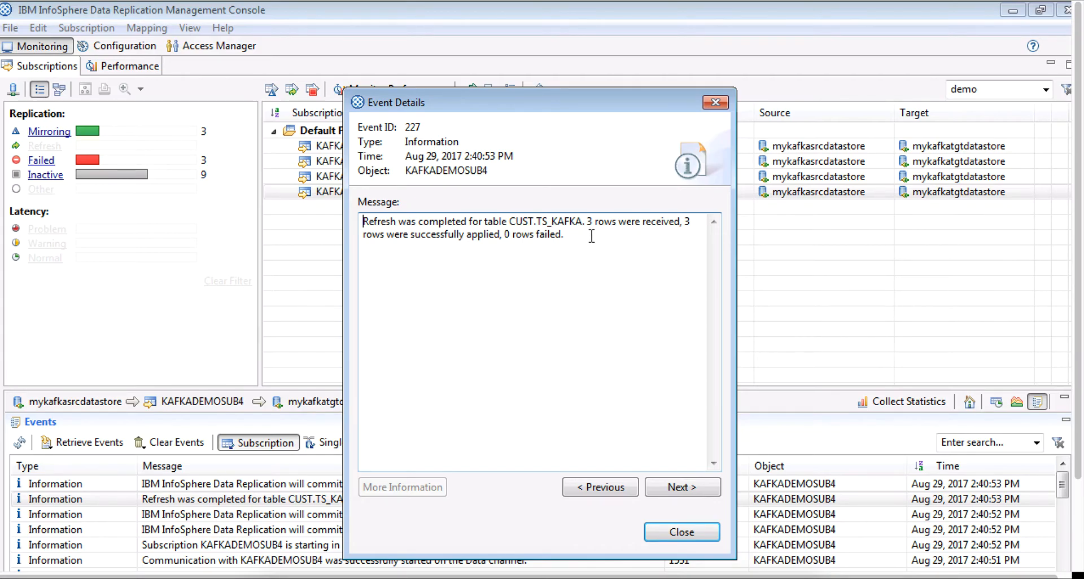
{"action": "mouse_move", "coordinate": [557, 253]}
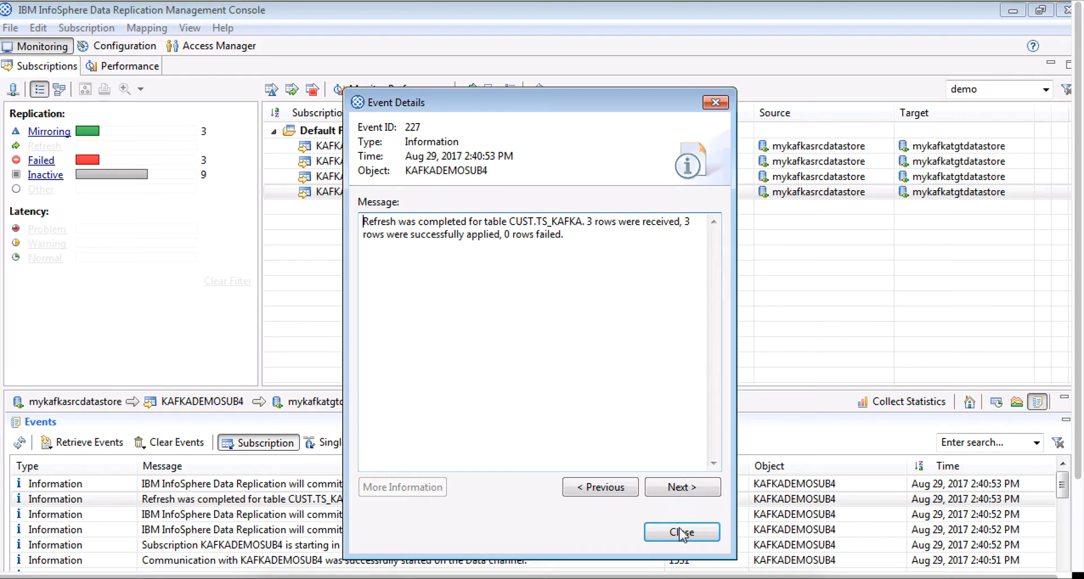
{"action": "left_click", "coordinate": [681, 532]}
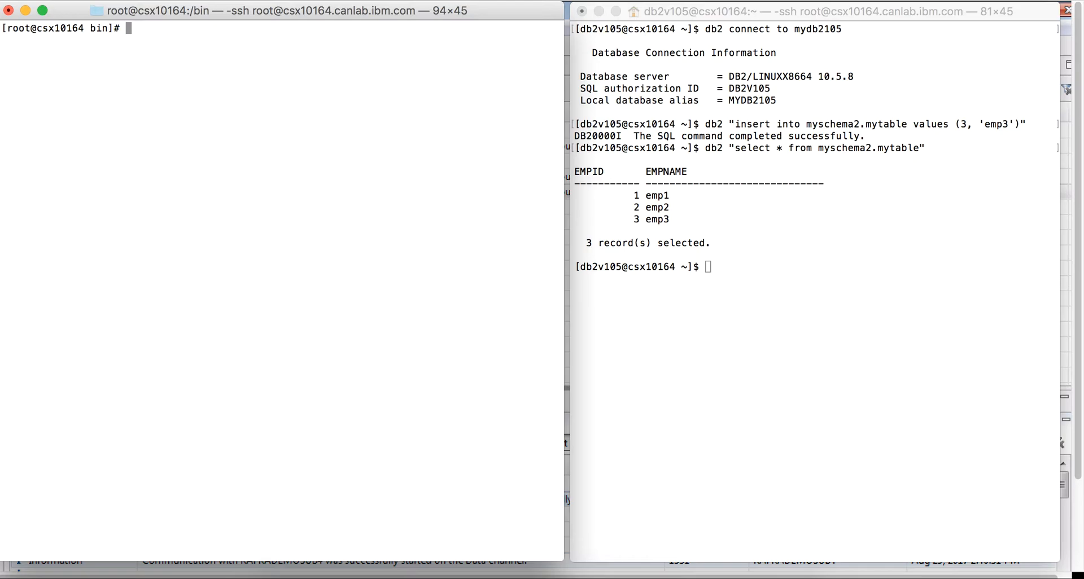
Step: List Kafka topics matching 'demo', including the kafkademosub4 myschema2.mytable topic
{"action": "type", "text": "vi"}
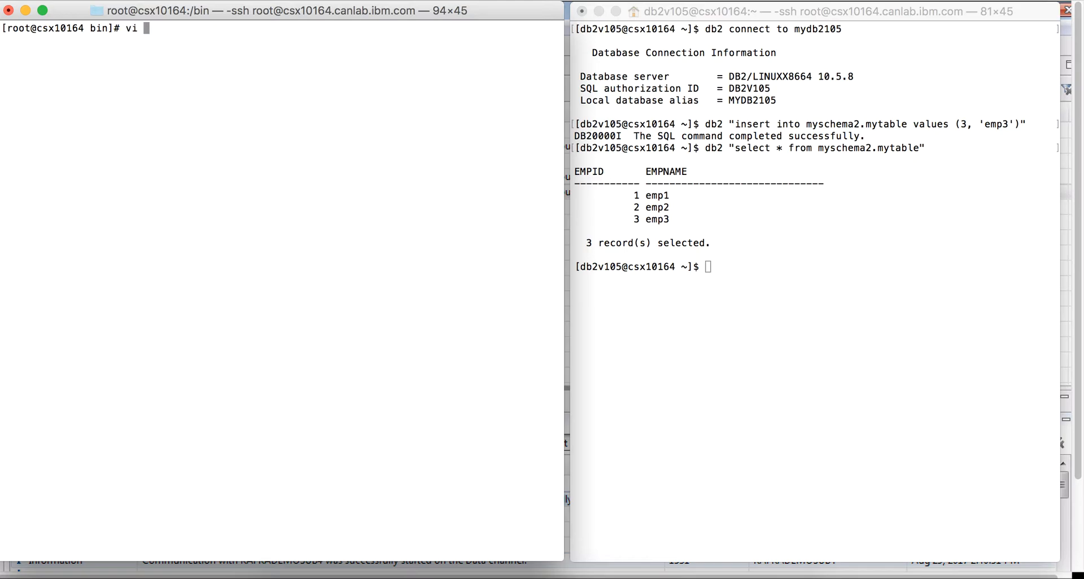
{"action": "type", "text": "kafka"}
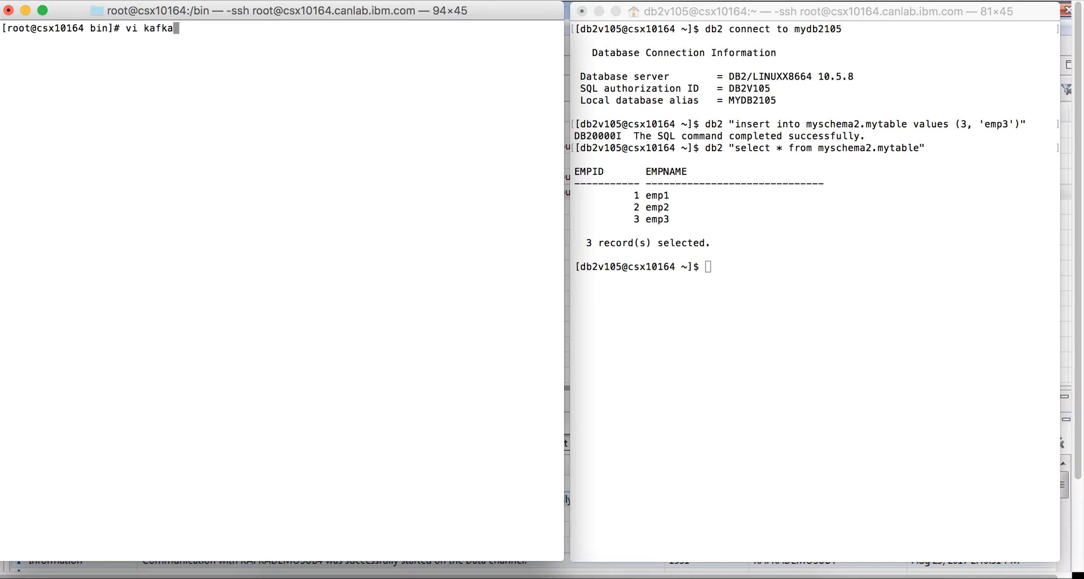
{"action": "type", "text": "consumer"}
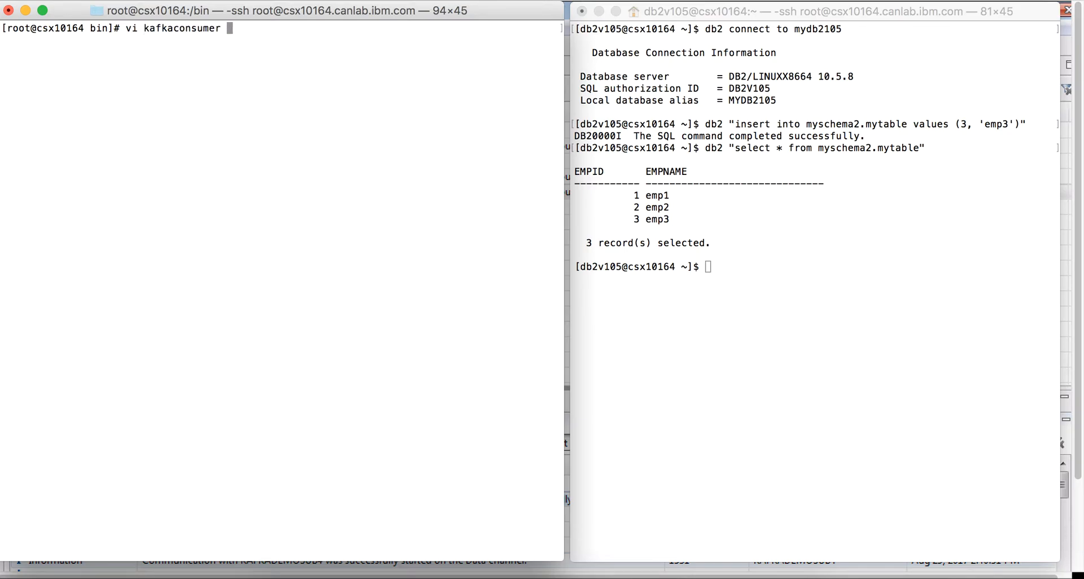
{"action": "key", "text": "Return"}
{"action": "type", "text": "./kafka-topics --list --zookeeper localhost:2181 | grep demo"}
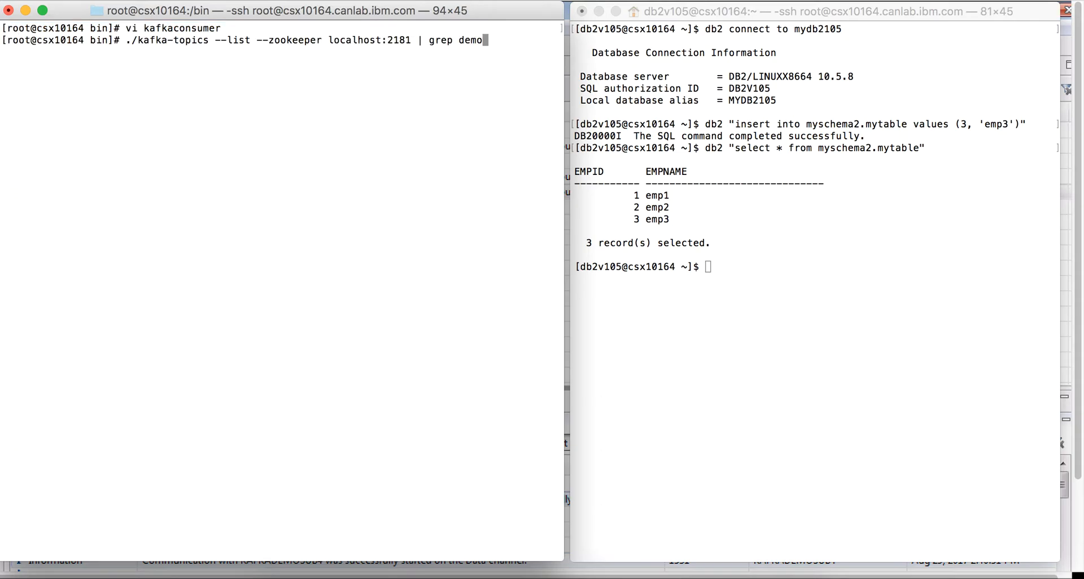
{"action": "key", "text": "Return"}
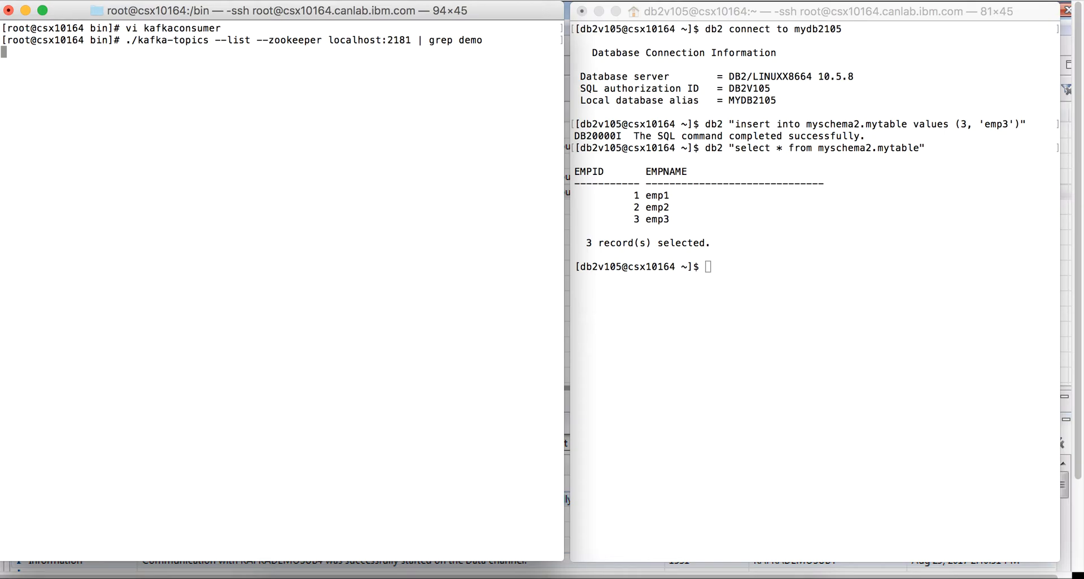
{"action": "key", "text": "Return"}
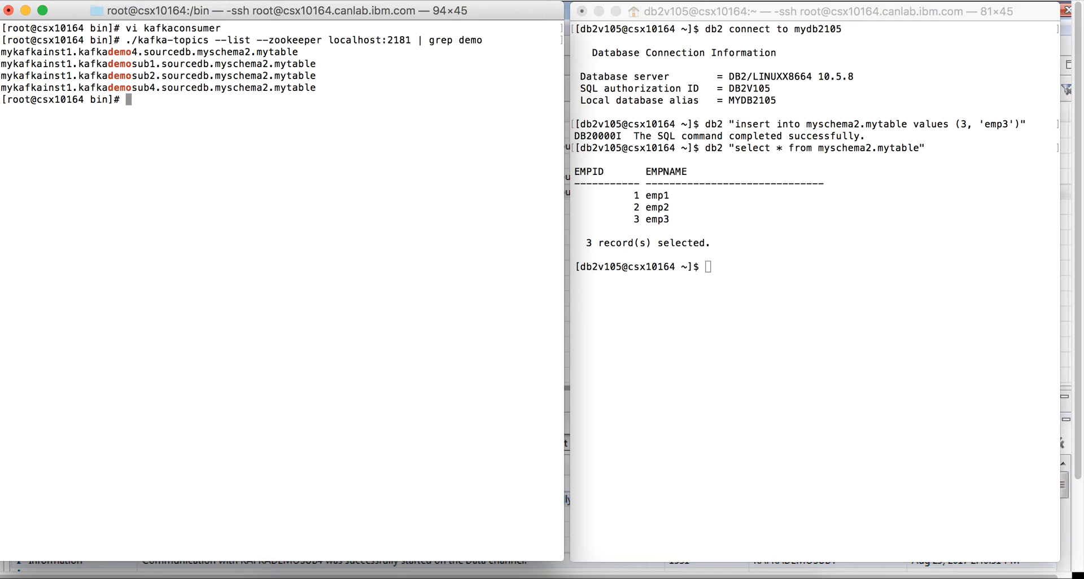
{"action": "mouse_move", "coordinate": [157, 88]}
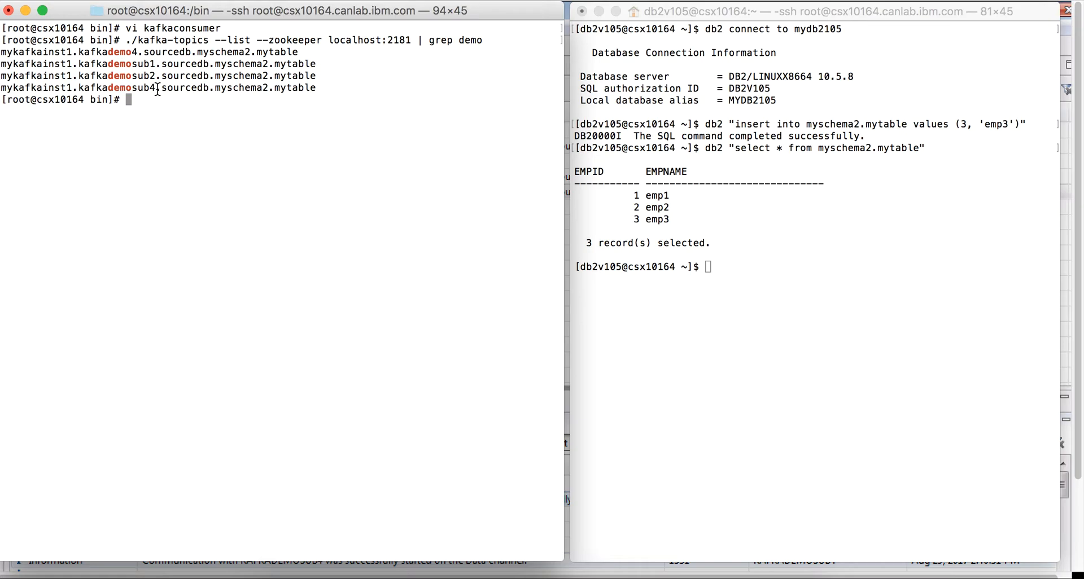
{"action": "mouse_move", "coordinate": [198, 59]}
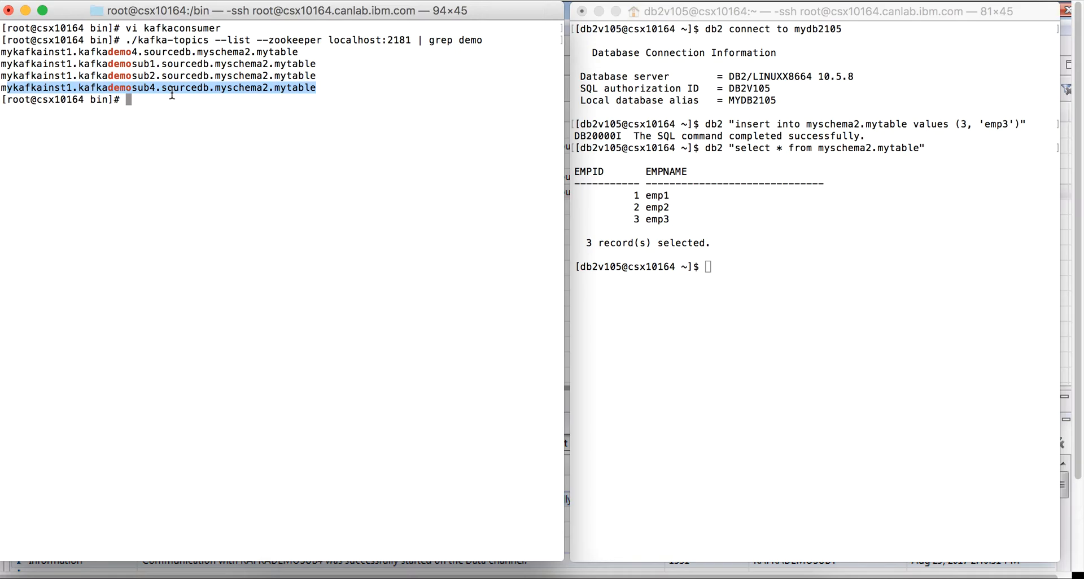
{"action": "mouse_move", "coordinate": [339, 90]}
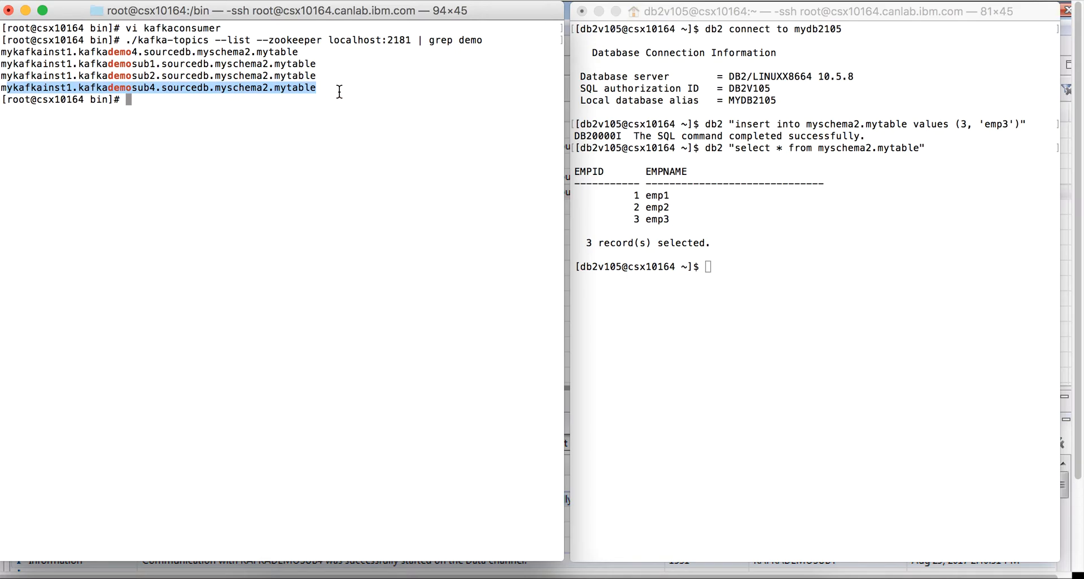
{"action": "mouse_move", "coordinate": [183, 108]}
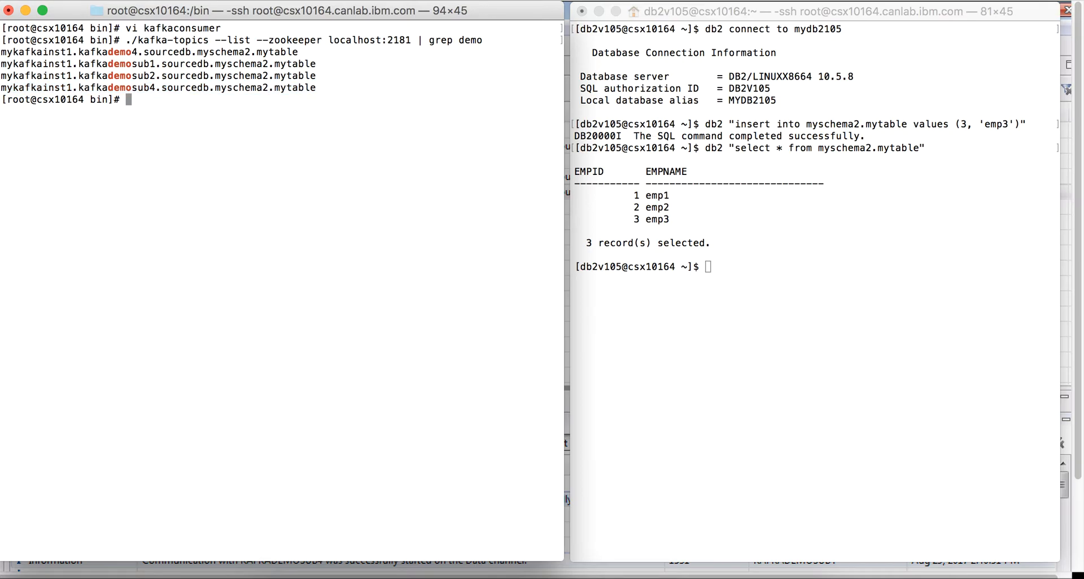
Step: Change the kafkaconsumer notes' consumer command to the kafkademosub4 topic, then quit vi
{"action": "type", "text": "vi kafkaconsumer"}
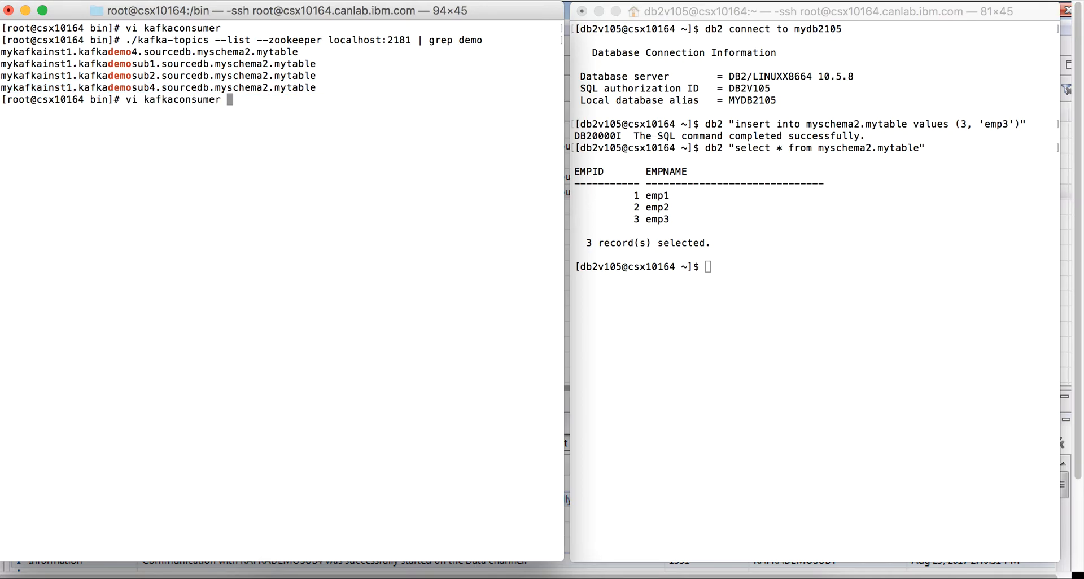
{"action": "key", "text": "Return"}
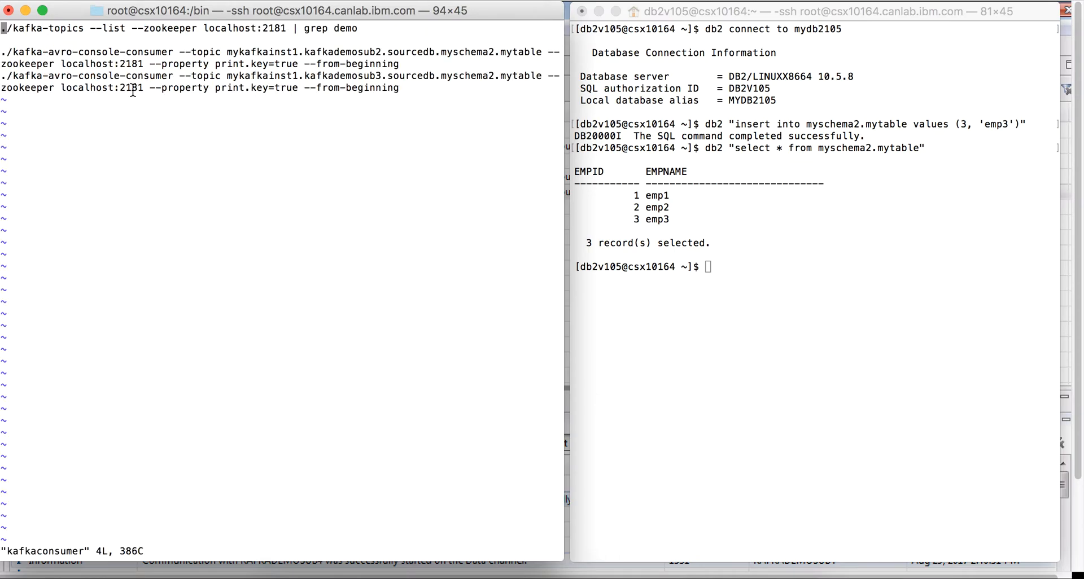
{"action": "mouse_move", "coordinate": [222, 64]}
{"action": "type", "text": "4"}
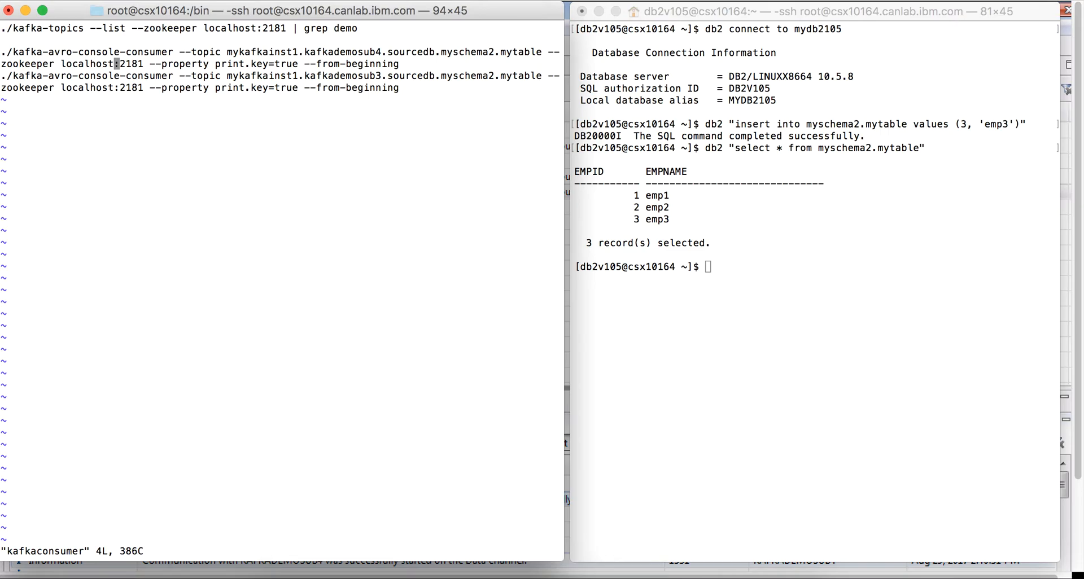
{"action": "mouse_move", "coordinate": [297, 40]}
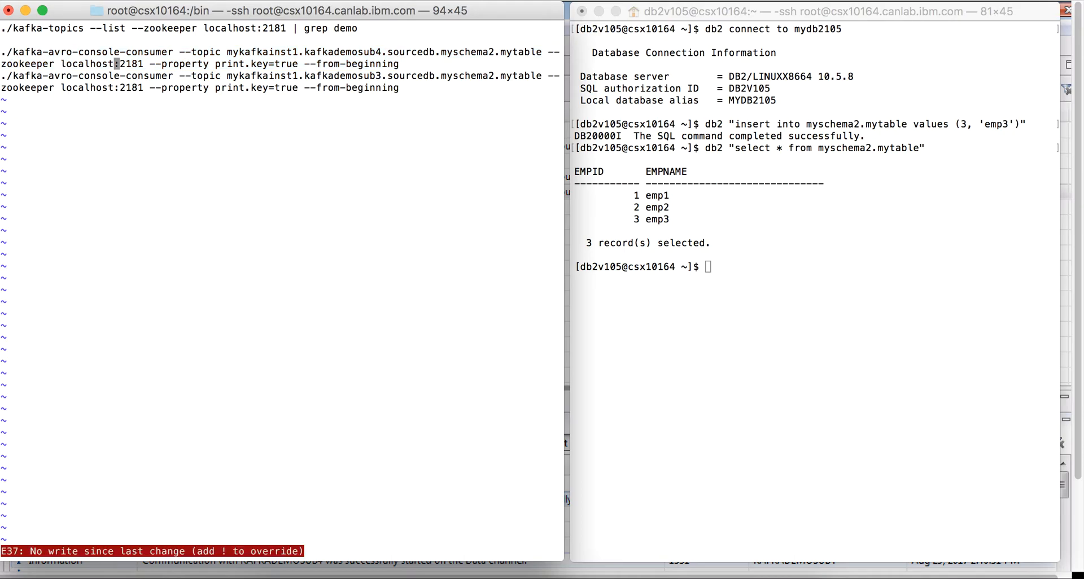
{"action": "type", "text": ":q"}
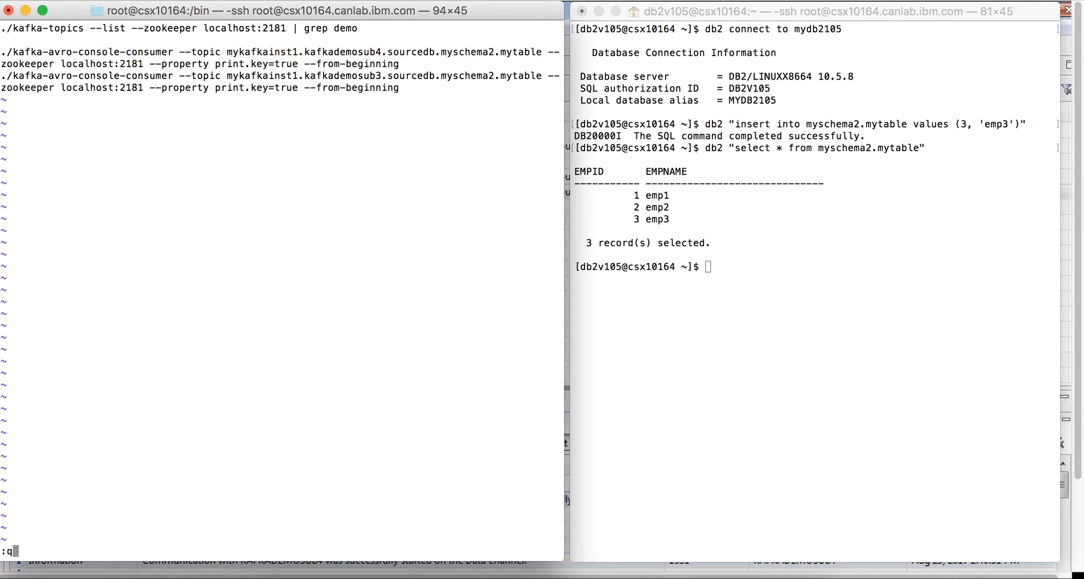
{"action": "key", "text": "Return"}
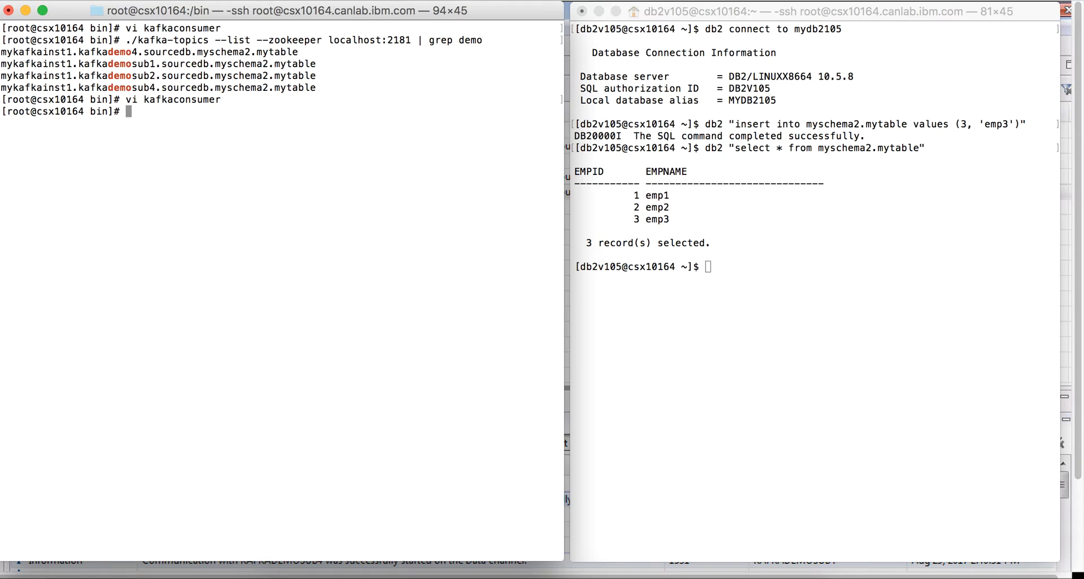
Step: Run the Avro console consumer on mykafkainst1.kafkademosub4.sourcedb.myschema2.mytable from the beginning
{"action": "type", "text": "./kafka-avro-console-consumer --topic mykafkainst1.kafkademosub4.sourcedb.myschema2.mytable --zookeeper localhost:2181 --property print.key=true --from-beginning"}
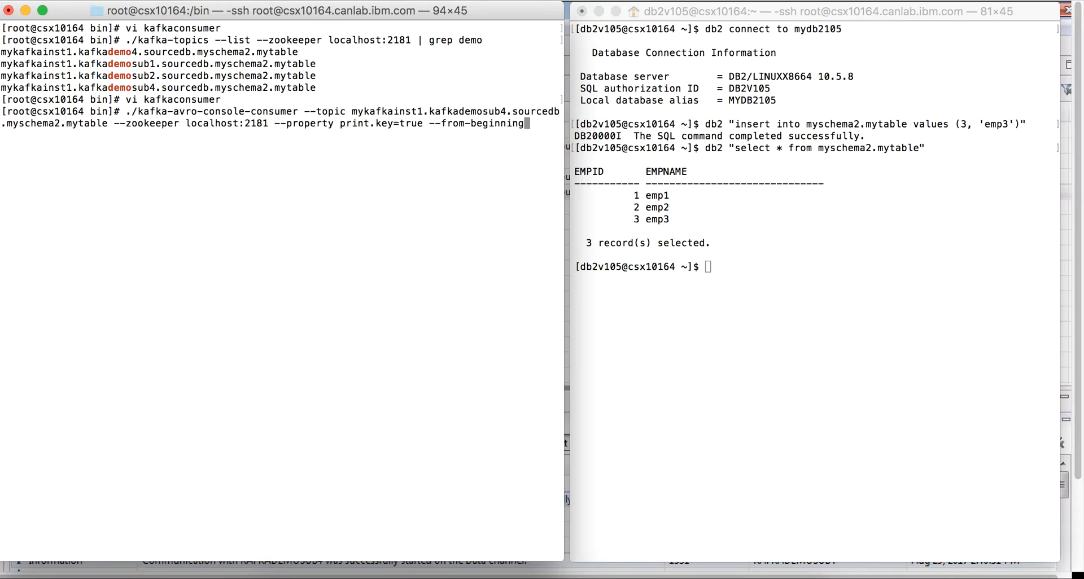
{"action": "key", "text": "Return"}
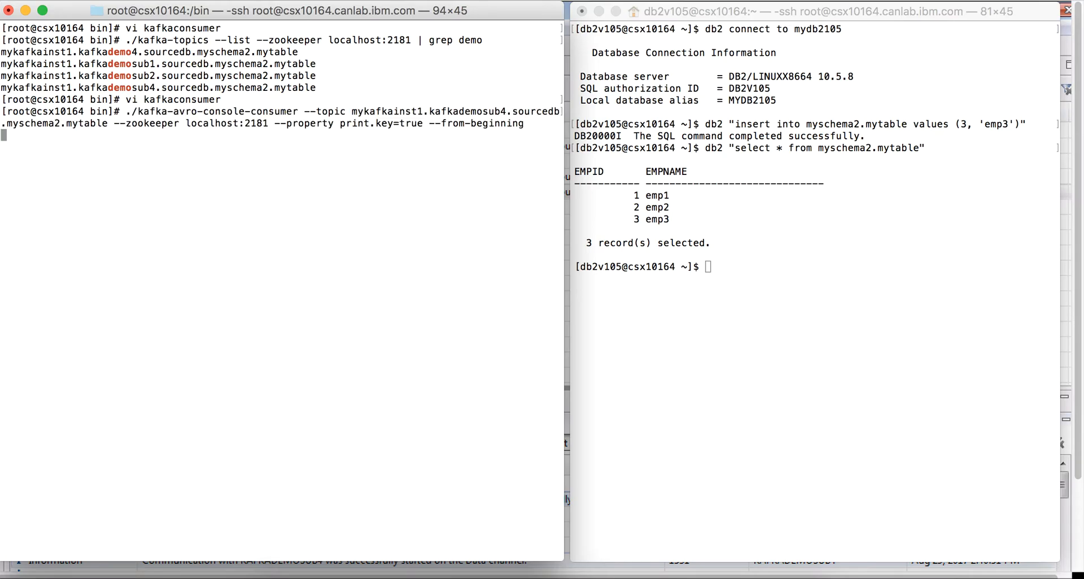
{"action": "key", "text": "Return"}
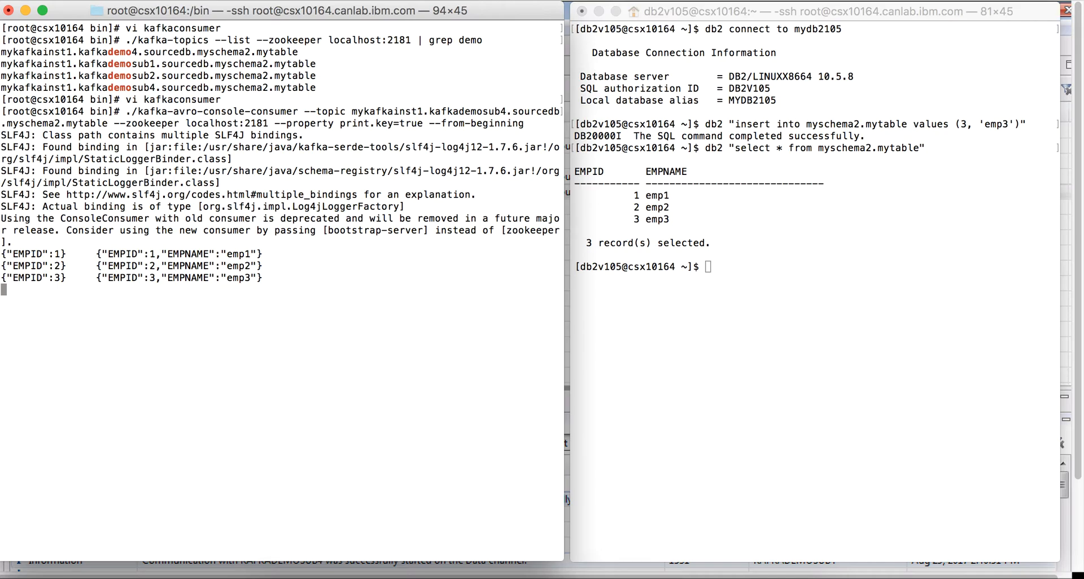
{"action": "mouse_move", "coordinate": [587, 11]}
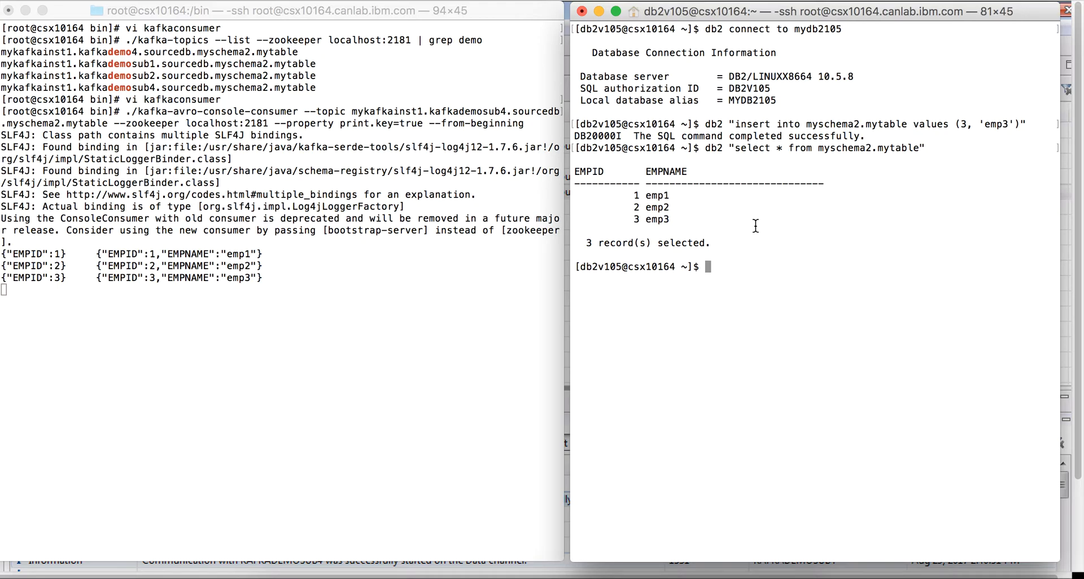
Step: Run db2 "insert into myschema2.mytable values (4, 'emp4')"
{"action": "type", "text": "db2"}
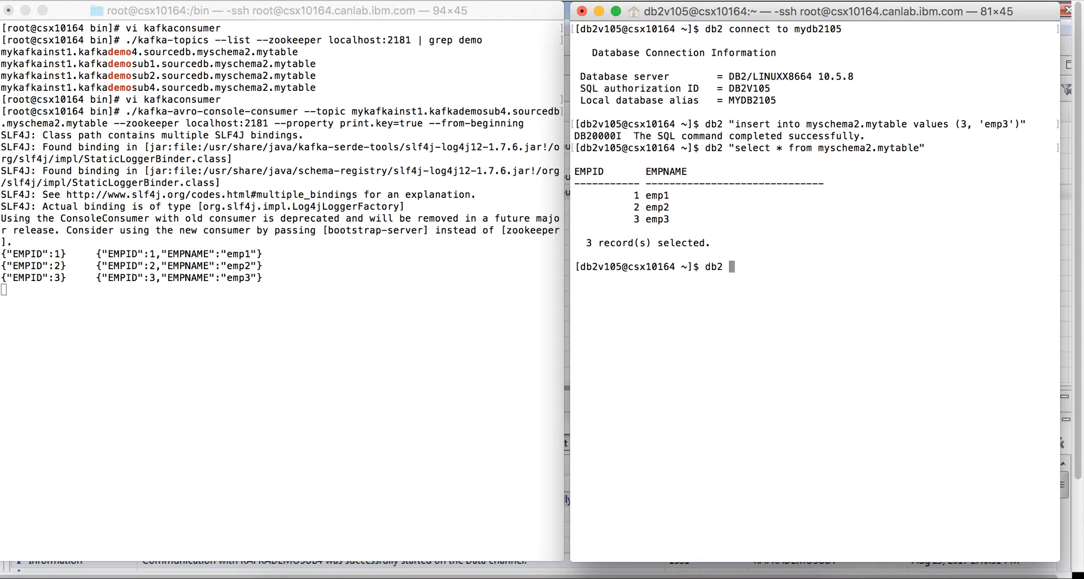
{"action": "type", "text": "\"insert"}
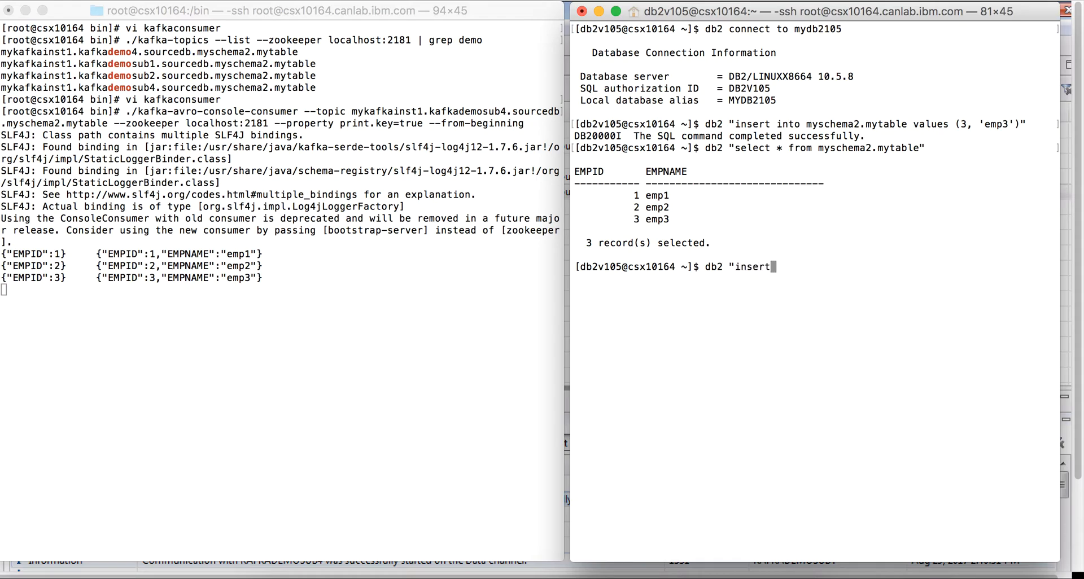
{"action": "type", "text": "into my"}
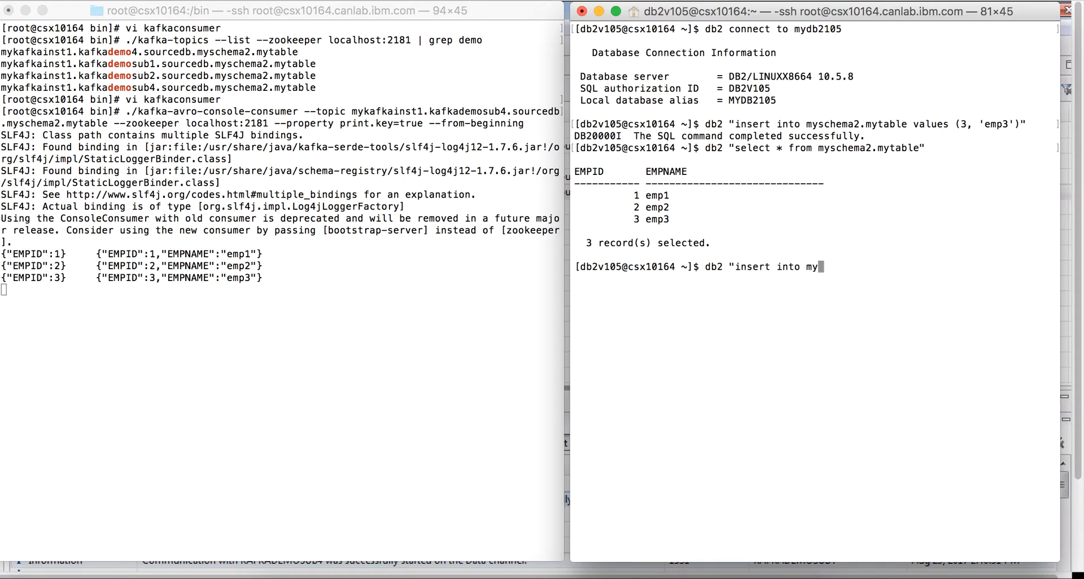
{"action": "type", "text": "schema2"}
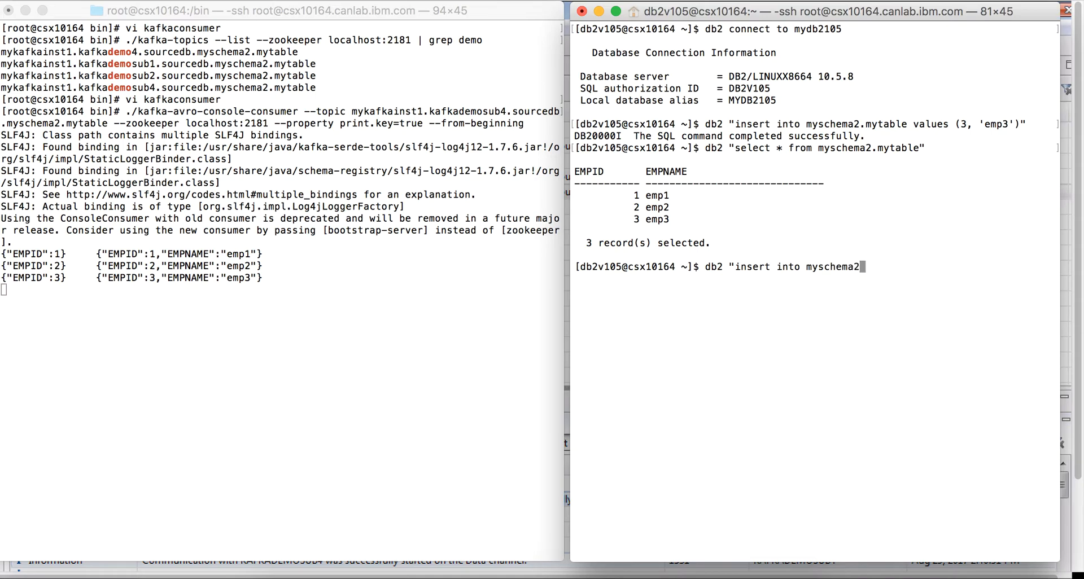
{"action": "type", "text": "mytab"}
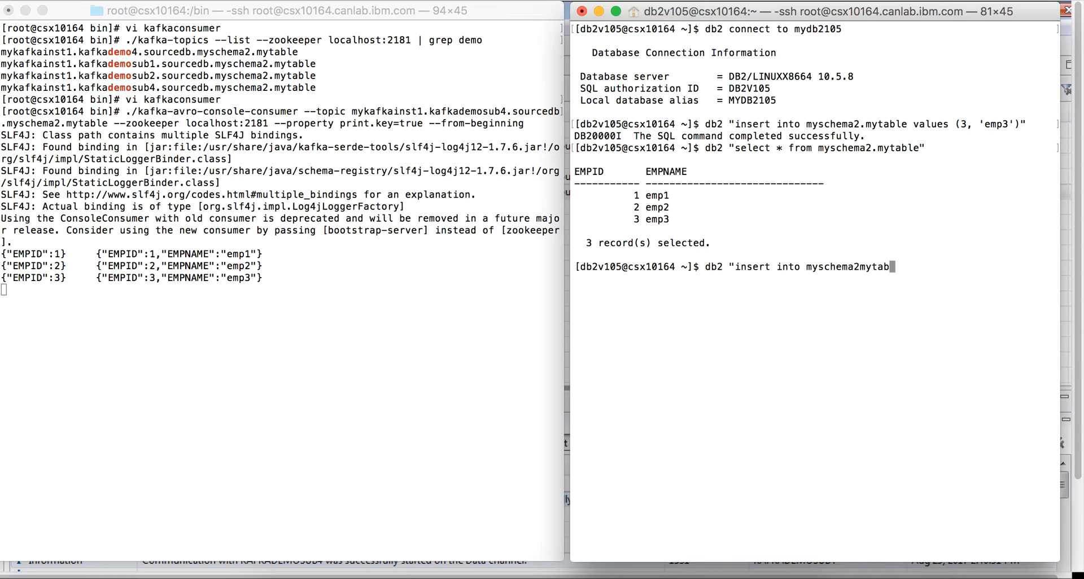
{"action": "key", "text": "BackSpace"}
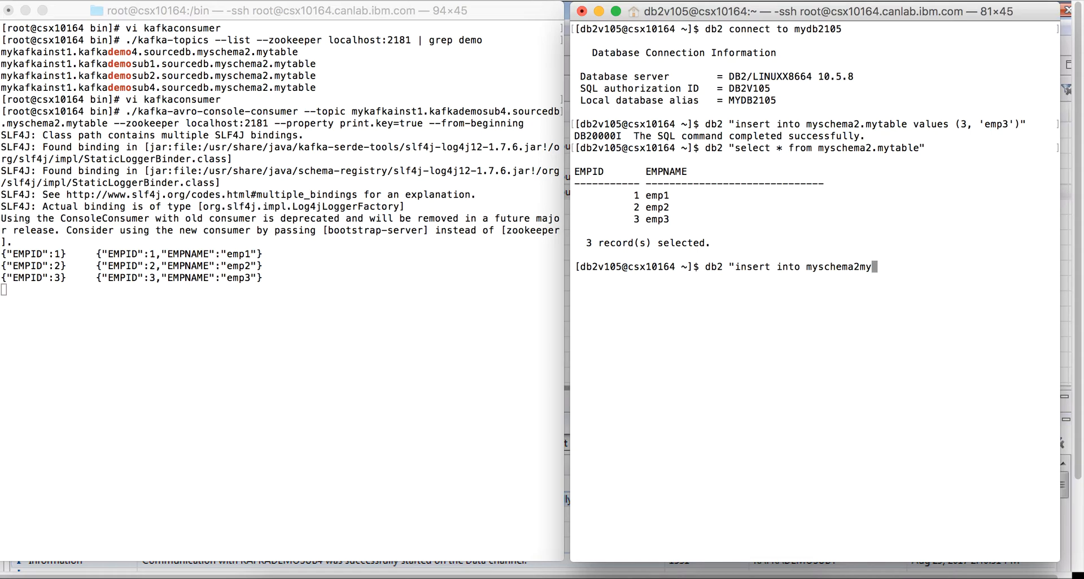
{"action": "type", "text": "."}
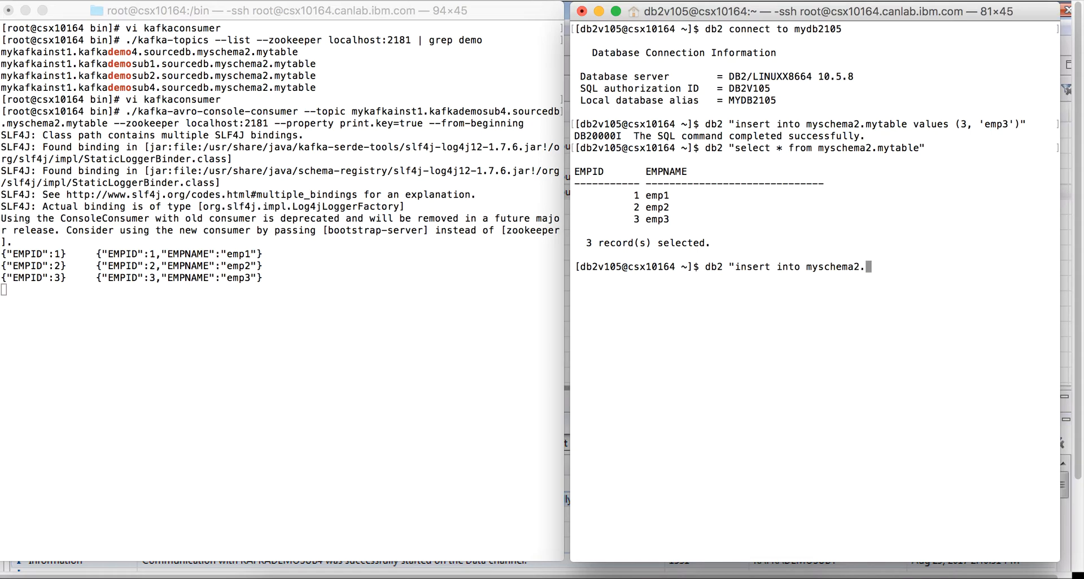
{"action": "type", "text": "ytable"}
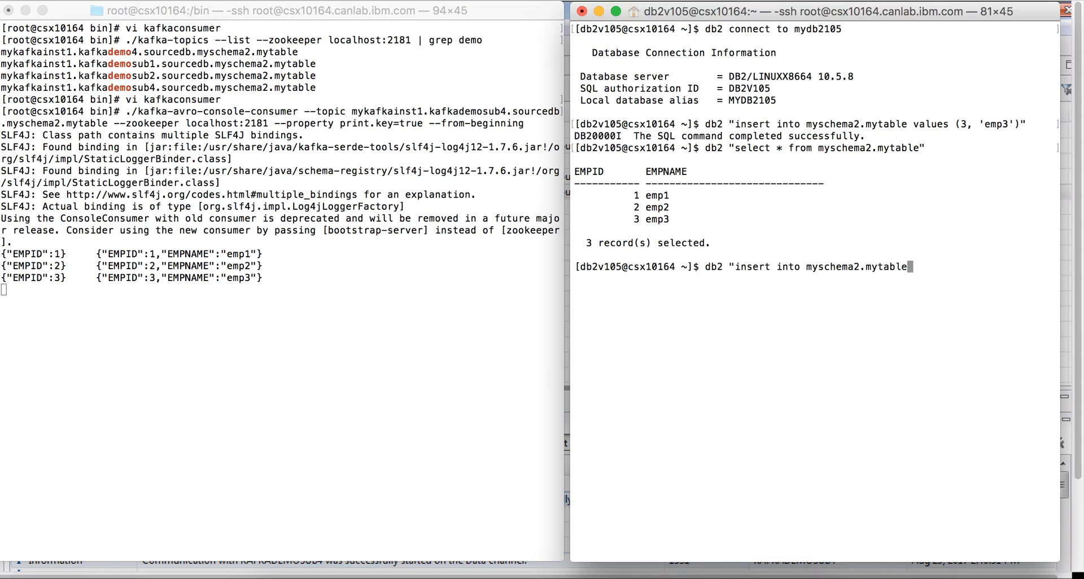
{"action": "type", "text": "values"}
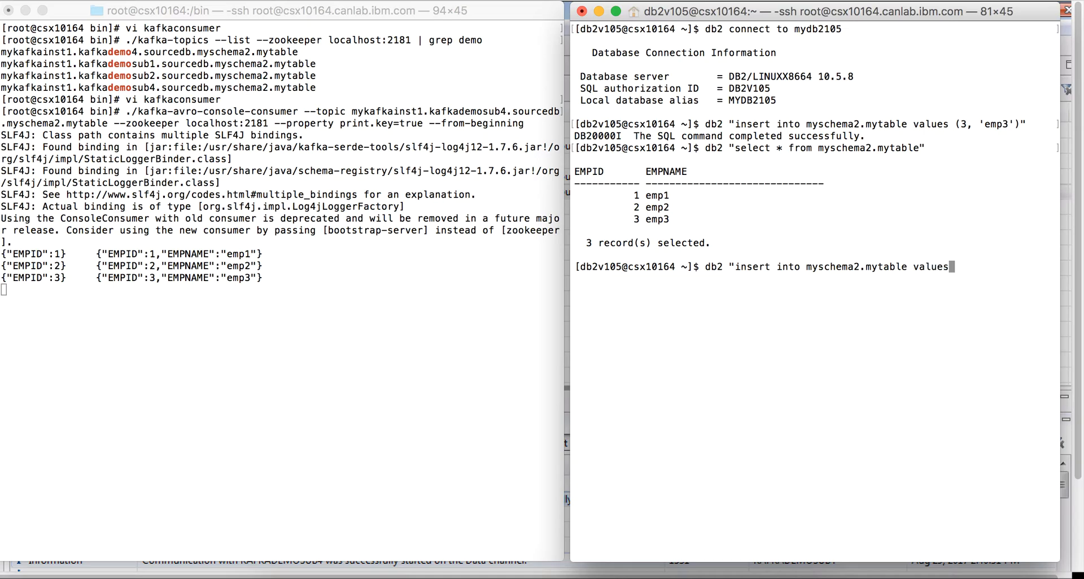
{"action": "type", "text": "("}
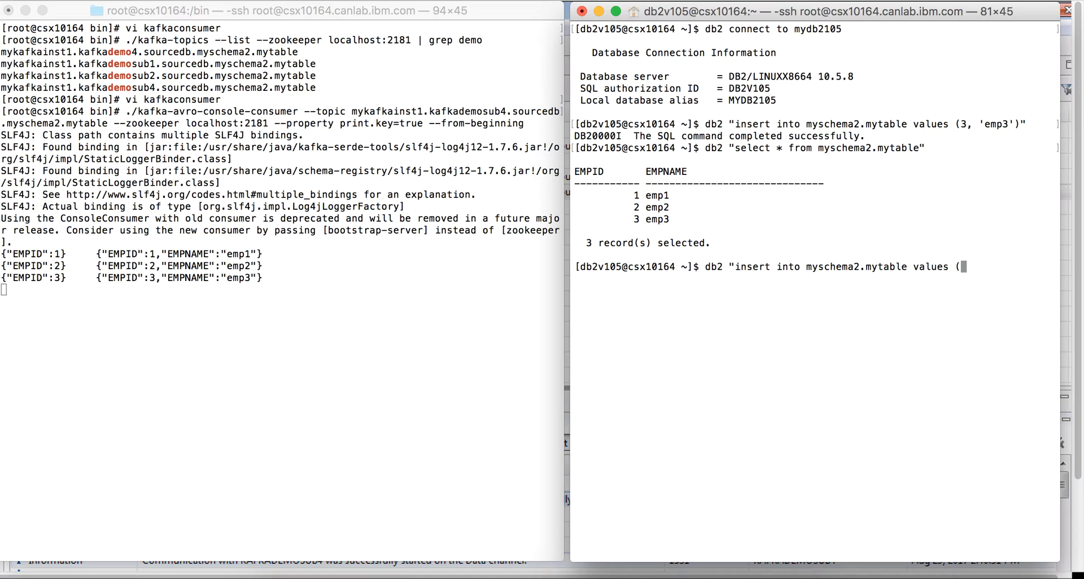
{"action": "type", "text": "4, 'e"}
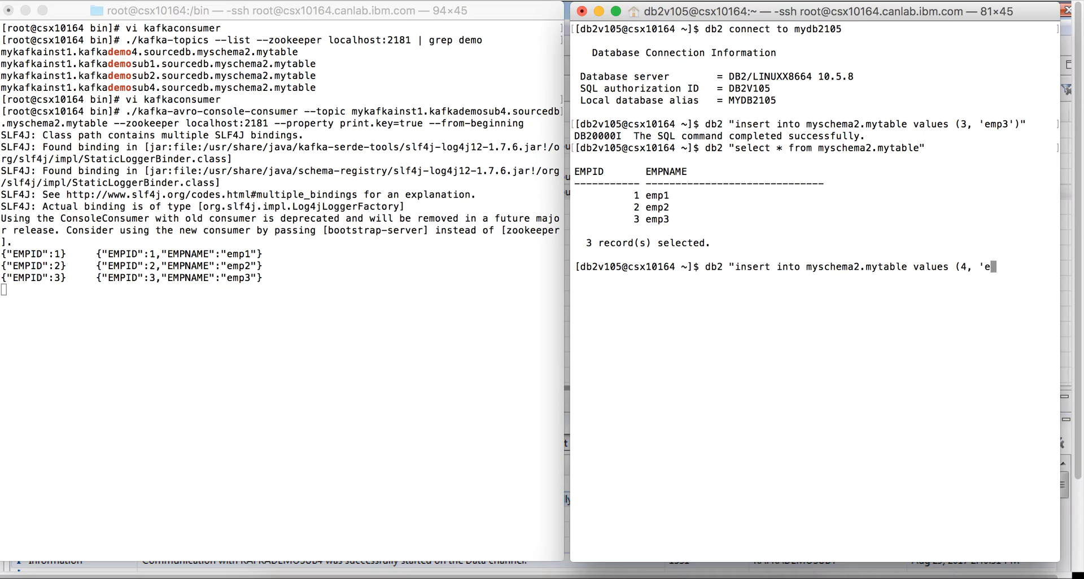
{"action": "type", "text": "mp4')"}
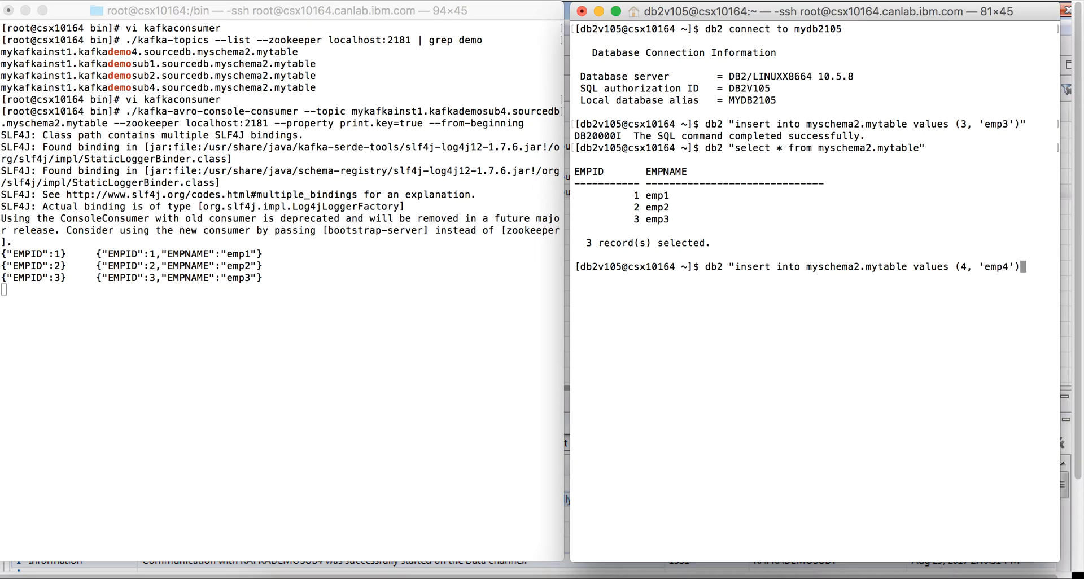
{"action": "key", "text": "Return"}
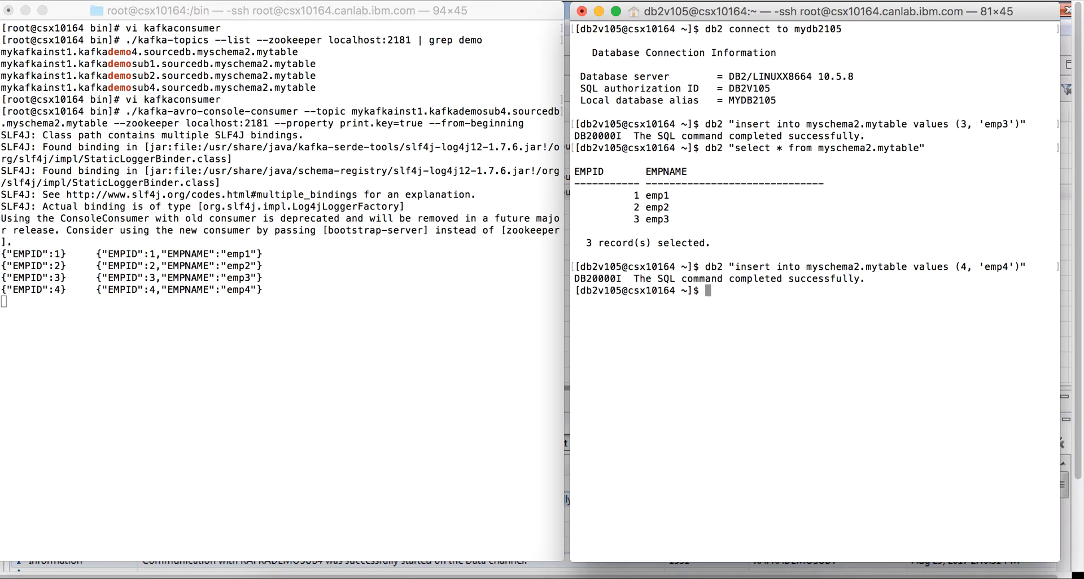
{"action": "mouse_move", "coordinate": [541, 264]}
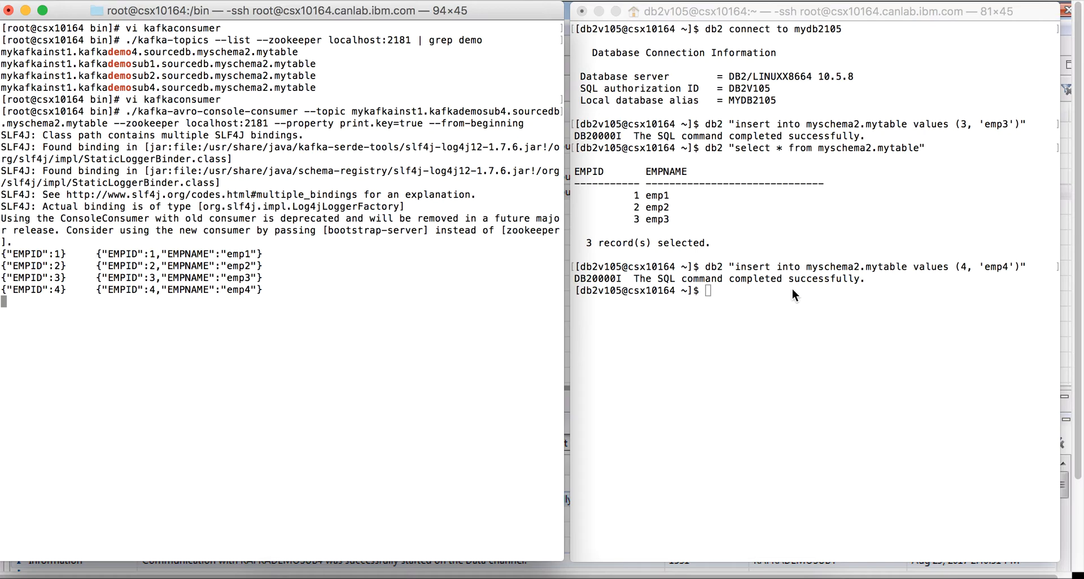
{"action": "mouse_move", "coordinate": [791, 218]}
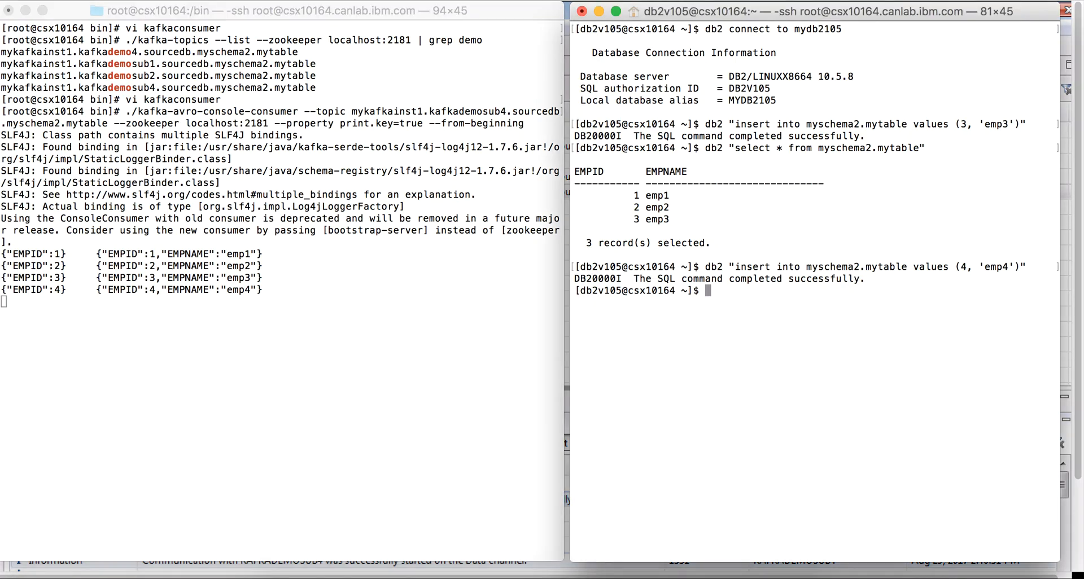
Step: Run the db2 update setting empname to 'updatedemp' where empid = 4
{"action": "type", "text": "db2"}
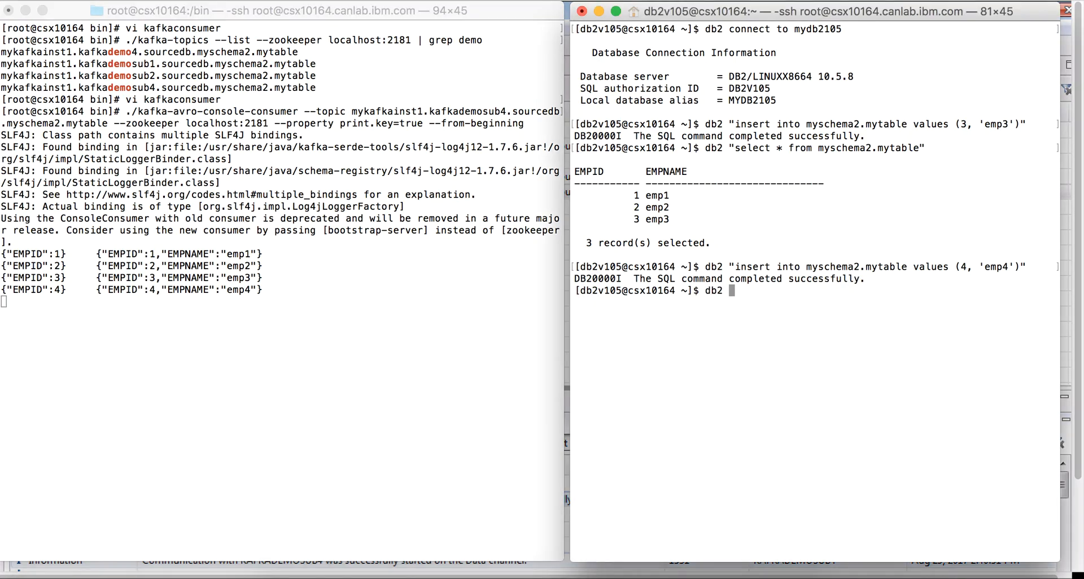
{"action": "type", "text": "\"update"}
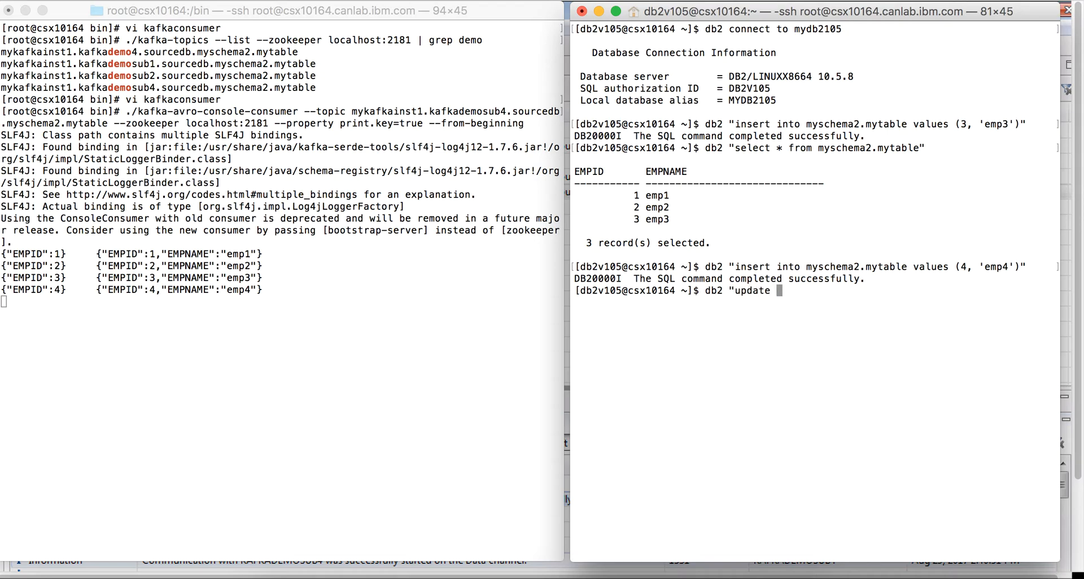
{"action": "type", "text": "myschema2."}
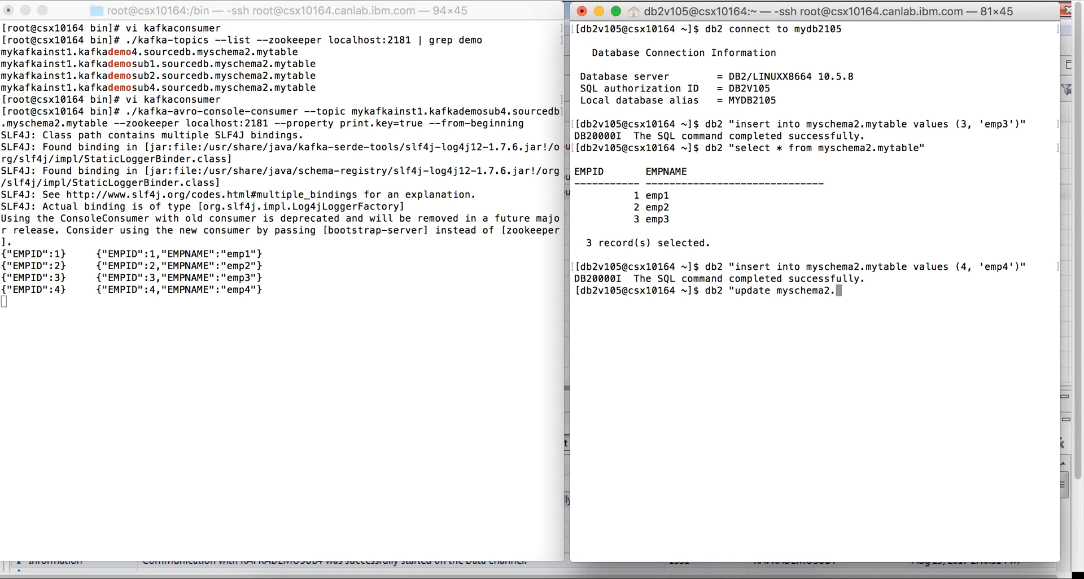
{"action": "type", "text": "mytable"}
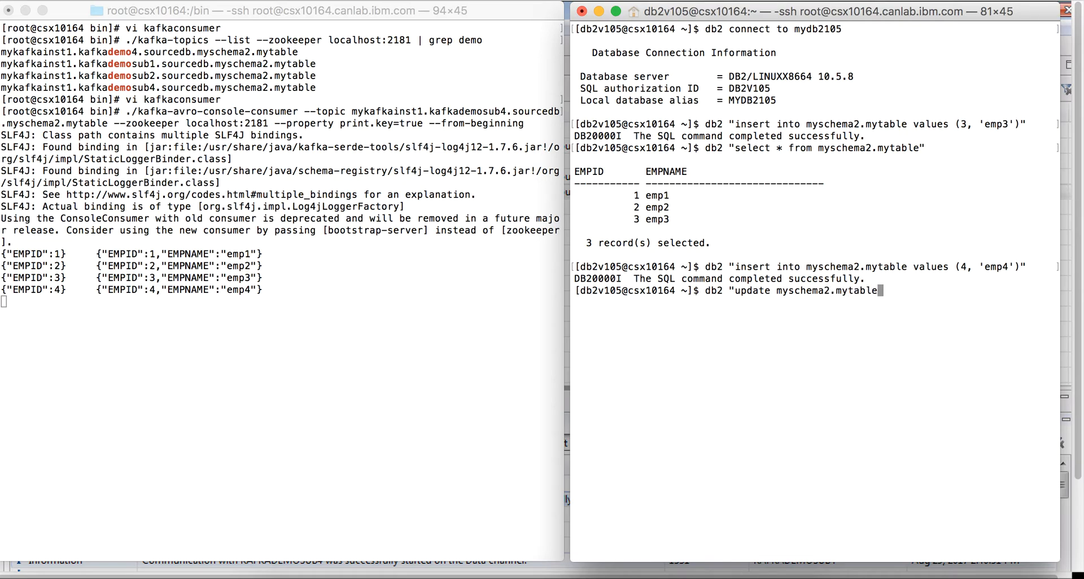
{"action": "type", "text": "set em"}
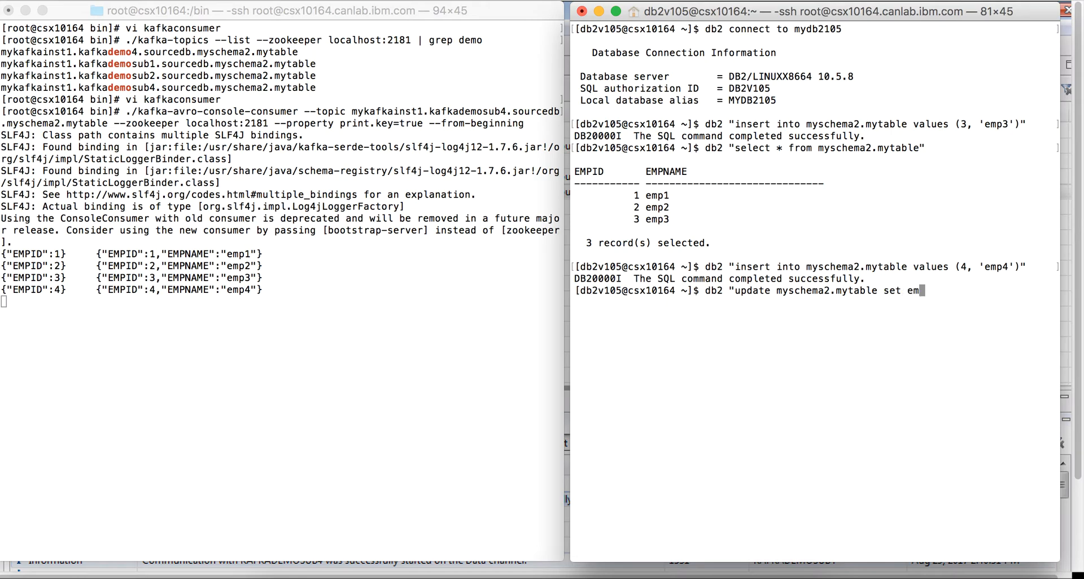
{"action": "type", "text": "pname ="}
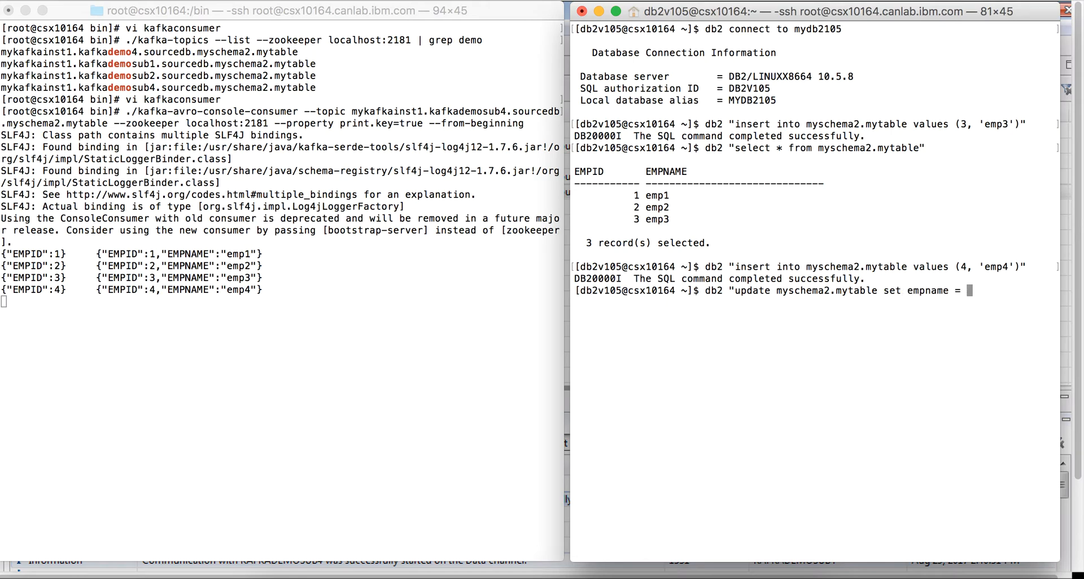
{"action": "type", "text": "'updatedemp' wher"}
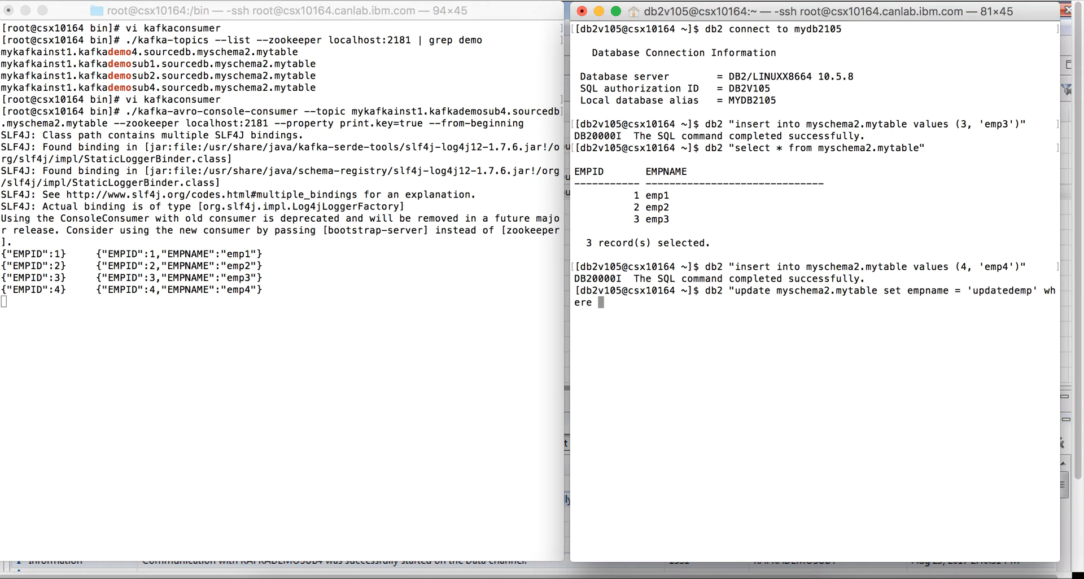
{"action": "type", "text": "em"}
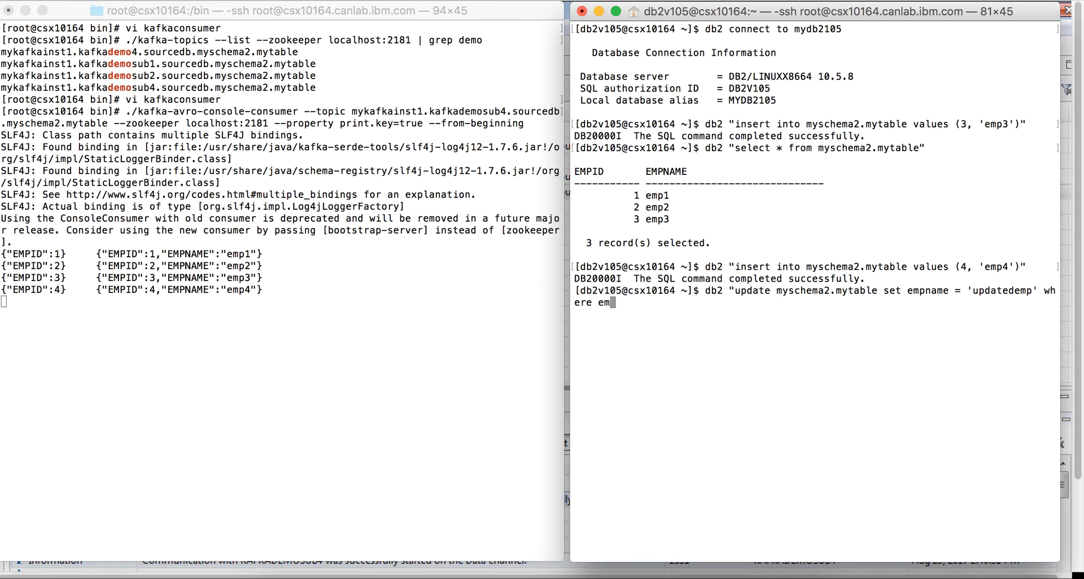
{"action": "type", "text": "pid"}
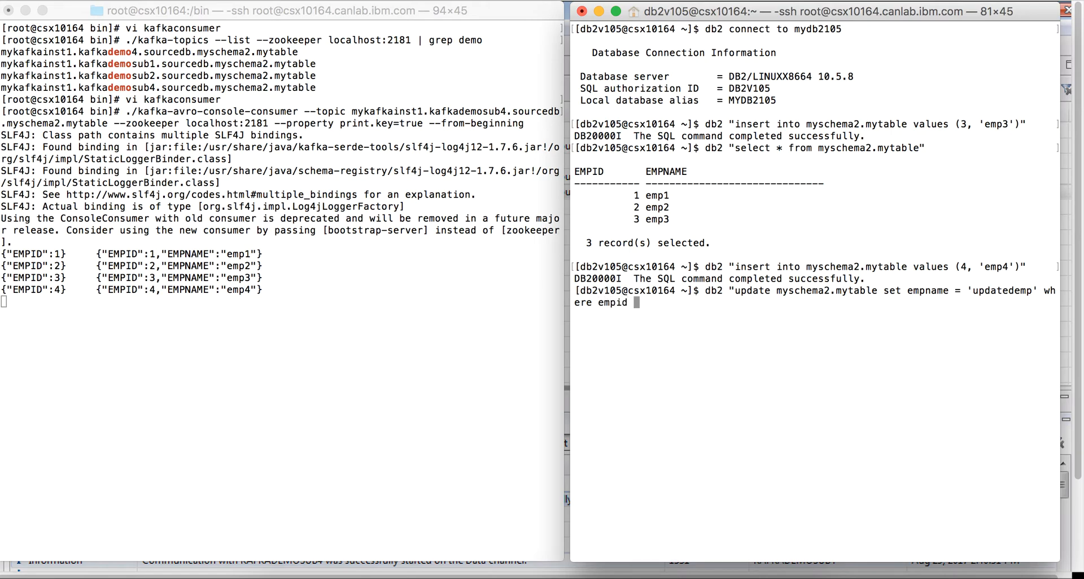
{"action": "type", "text": "= 4"}
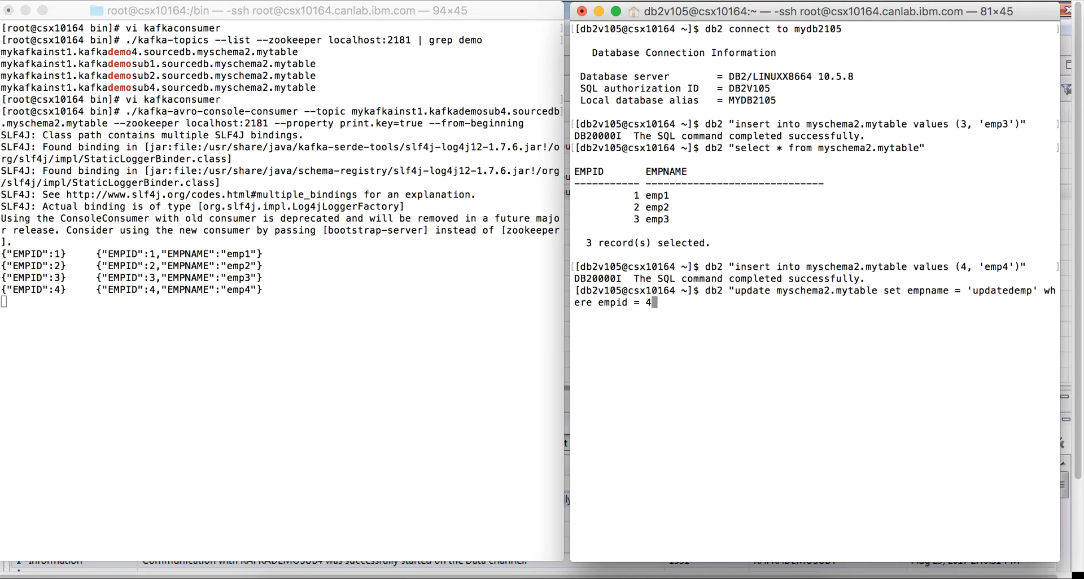
{"action": "key", "text": "Return"}
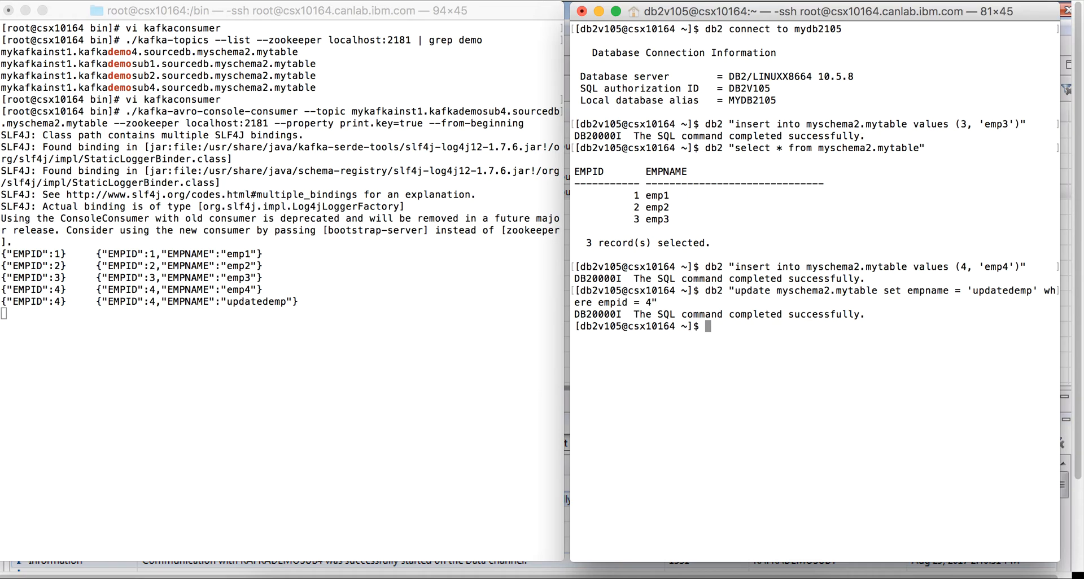
Step: Run db2 "delete from myschema2.mytable where empid = 4"
{"action": "type", "text": "db2"}
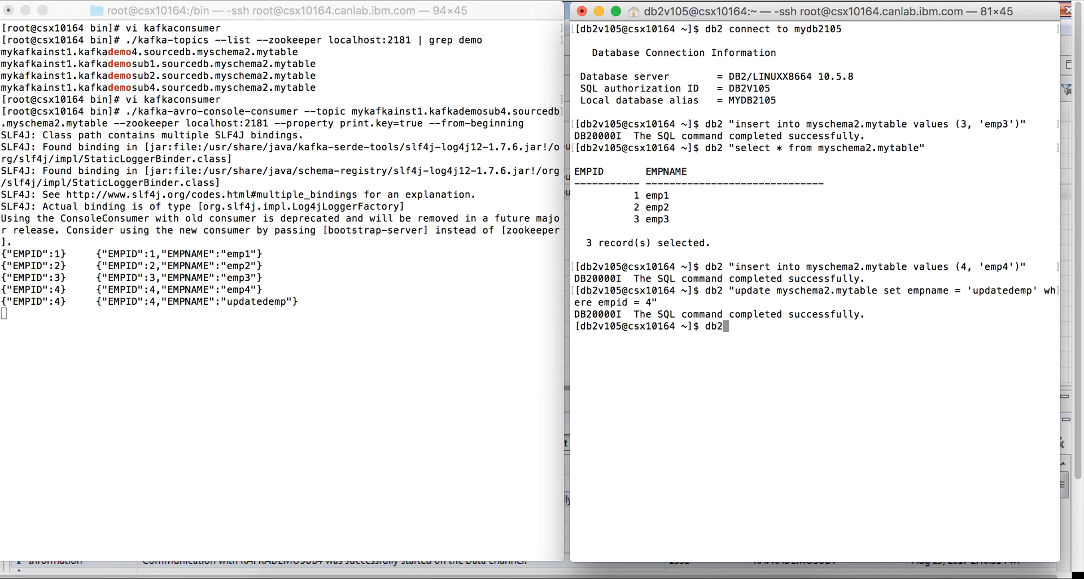
{"action": "type", "text": "\"delete fro"}
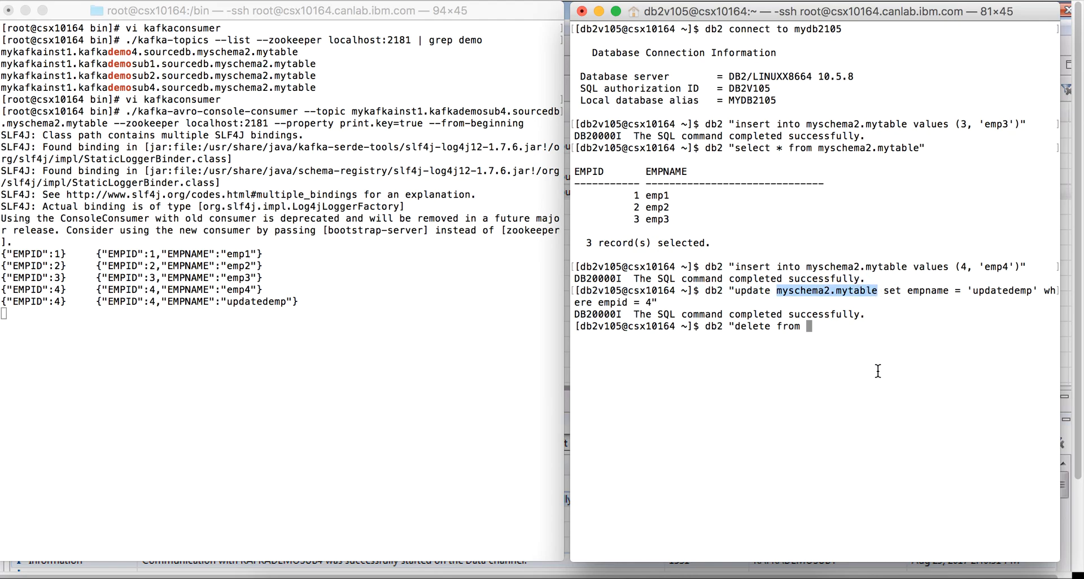
{"action": "type", "text": "myschema2.mytable"}
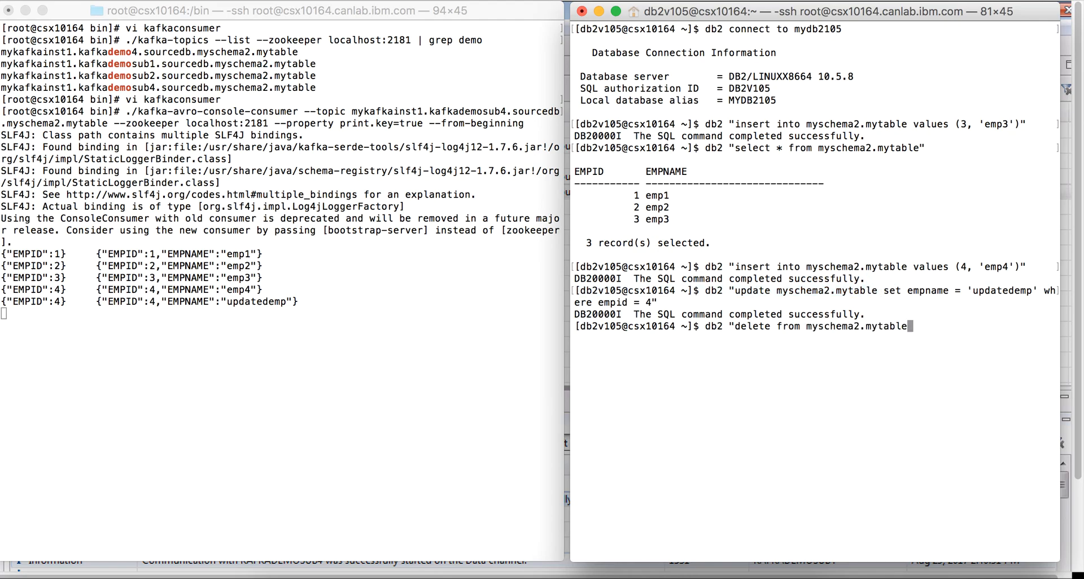
{"action": "type", "text": "where e"}
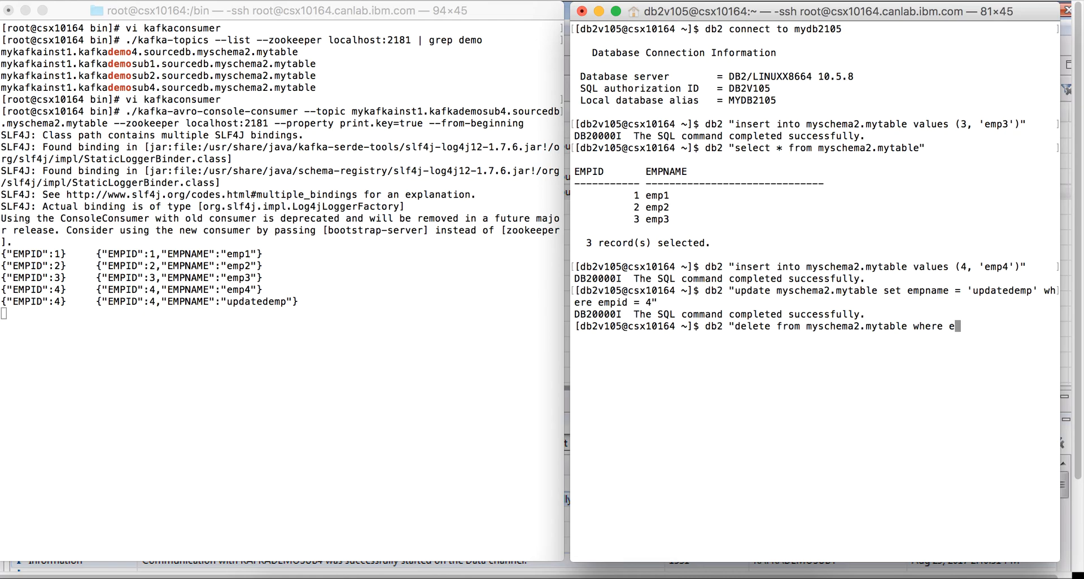
{"action": "type", "text": "mpid ="}
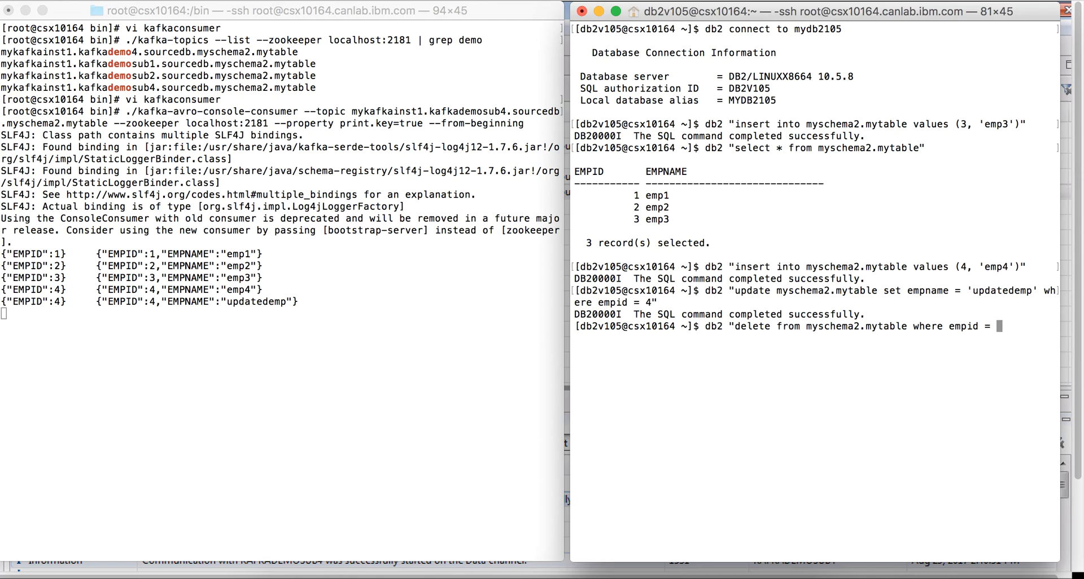
{"action": "type", "text": "4"}
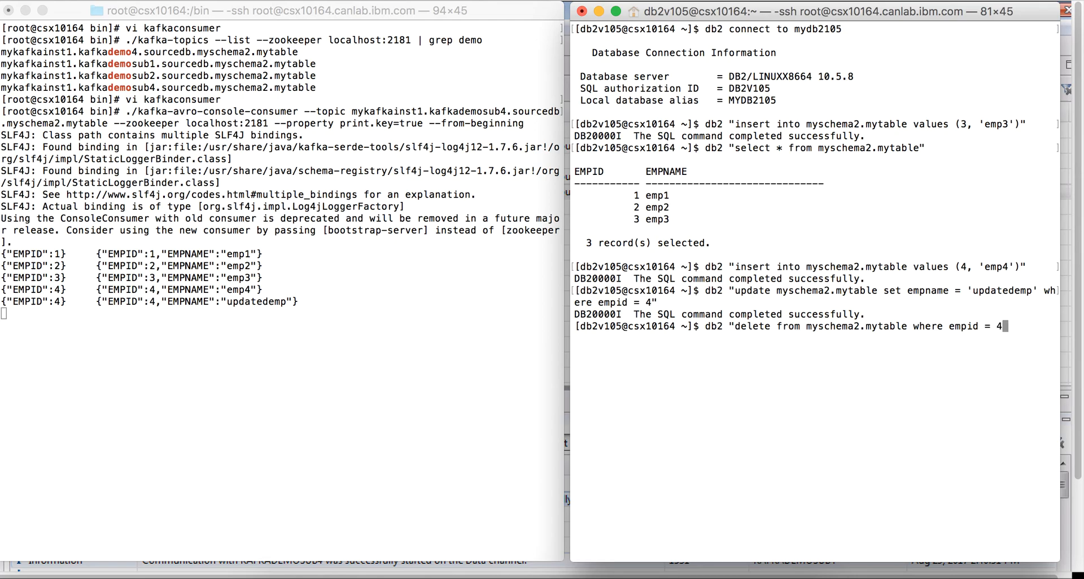
{"action": "key", "text": "Return"}
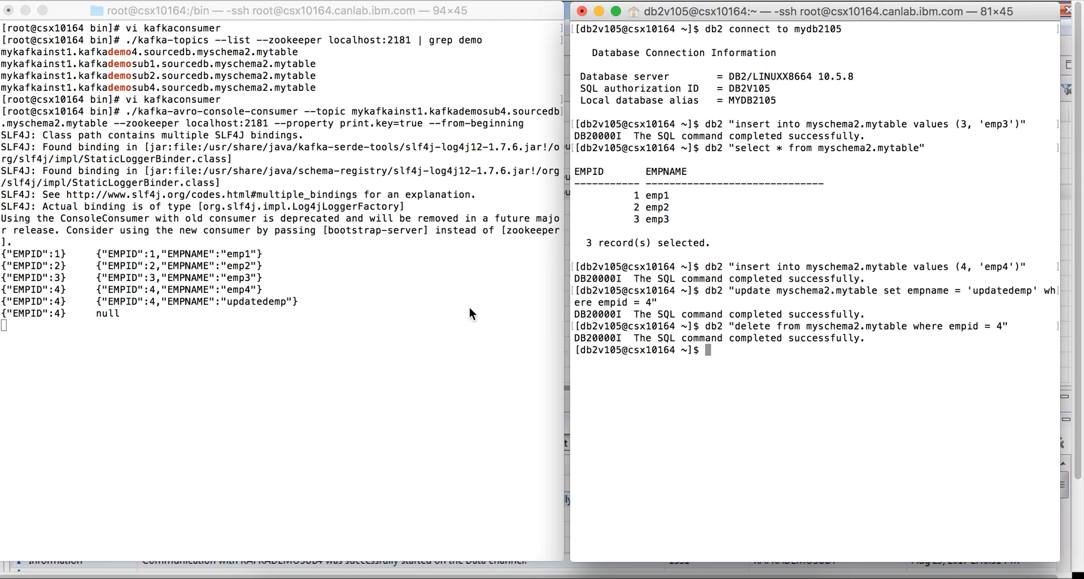
{"action": "mouse_move", "coordinate": [358, 298]}
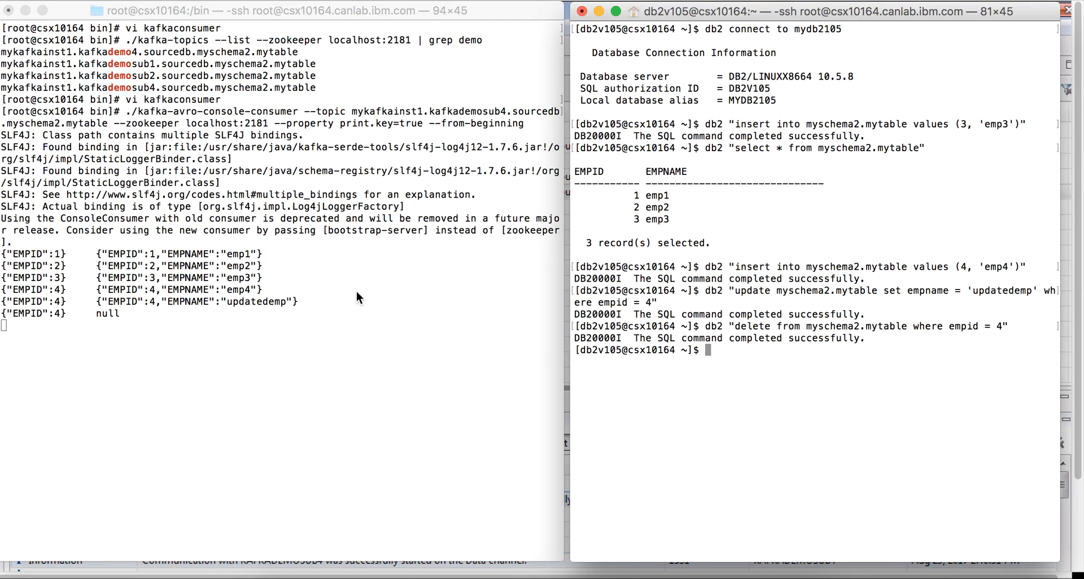